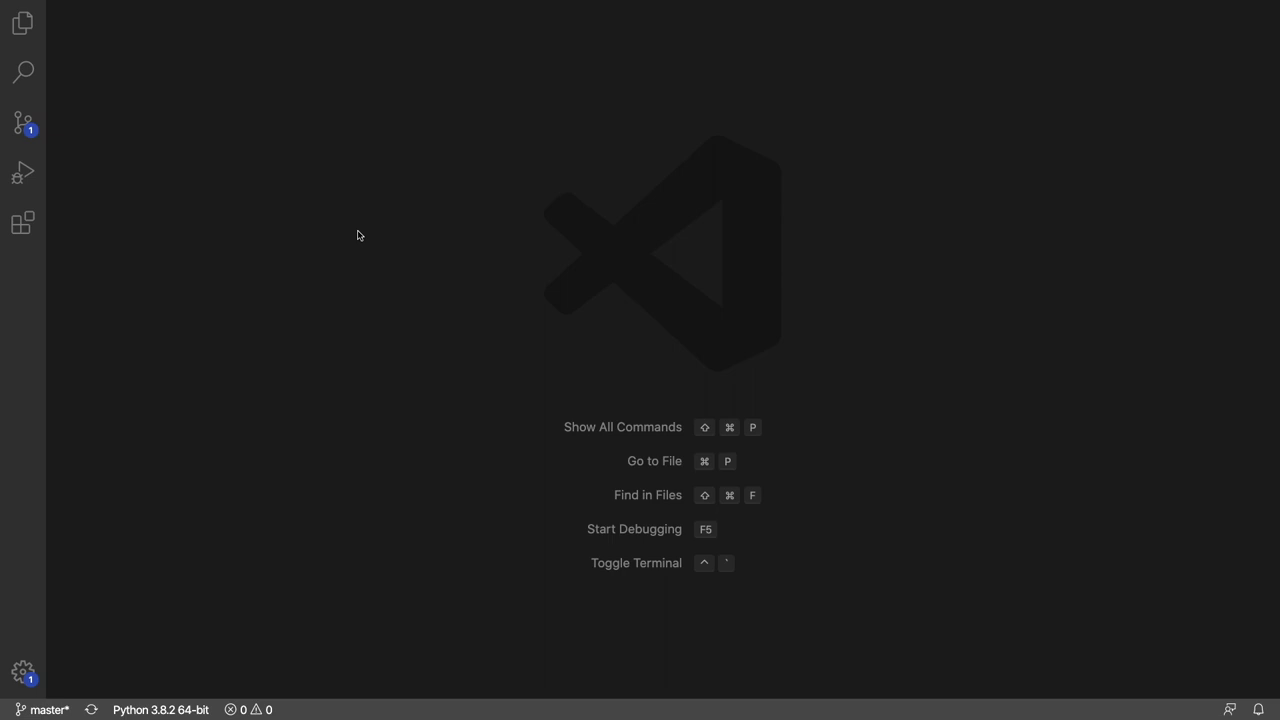
Step: Open solution-4.py and scroll down through its Position and Camera classes
click(24, 22)
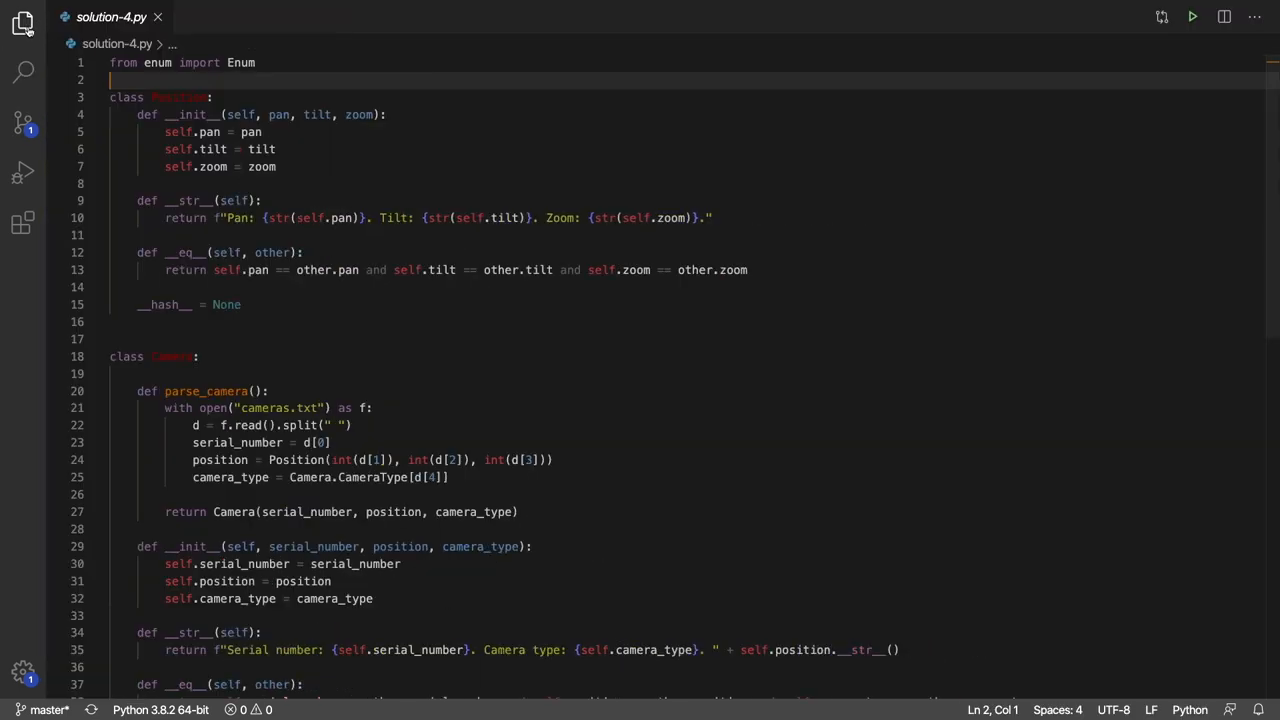
mouse_move(1074, 156)
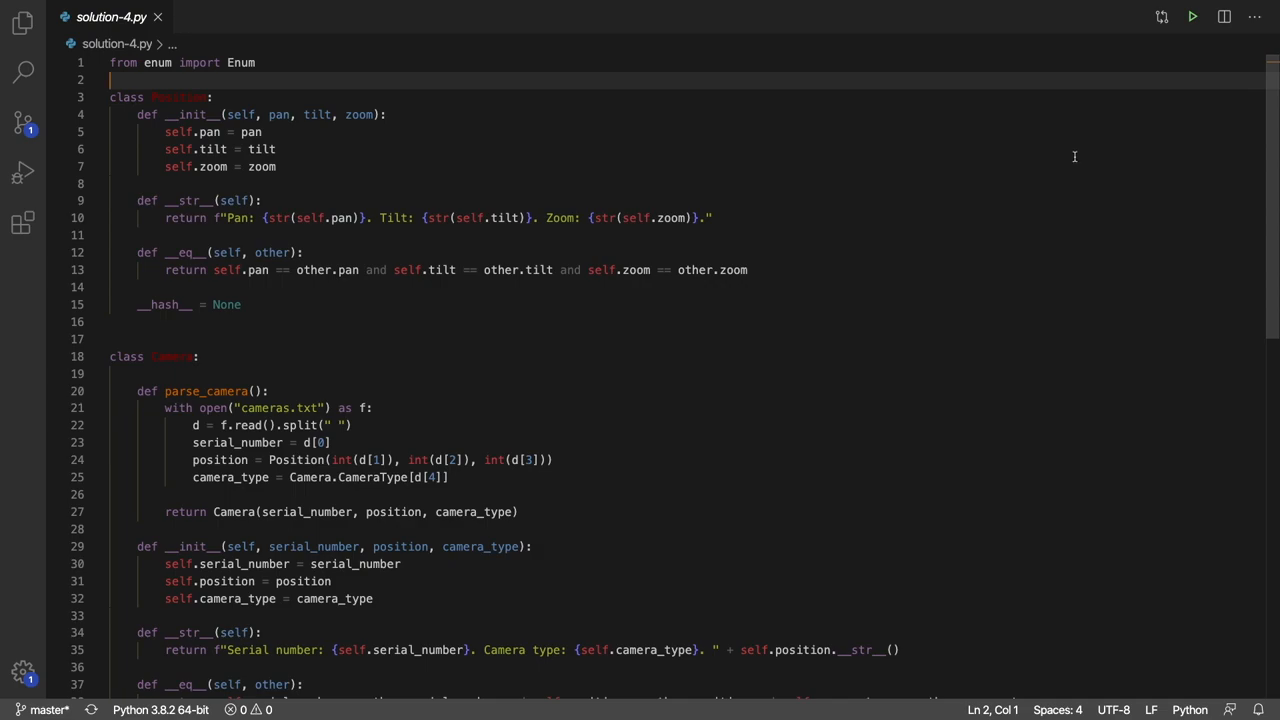
mouse_move(1120, 156)
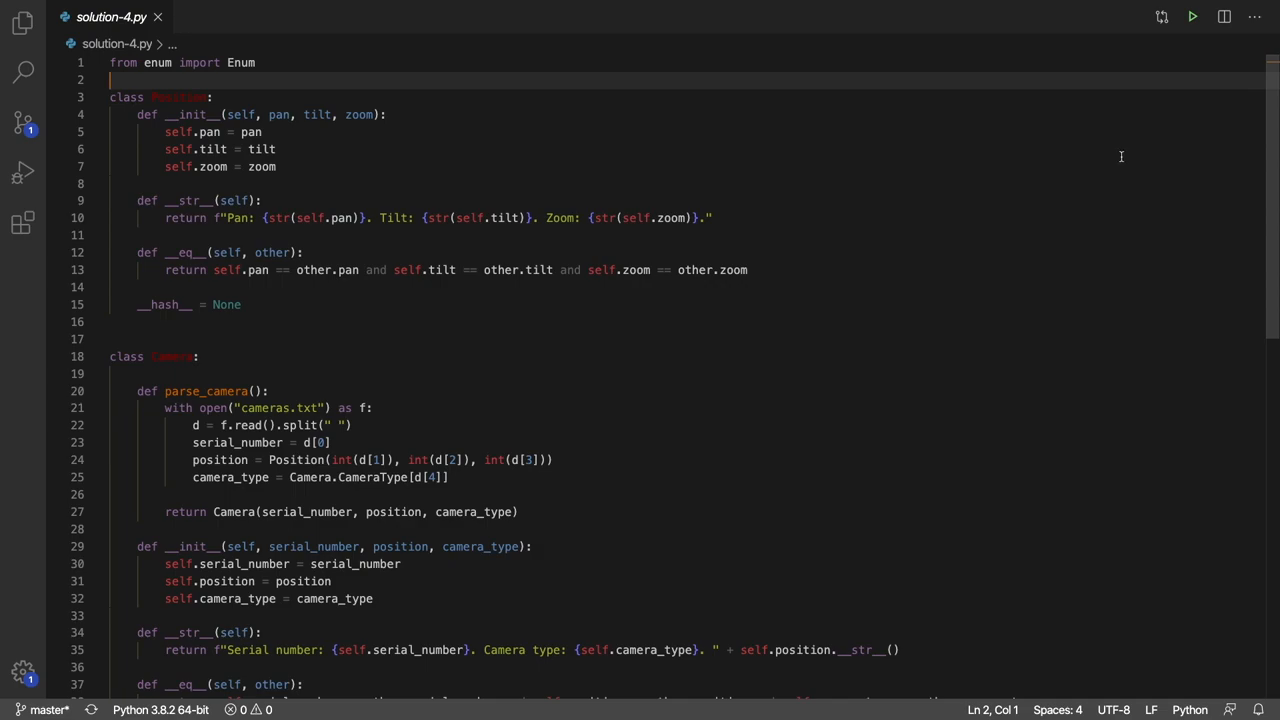
scroll(down, 3)
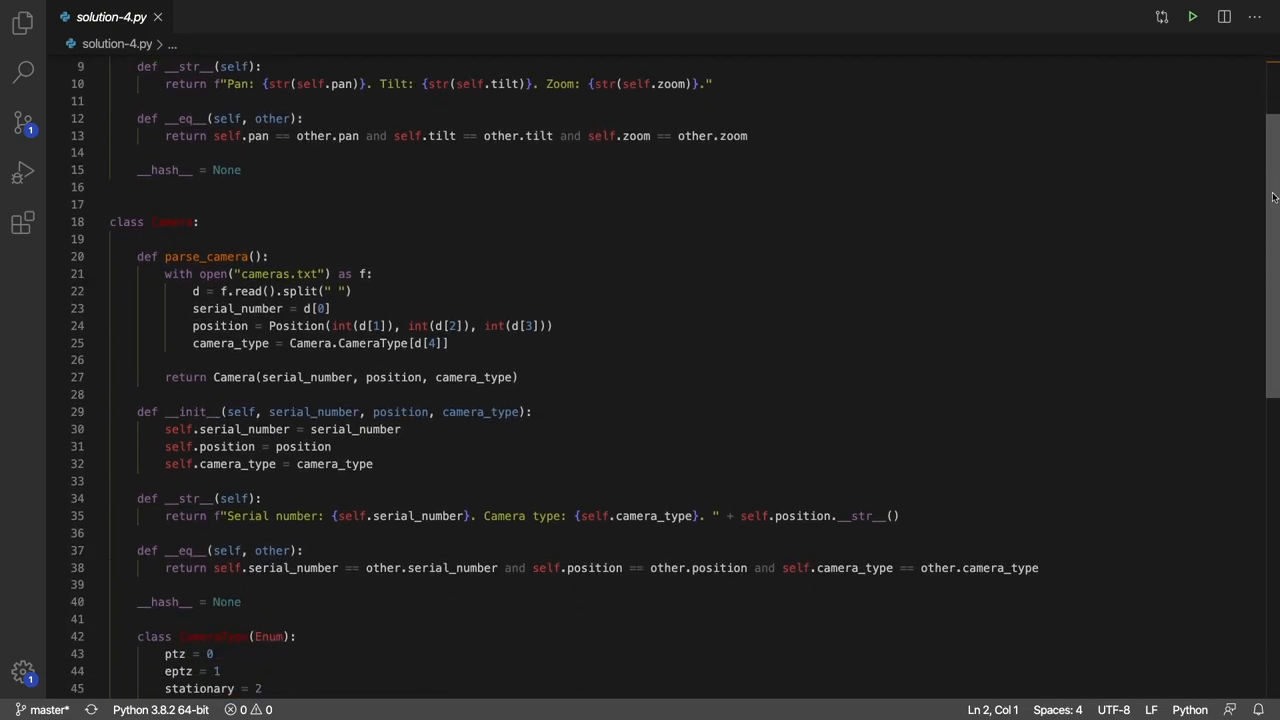
scroll(down, 3)
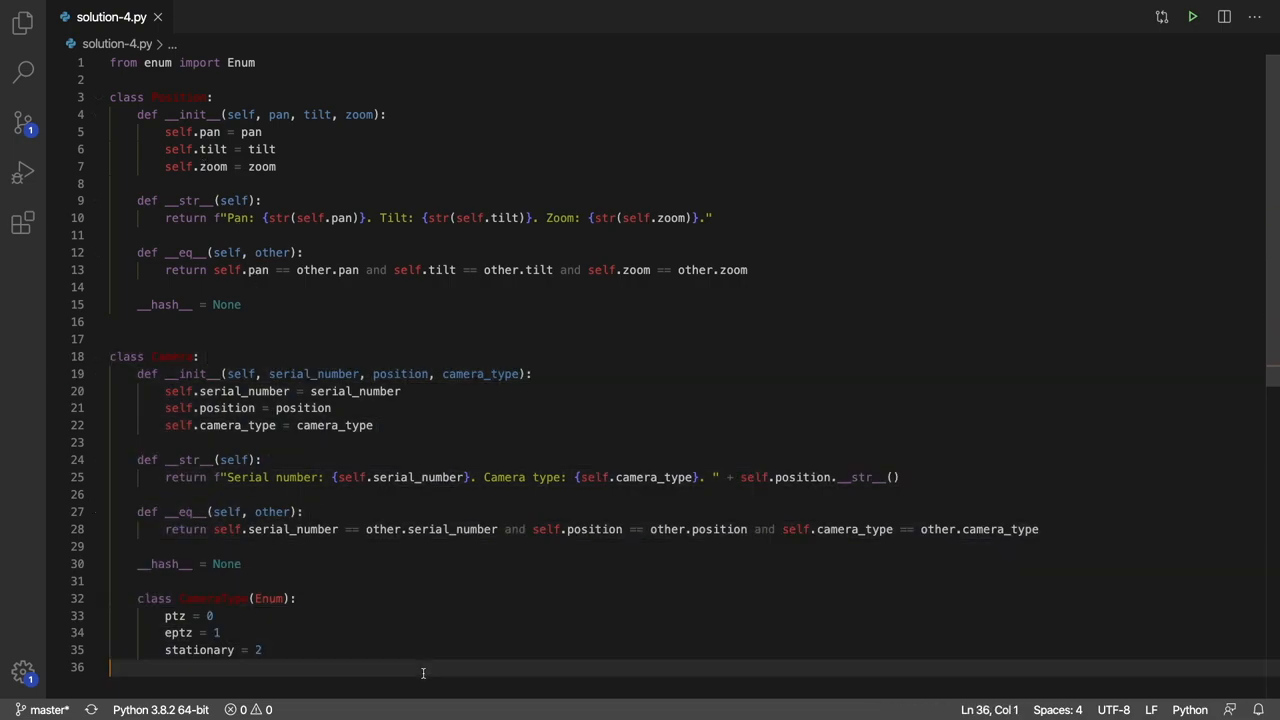
mouse_move(232, 380)
text(class)
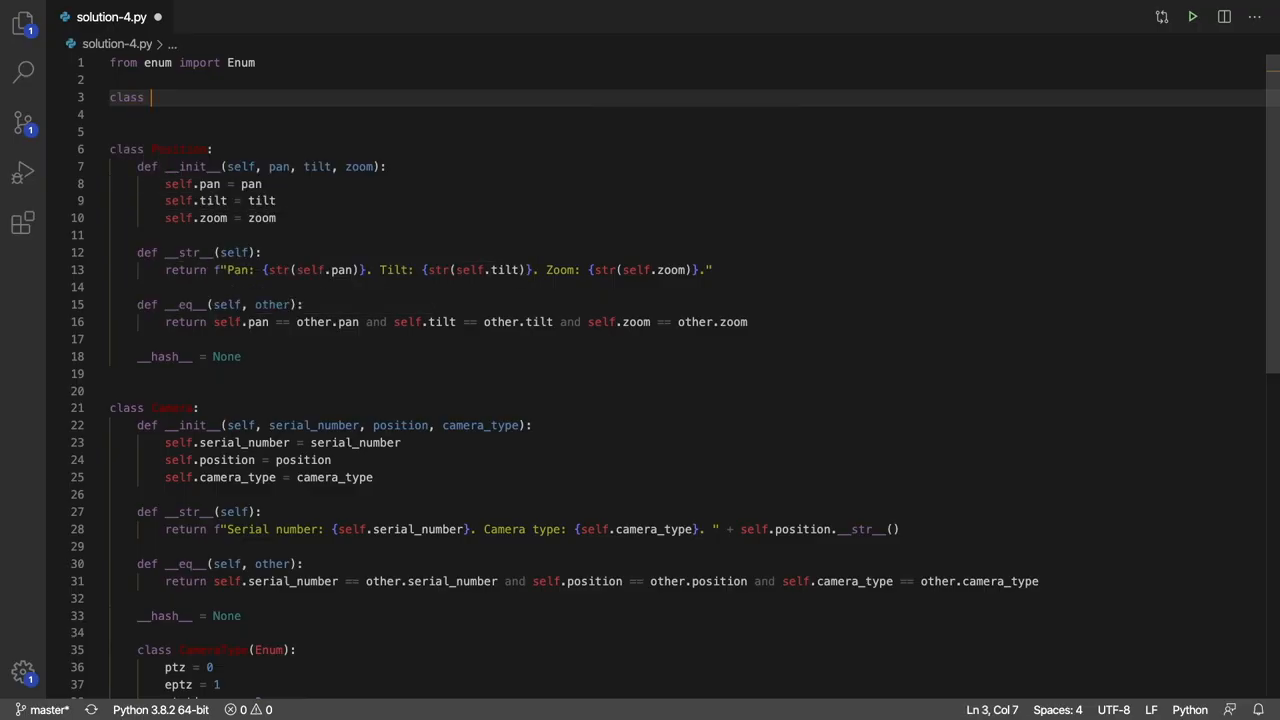
Step: Write class SecurityDevice with __init__(self, active) that stores self.active = active
text(SecurityDevice)
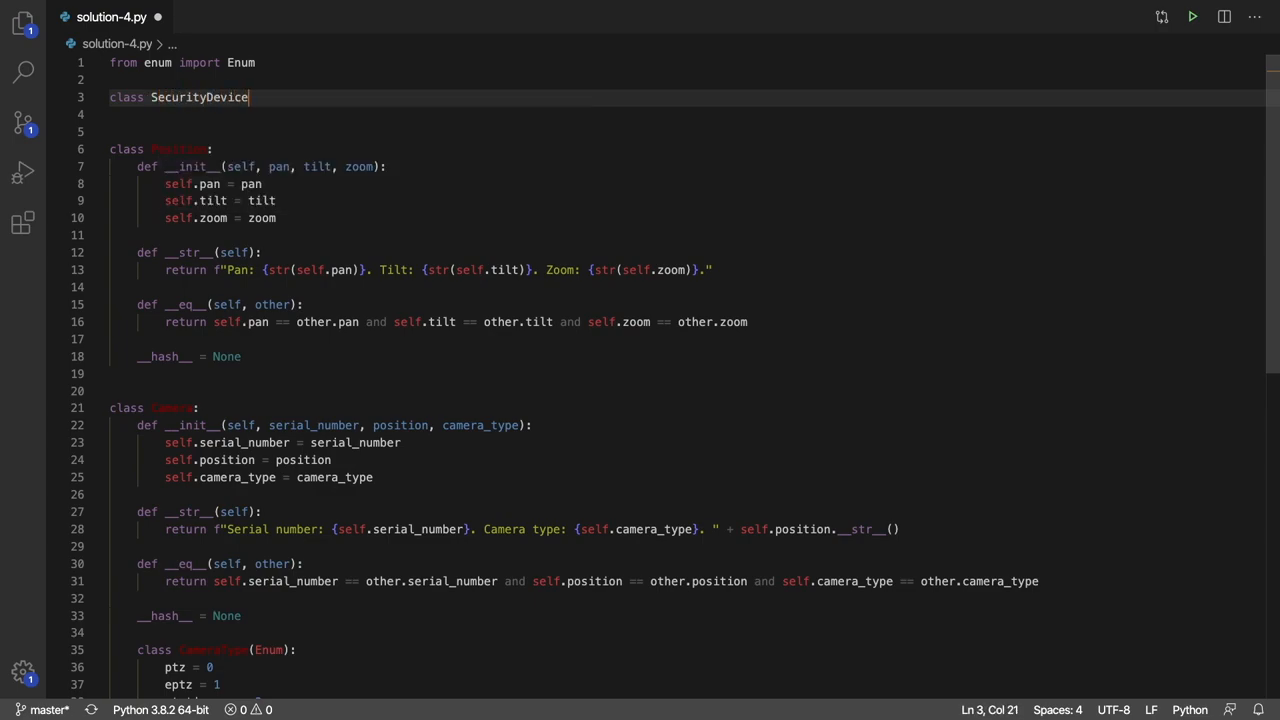
key(Enter)
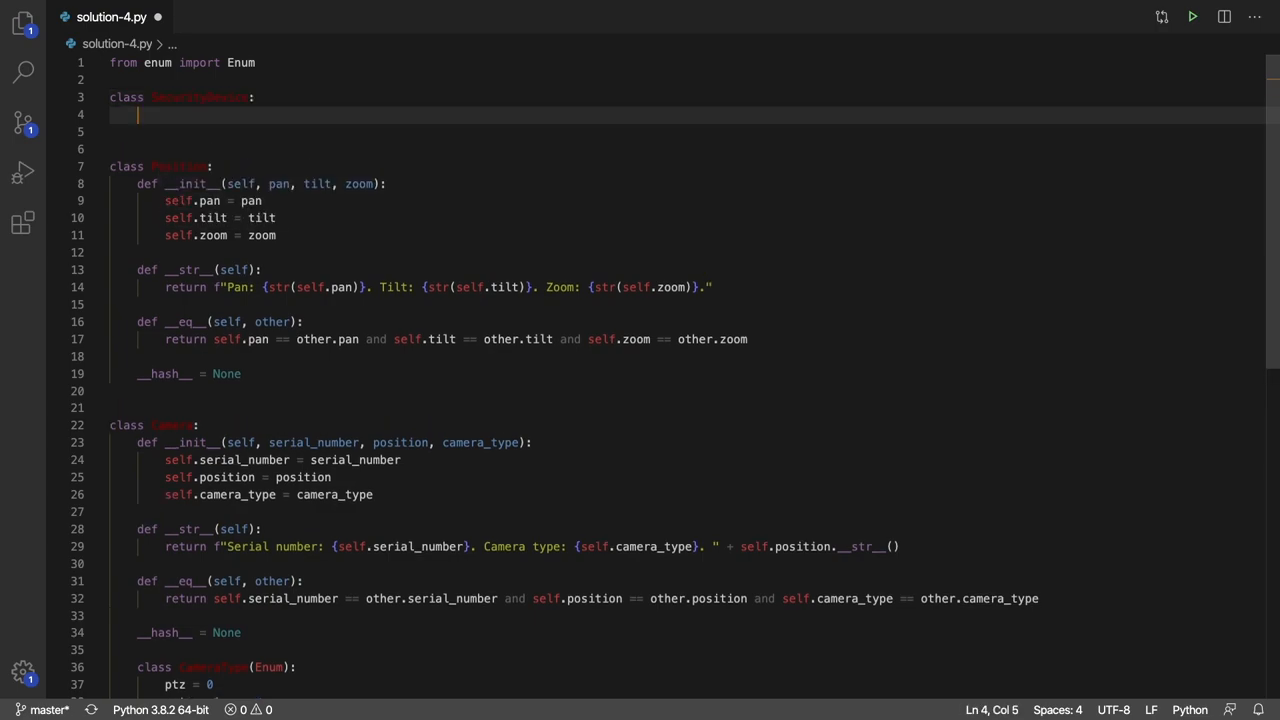
text(__init__)
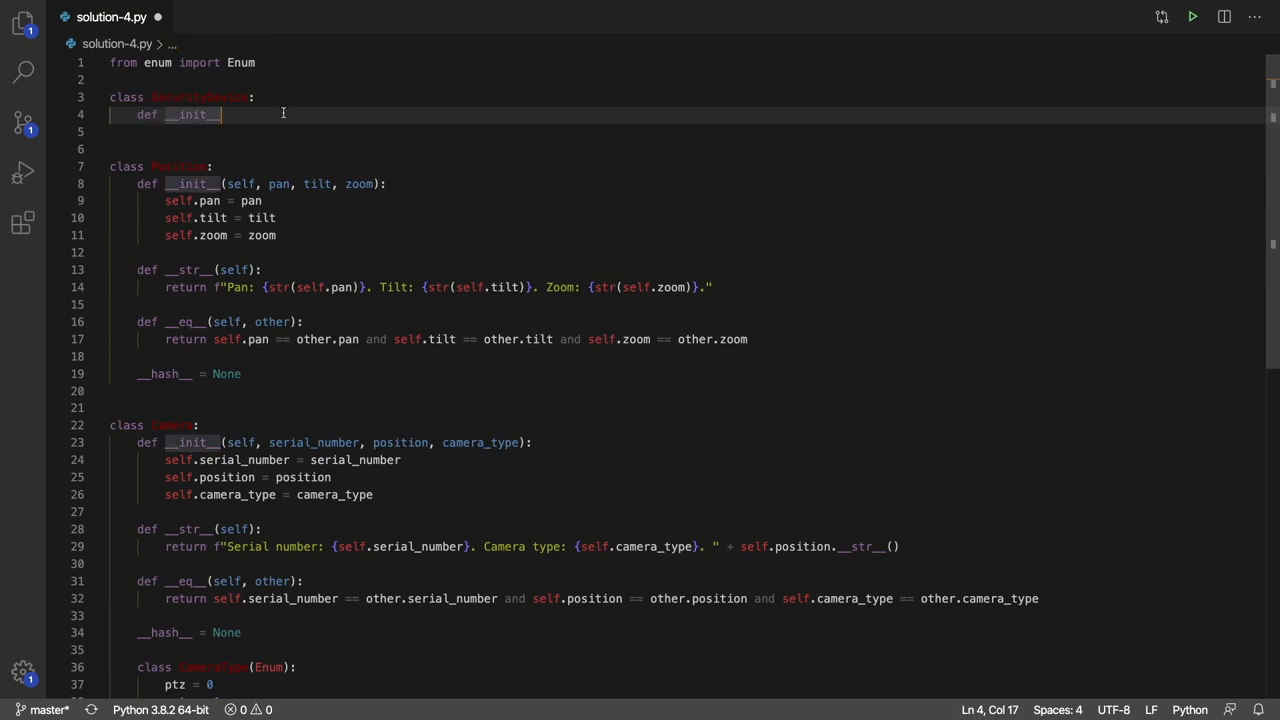
text(self, acti))
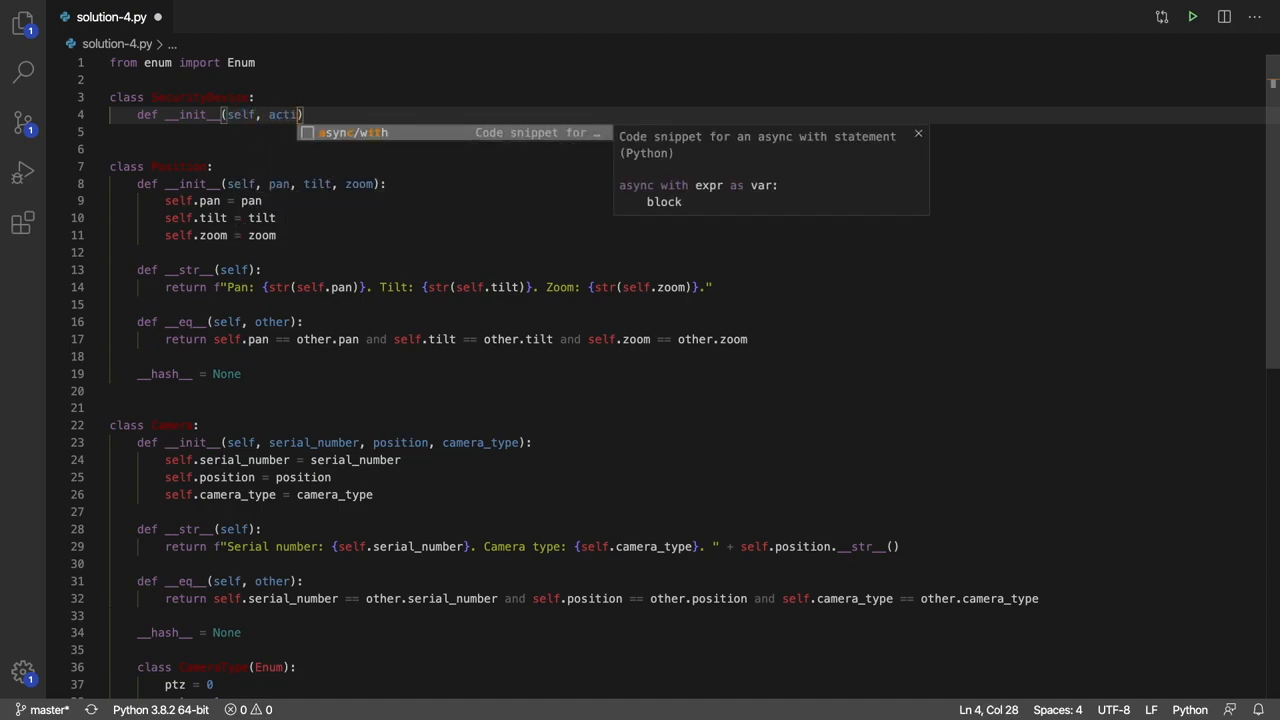
text(ve):)
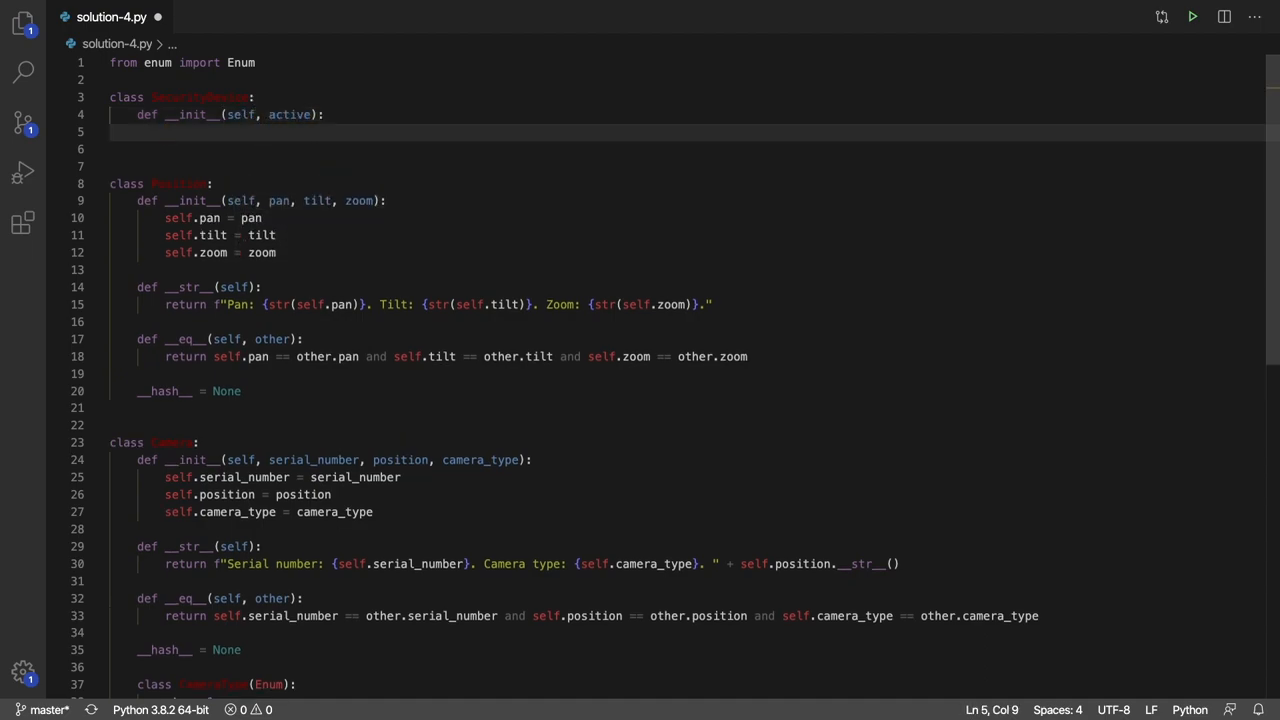
text(self.acti)
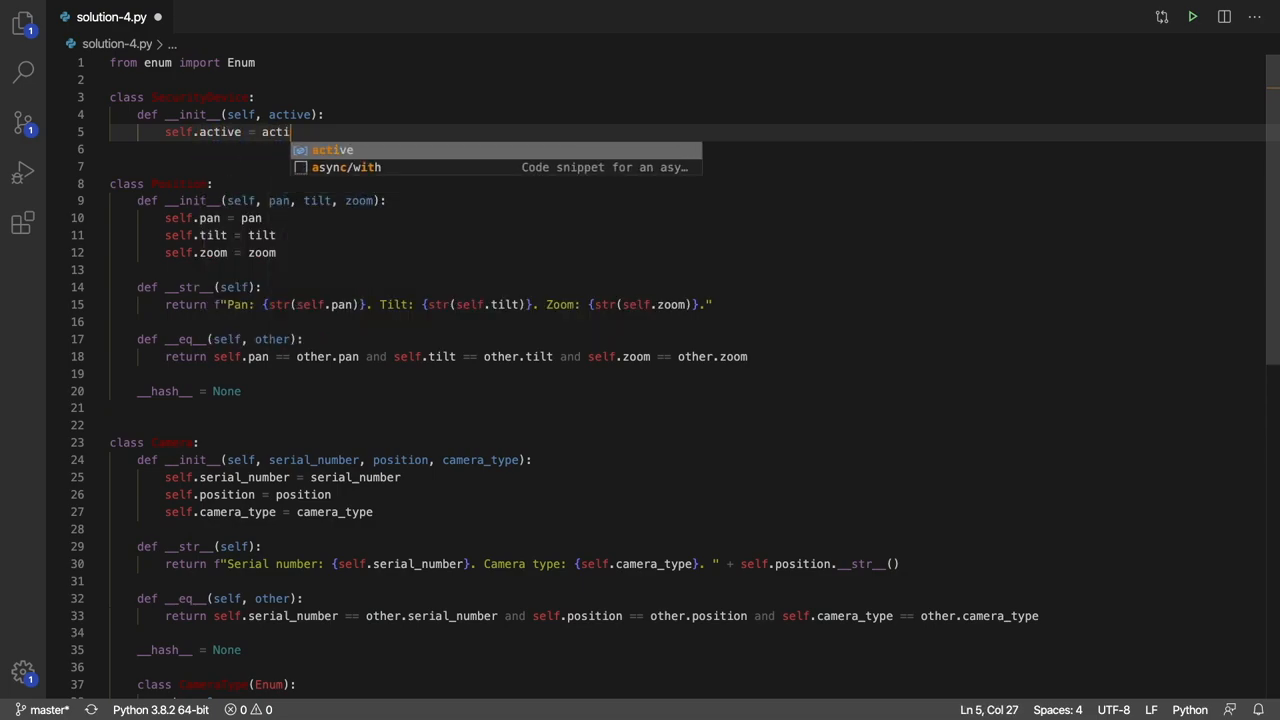
text(ve)
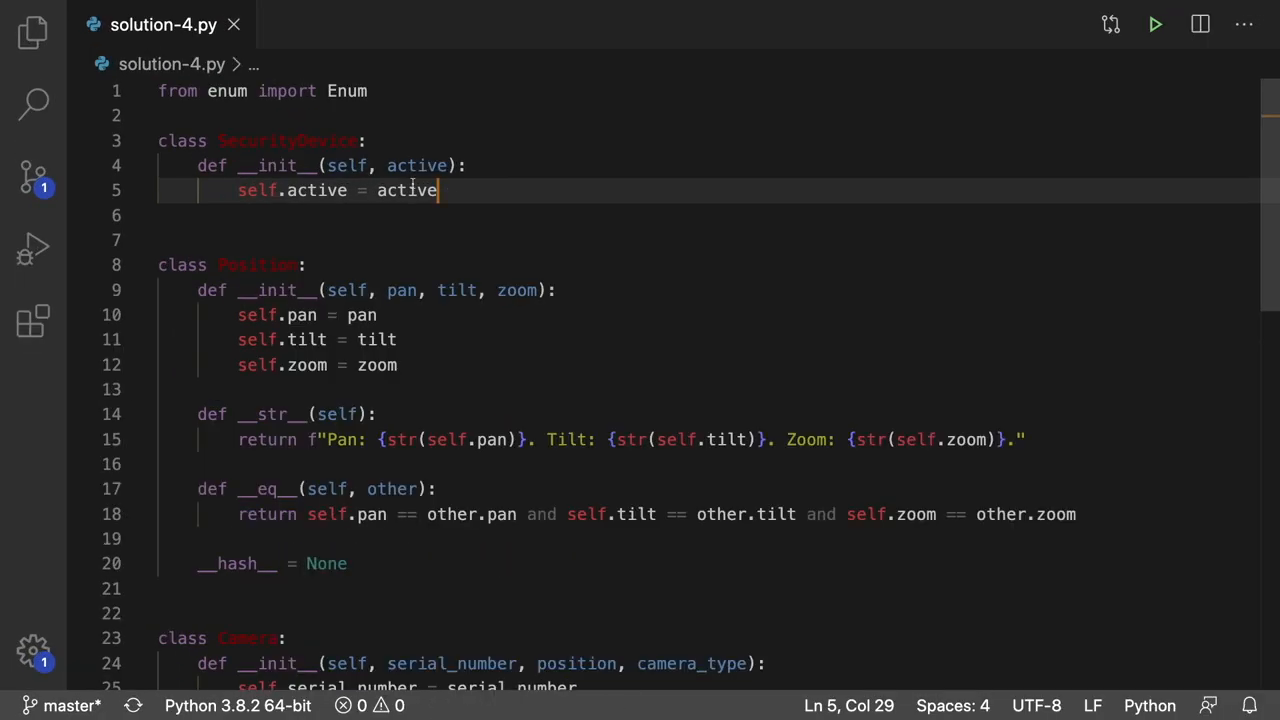
mouse_move(496, 206)
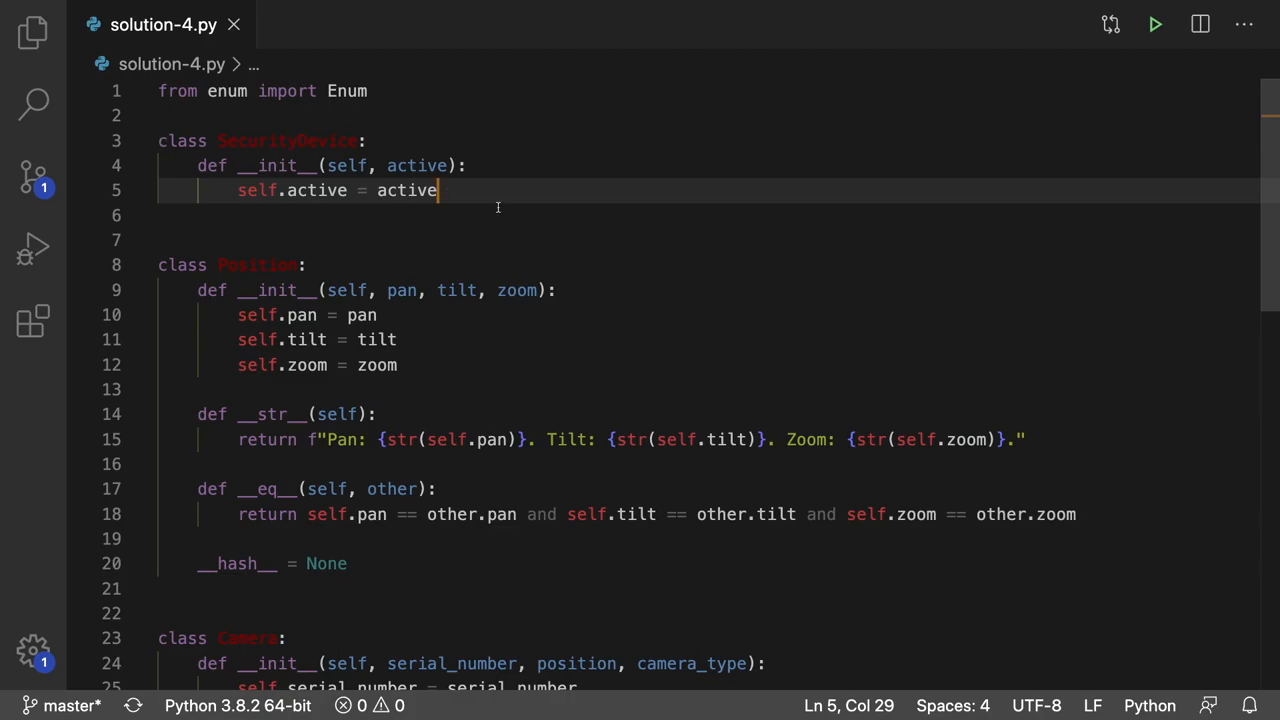
Step: Add a reset(self) method to SecurityDevice that sets self.active = True
key(Enter)
text(def rese)
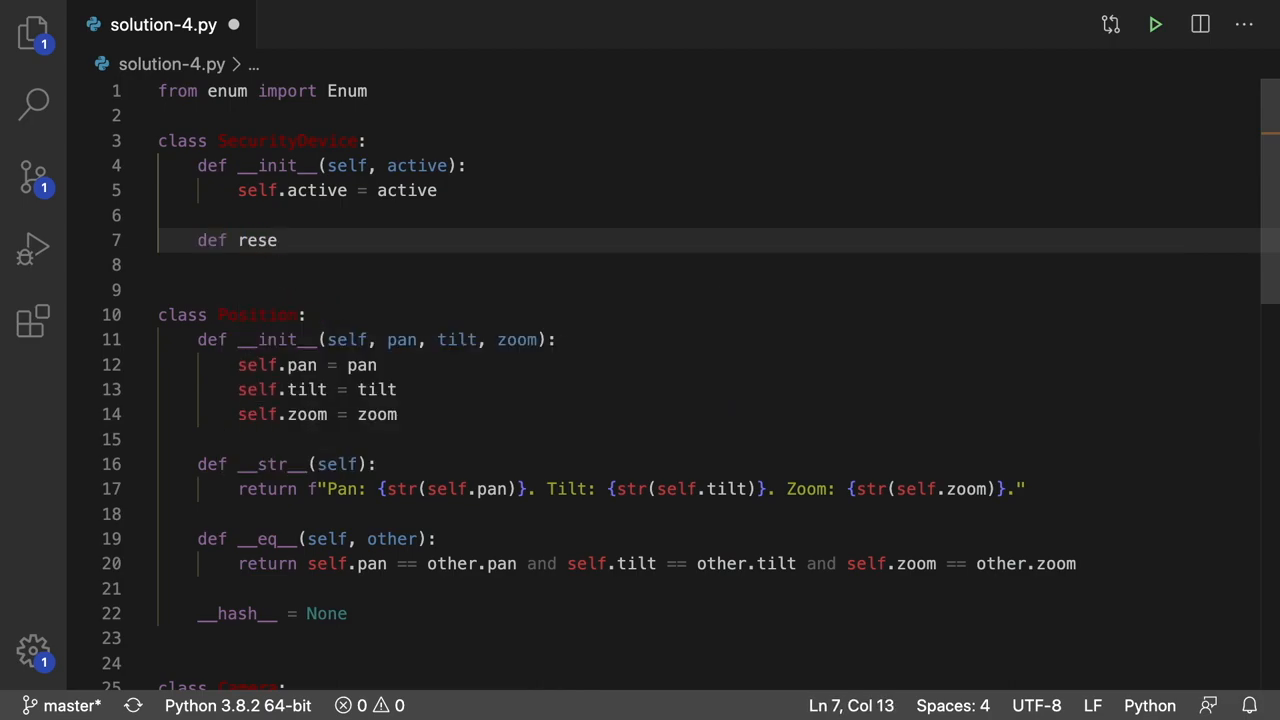
text(t())
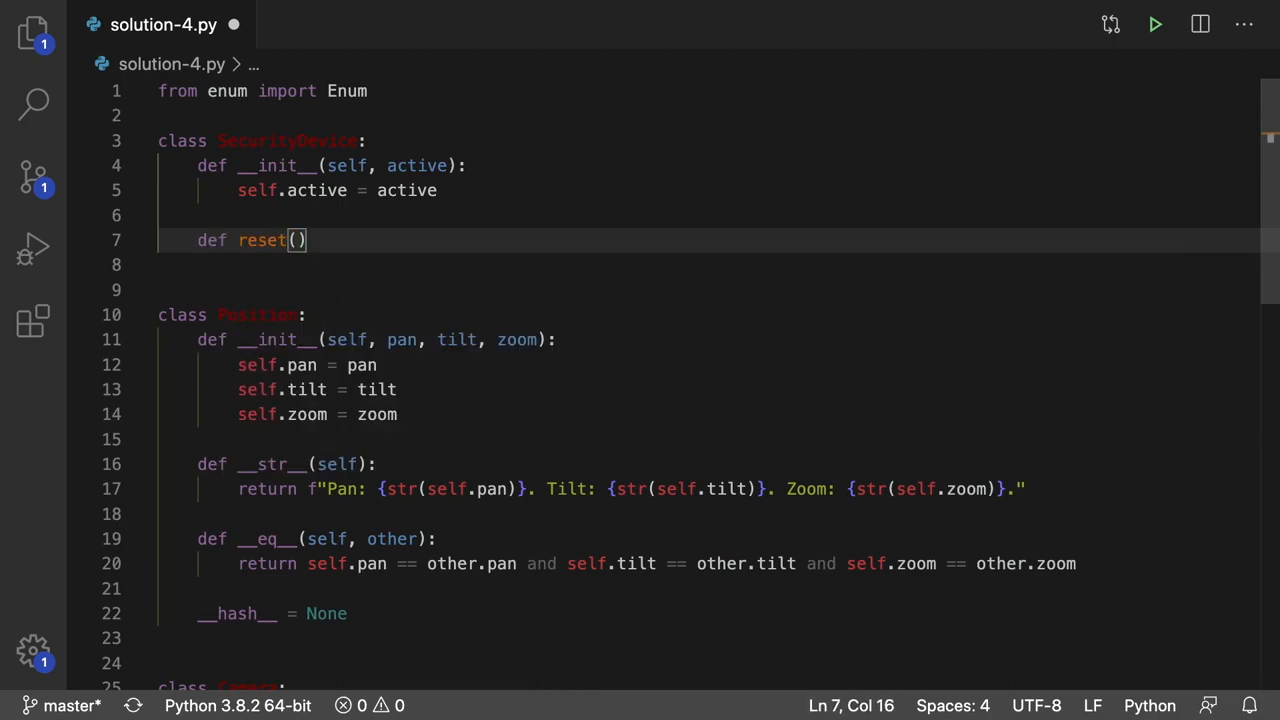
text(self):)
click(708, 264)
text(self.)
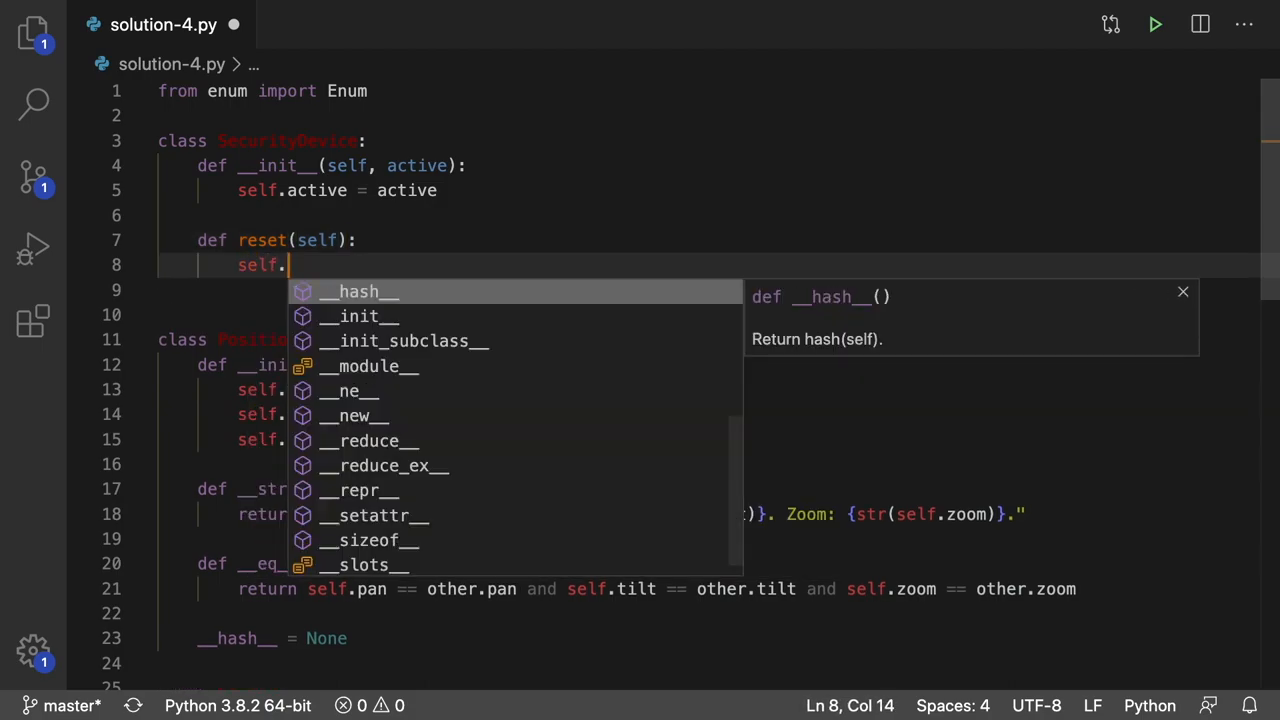
text(active = True)
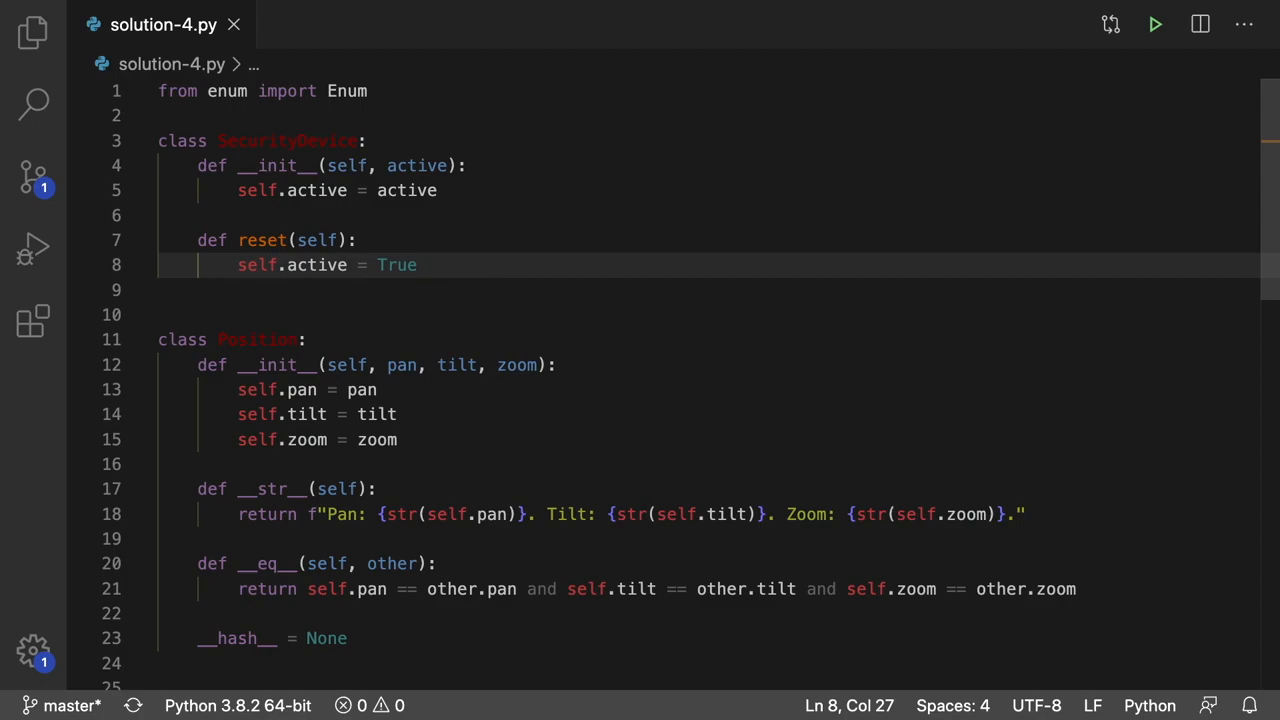
key(Enter)
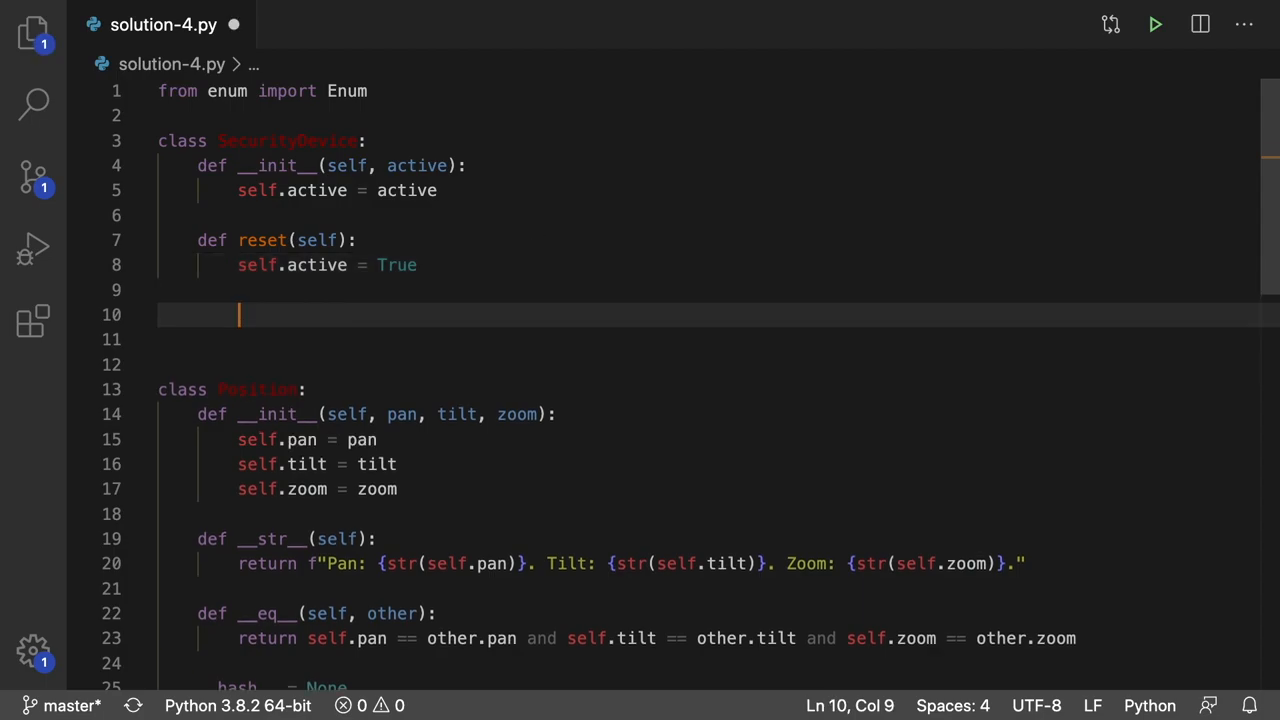
Step: Declare class Sensor with __init__(self, active, silent, distance), settling on distance rather than range
text(class)
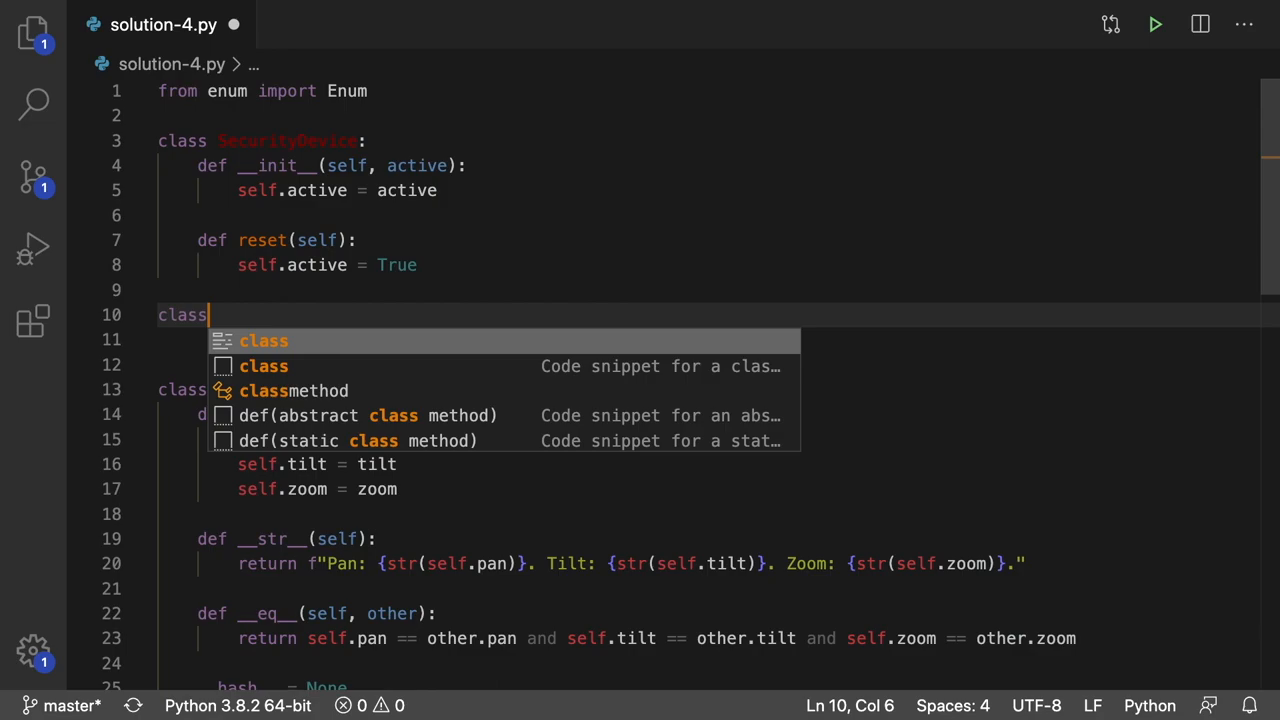
text(Sensor:)
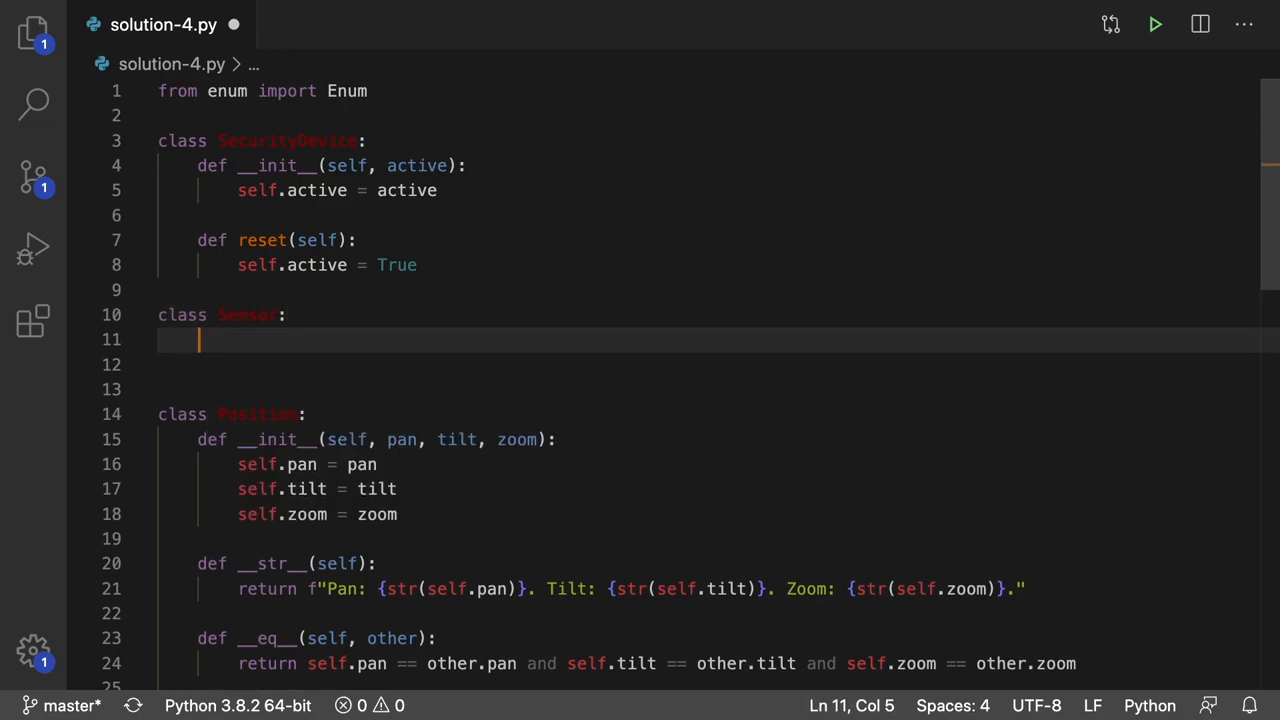
text(def __init__)
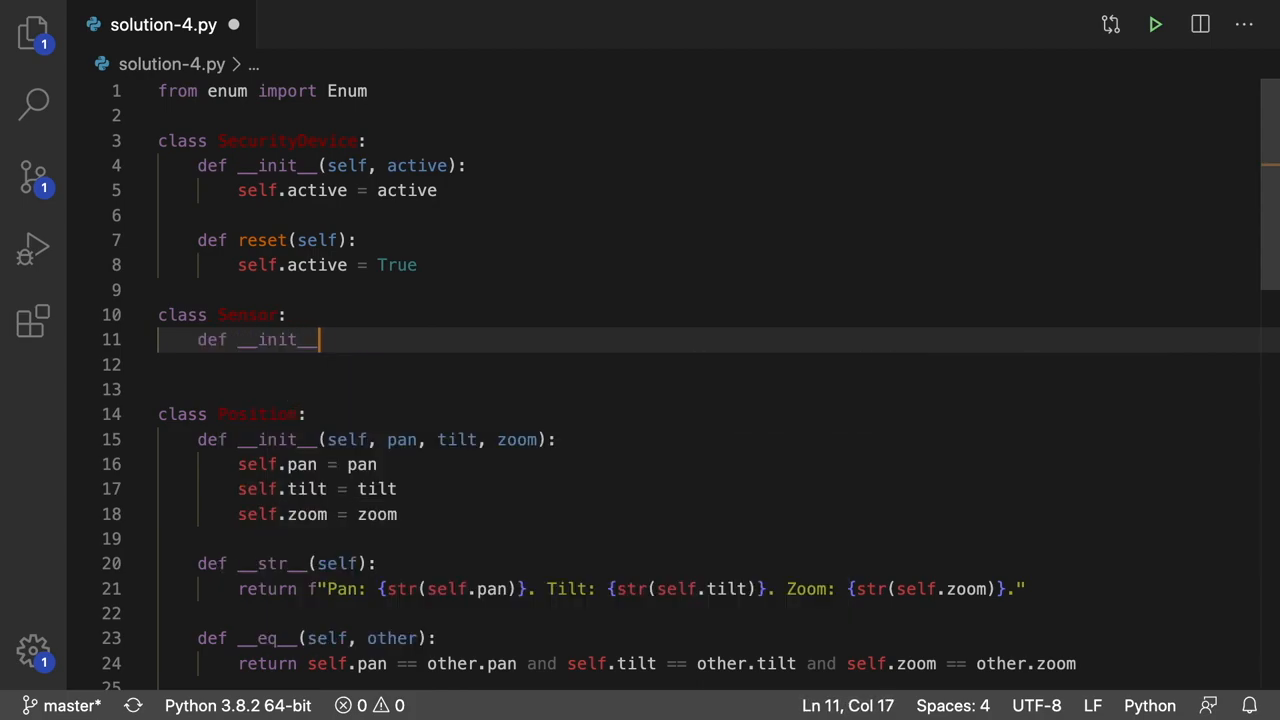
text((self,)
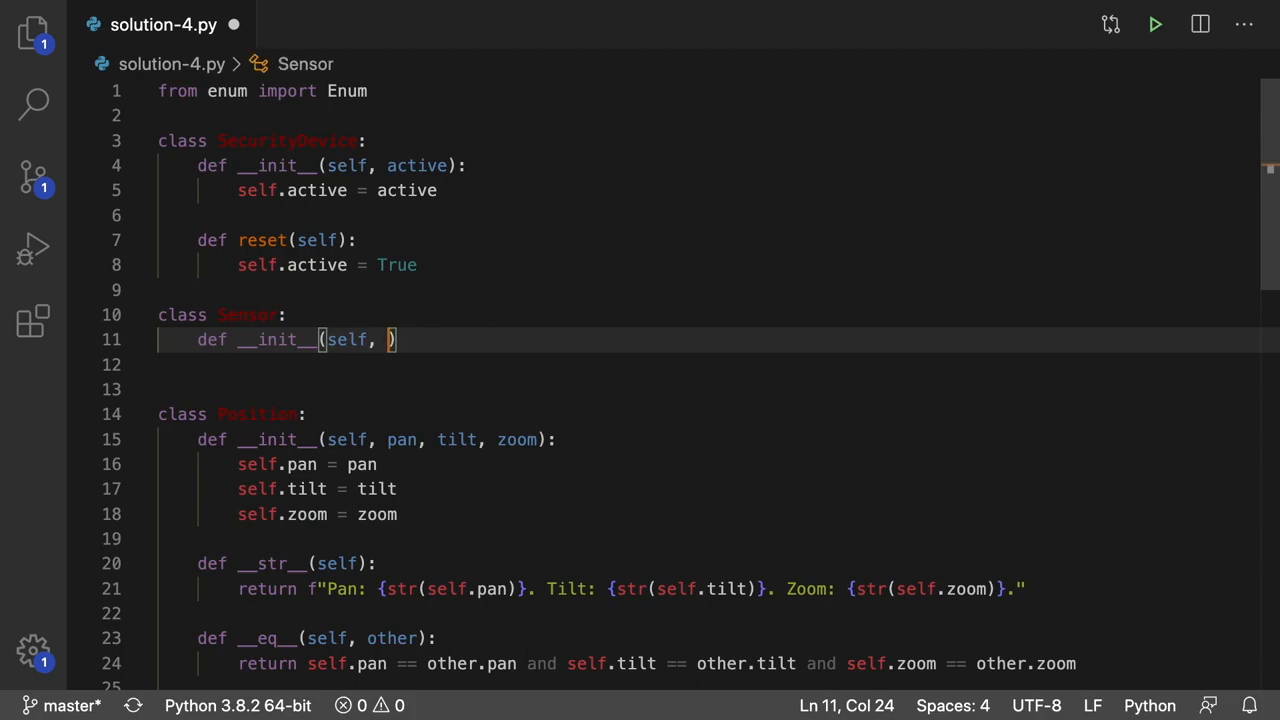
text(active,)
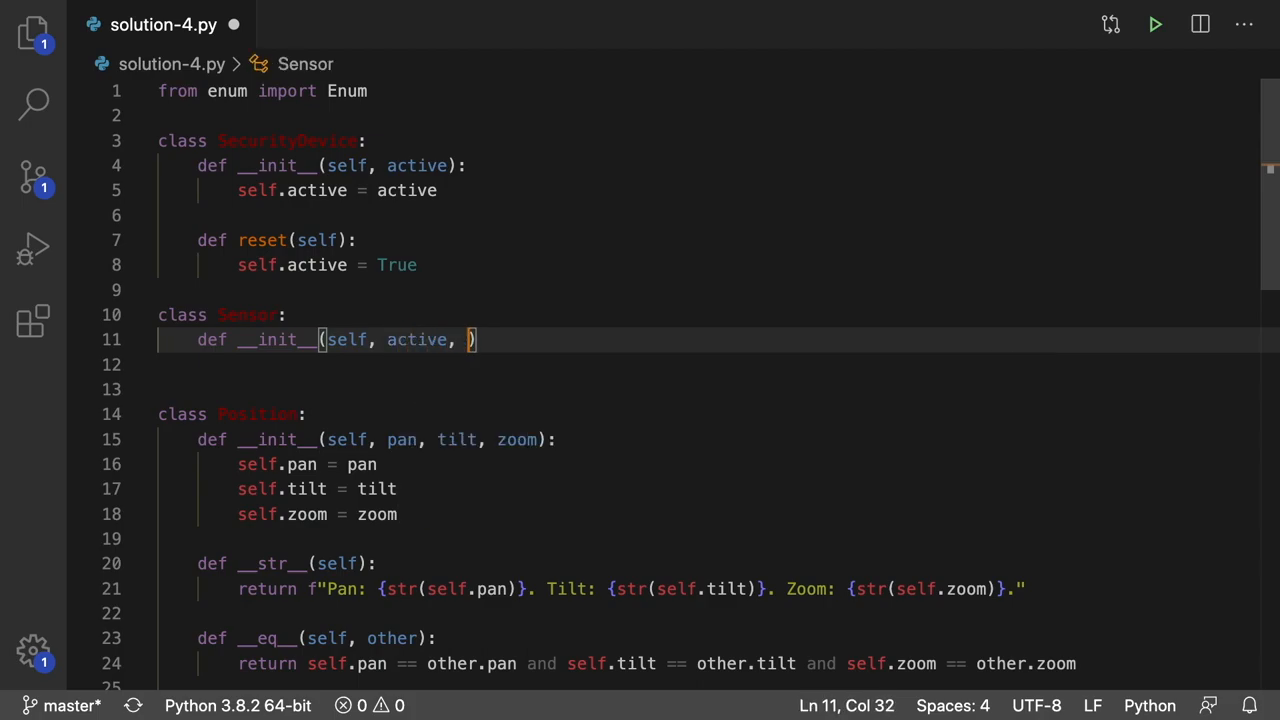
text(silent,)
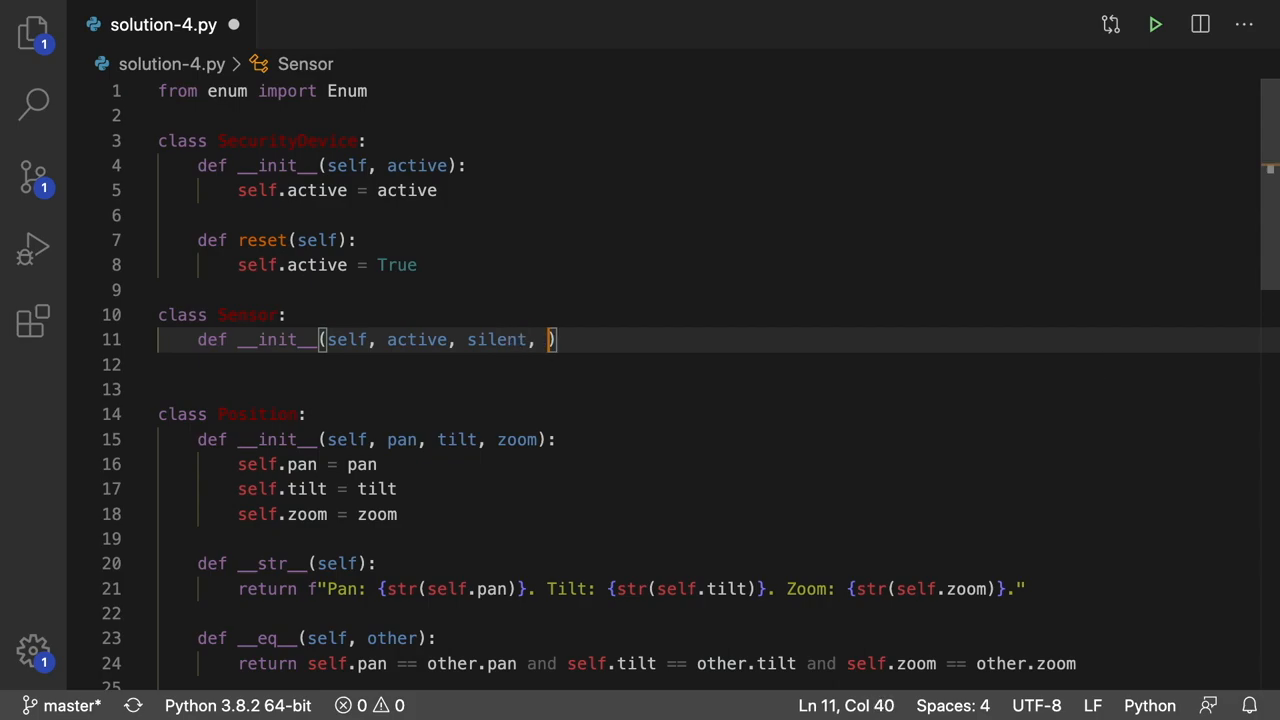
text(distance)
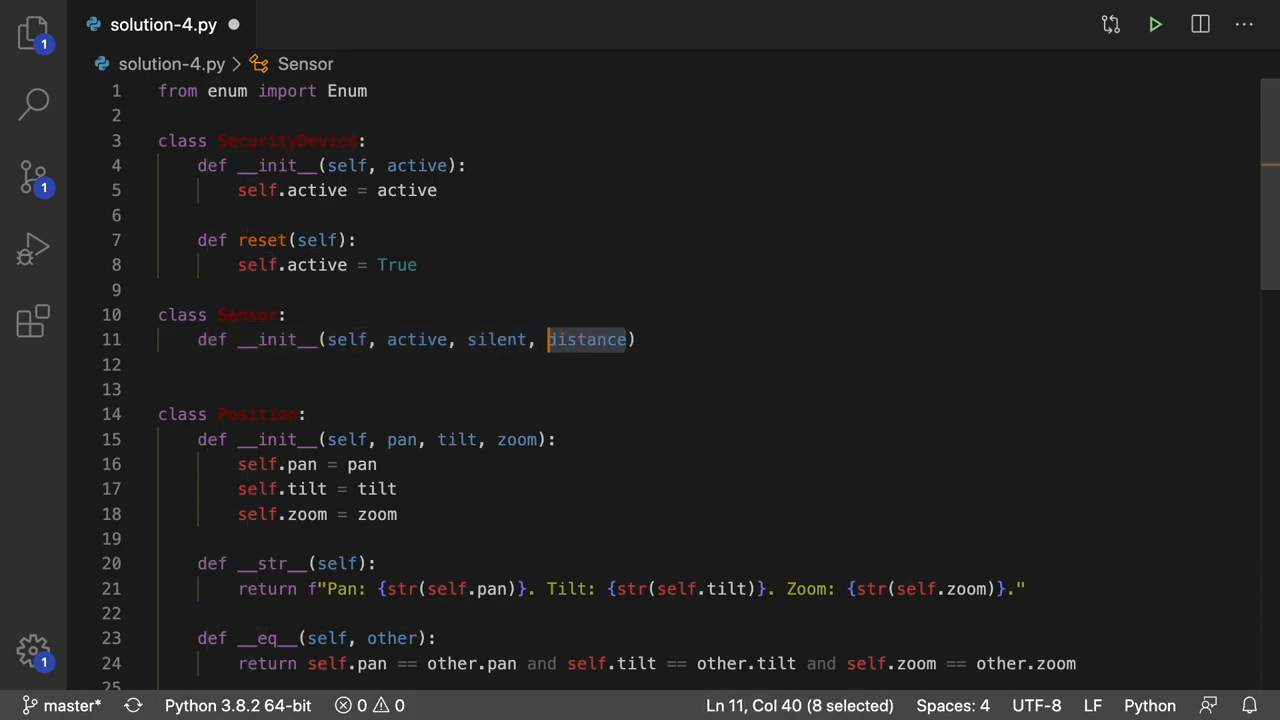
key(Delete)
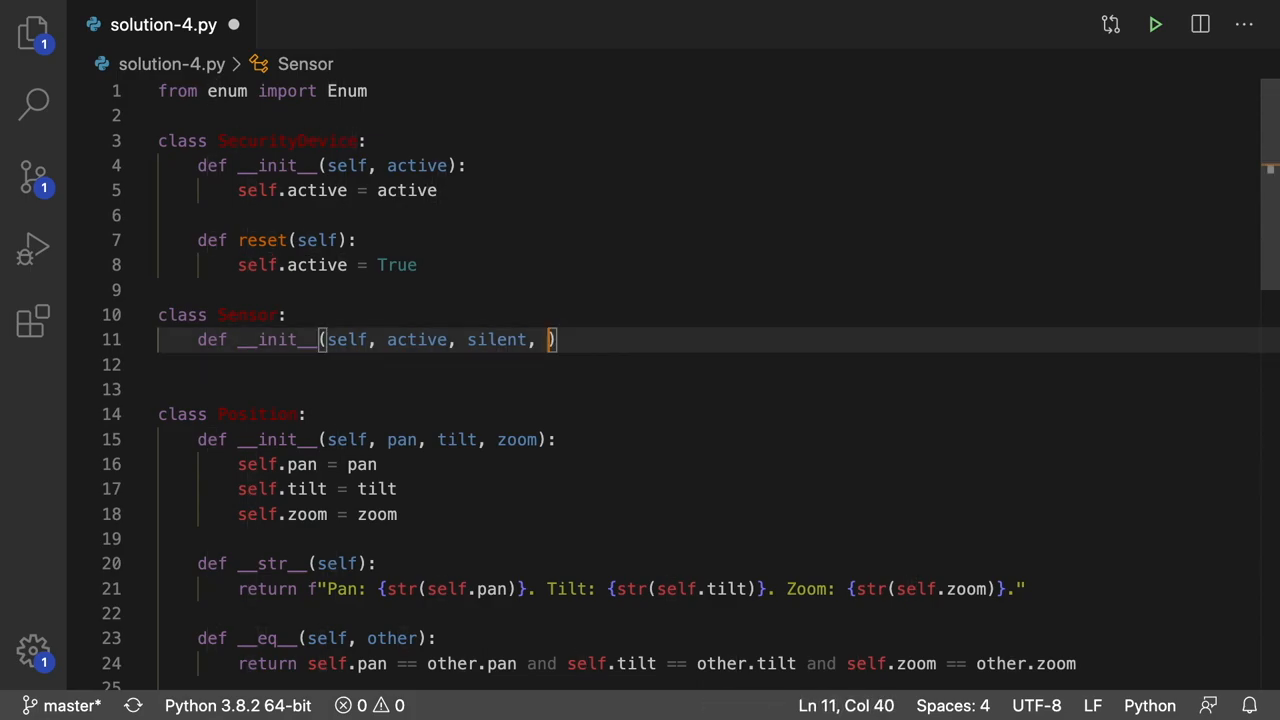
text(range)
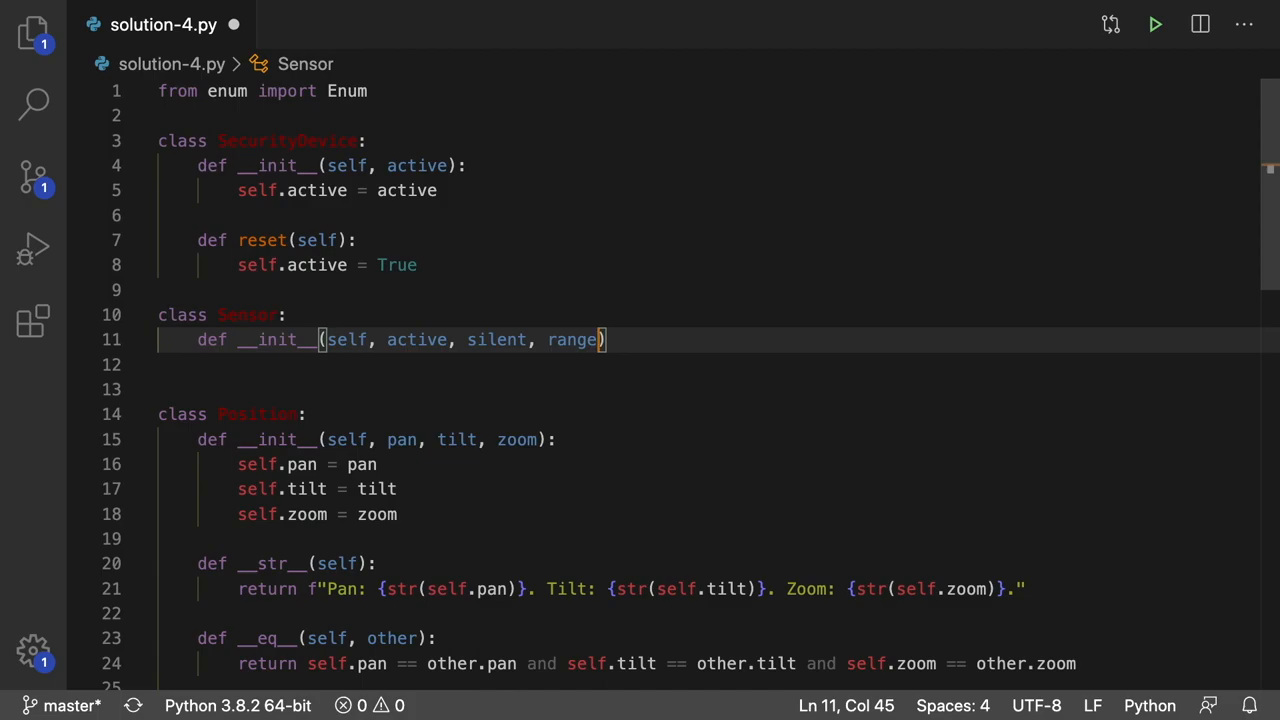
key(Backspace)
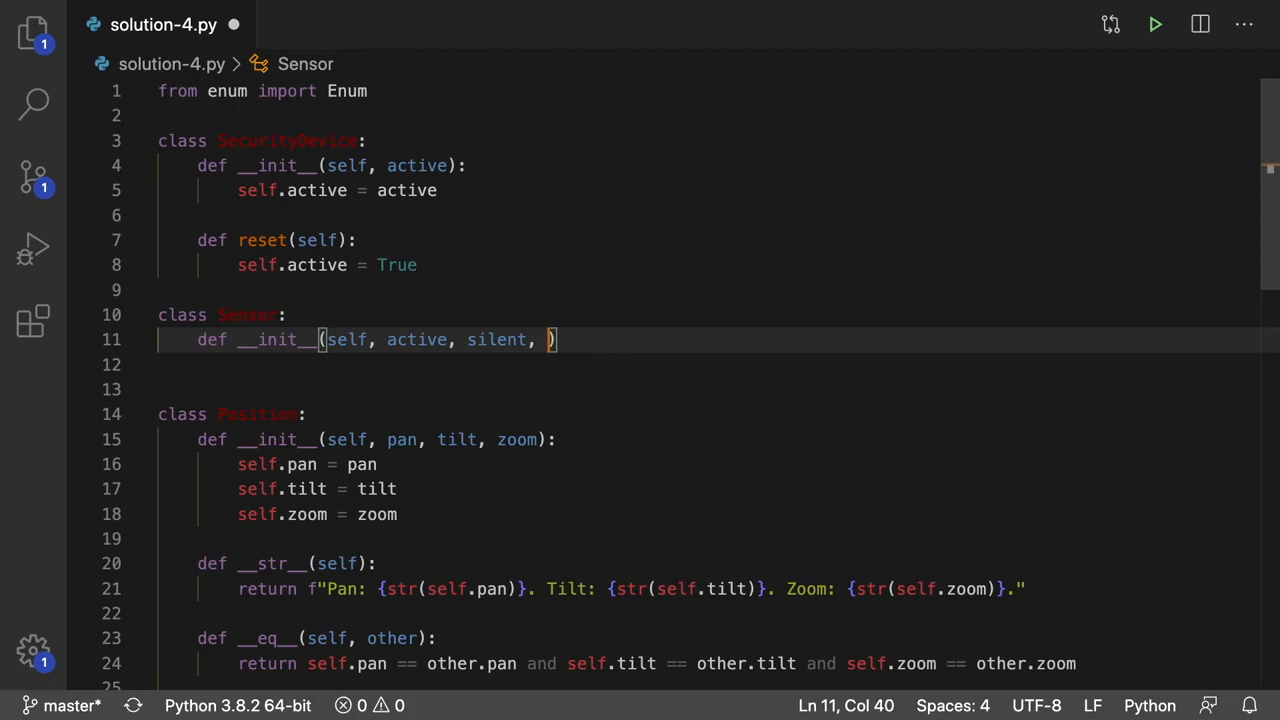
text(distance)
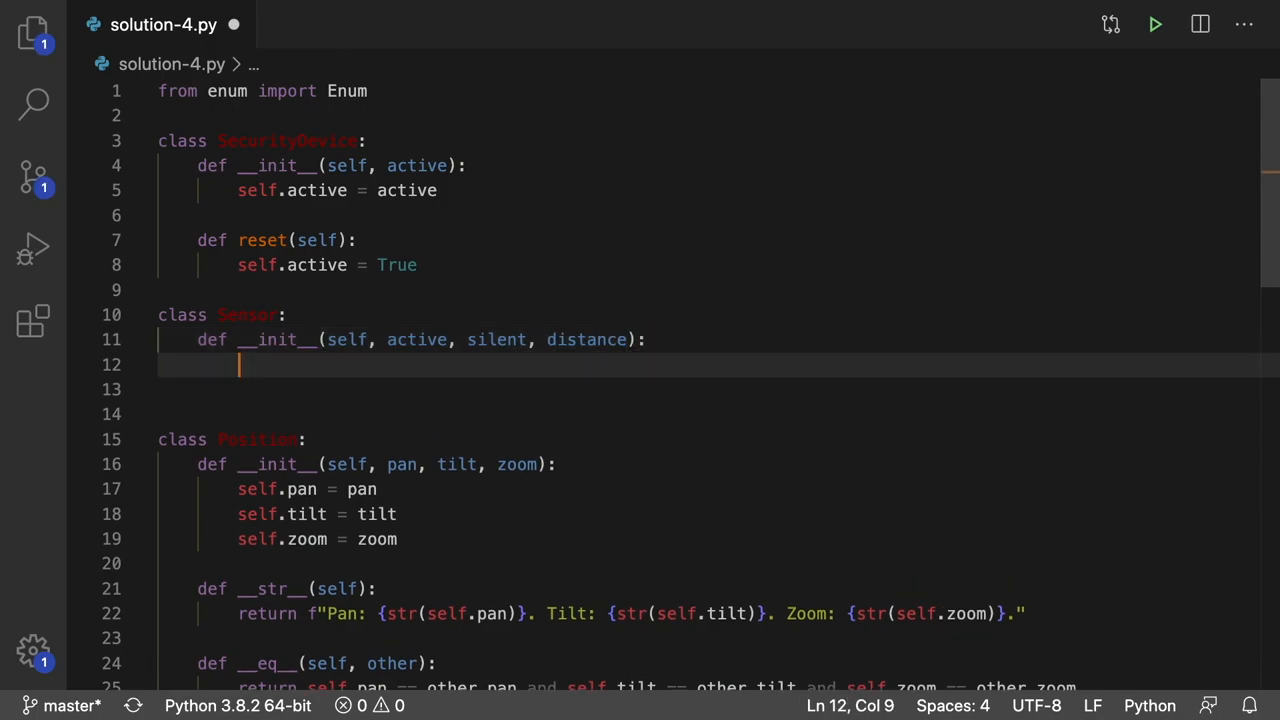
Step: Store active, silent and distance on self inside the Sensor constructor
text(self.)
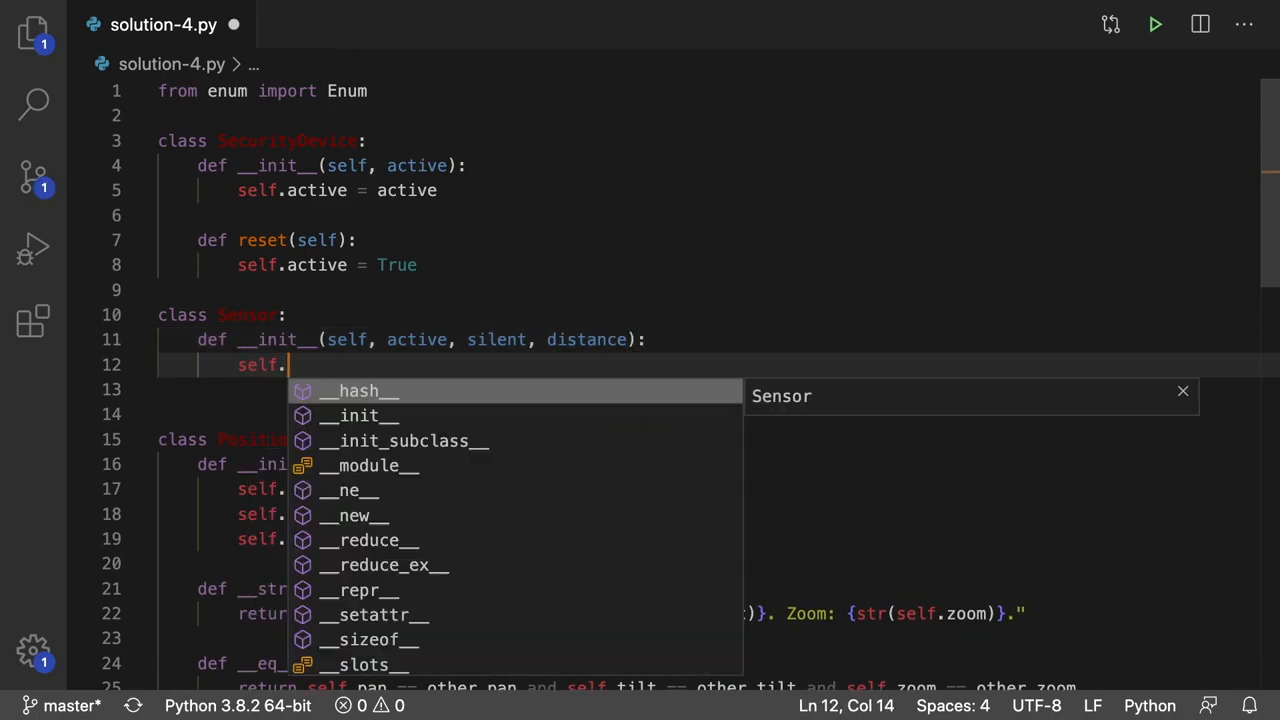
text(act)
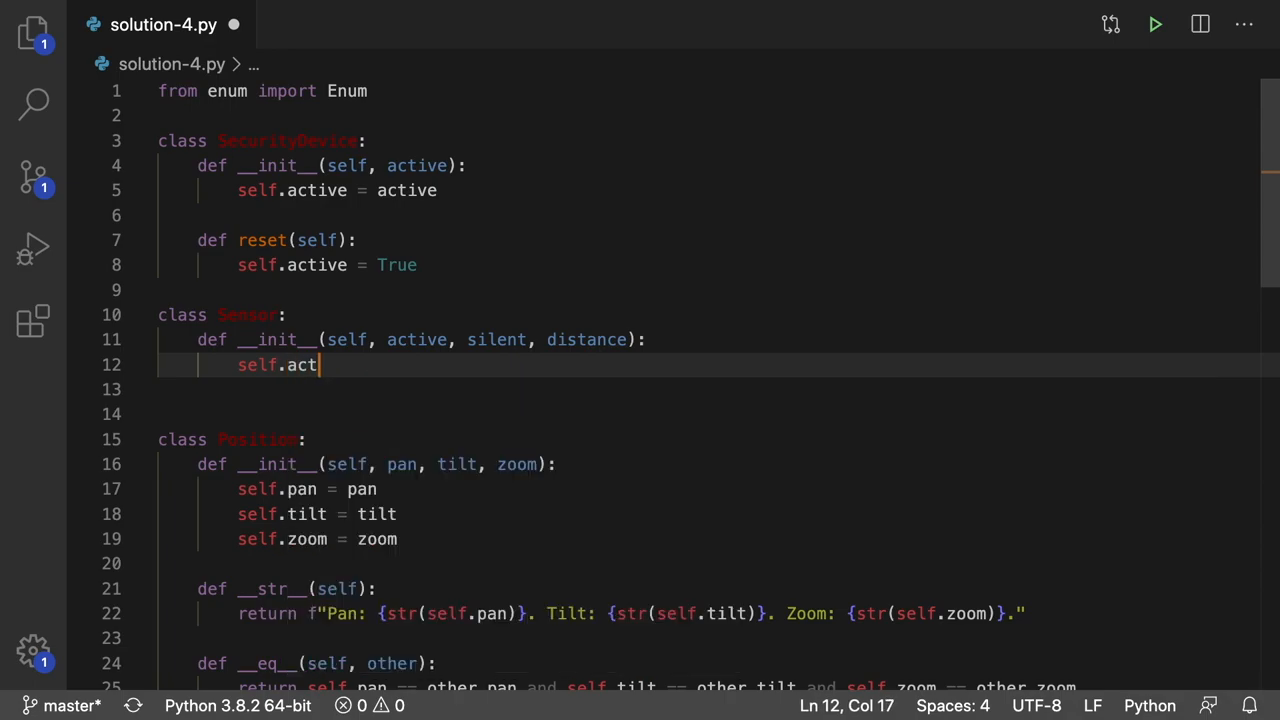
text(ive = active)
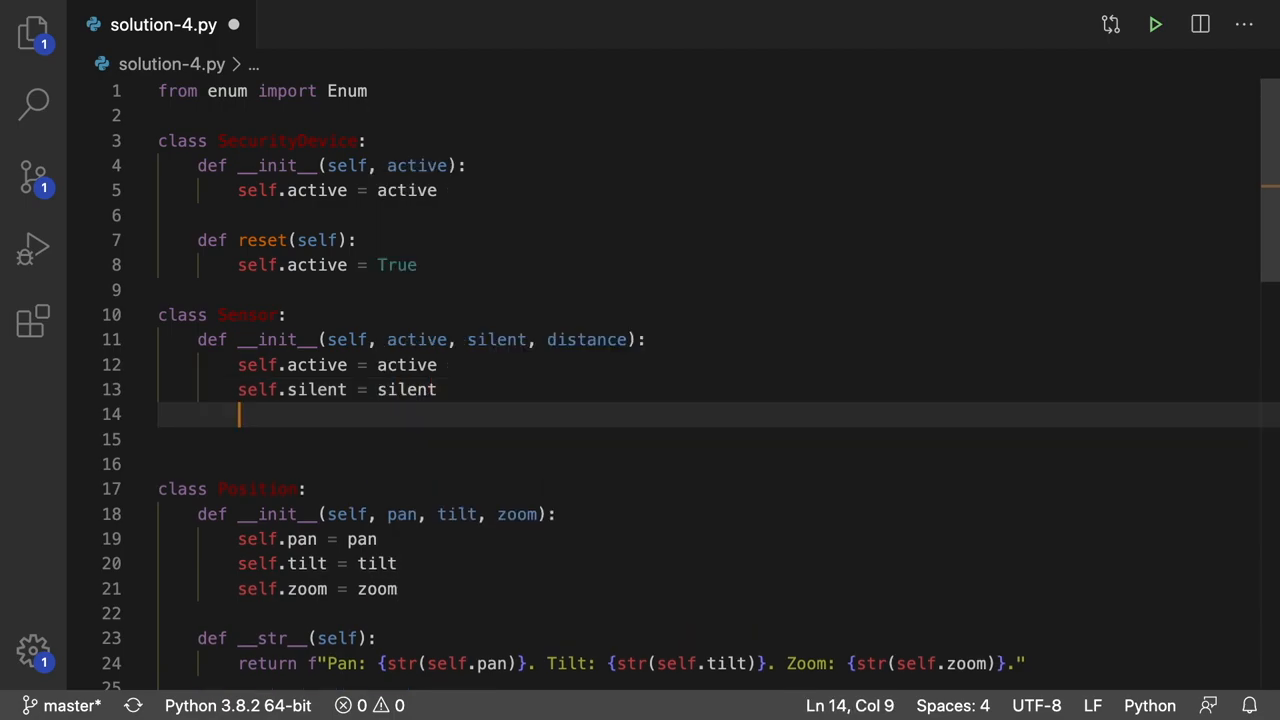
text(self.dis)
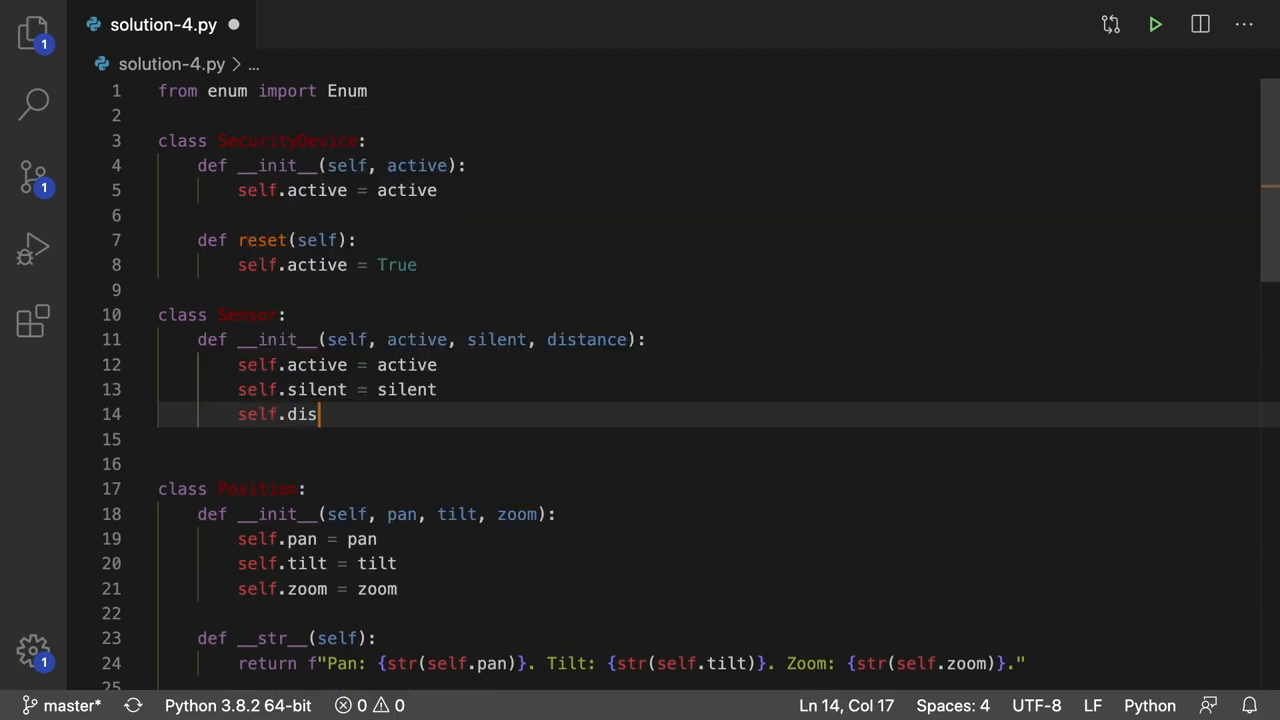
text(tance = dis)
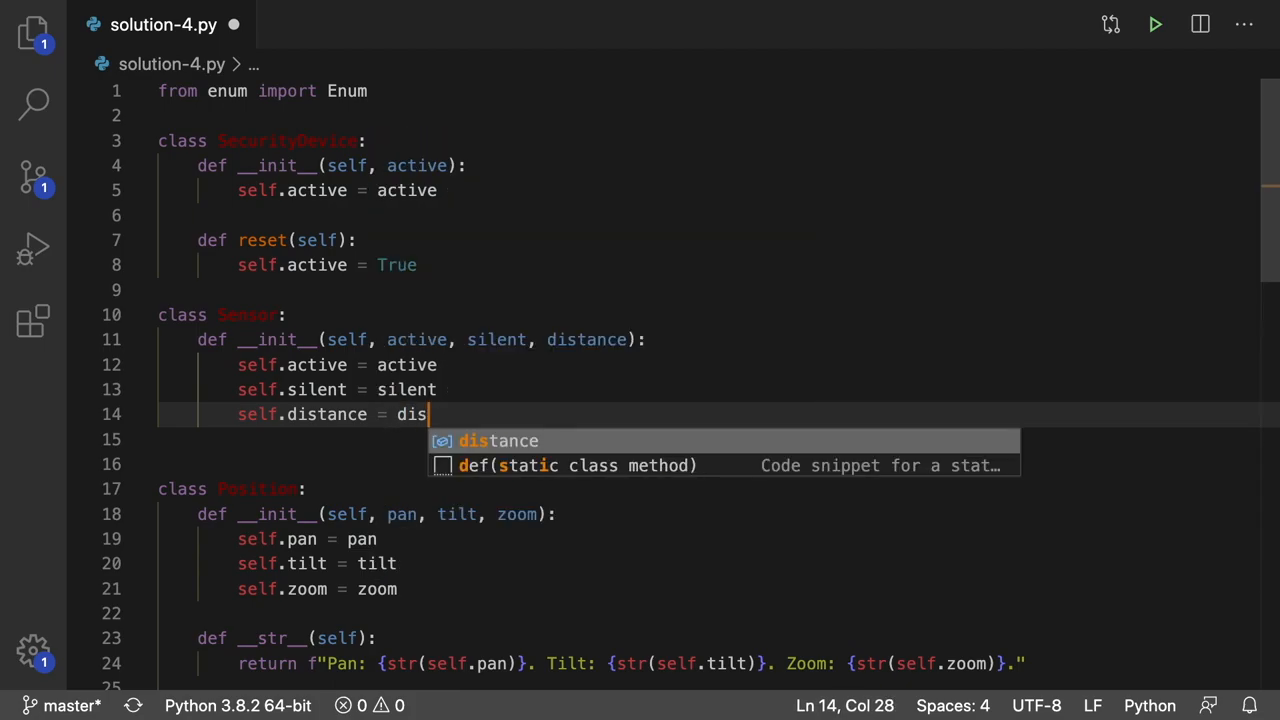
key(Tab)
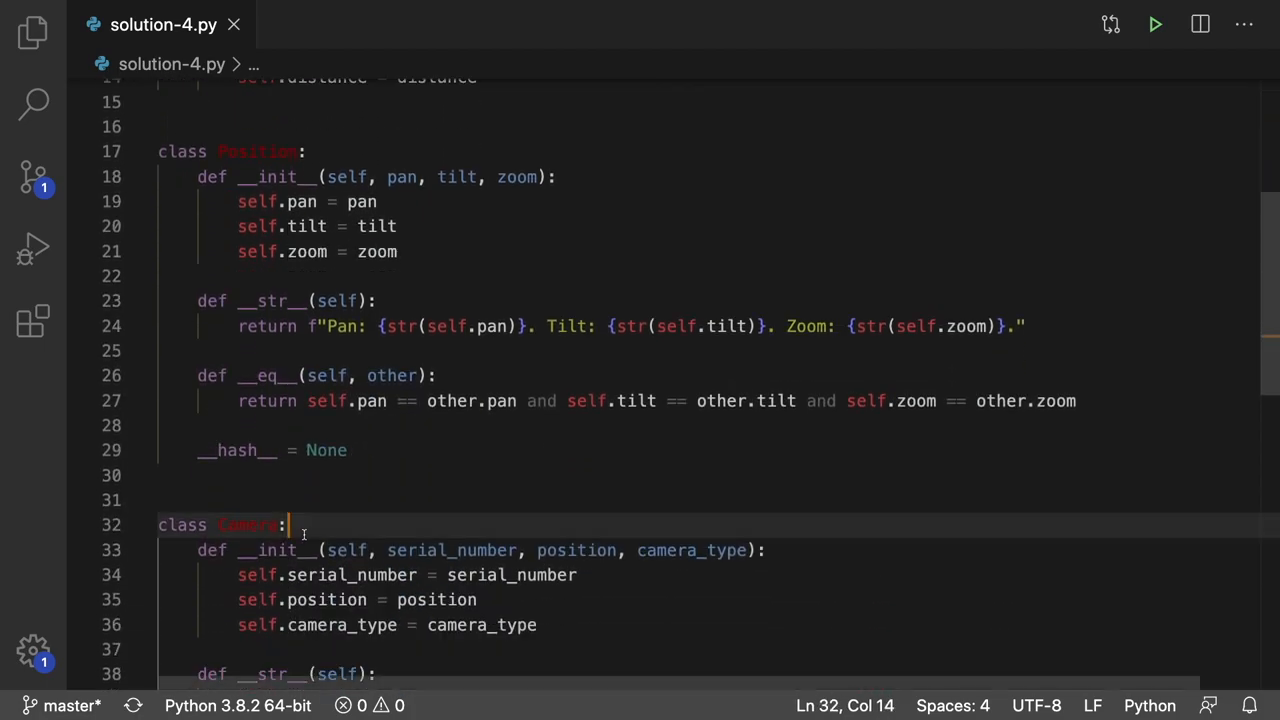
click(212, 500)
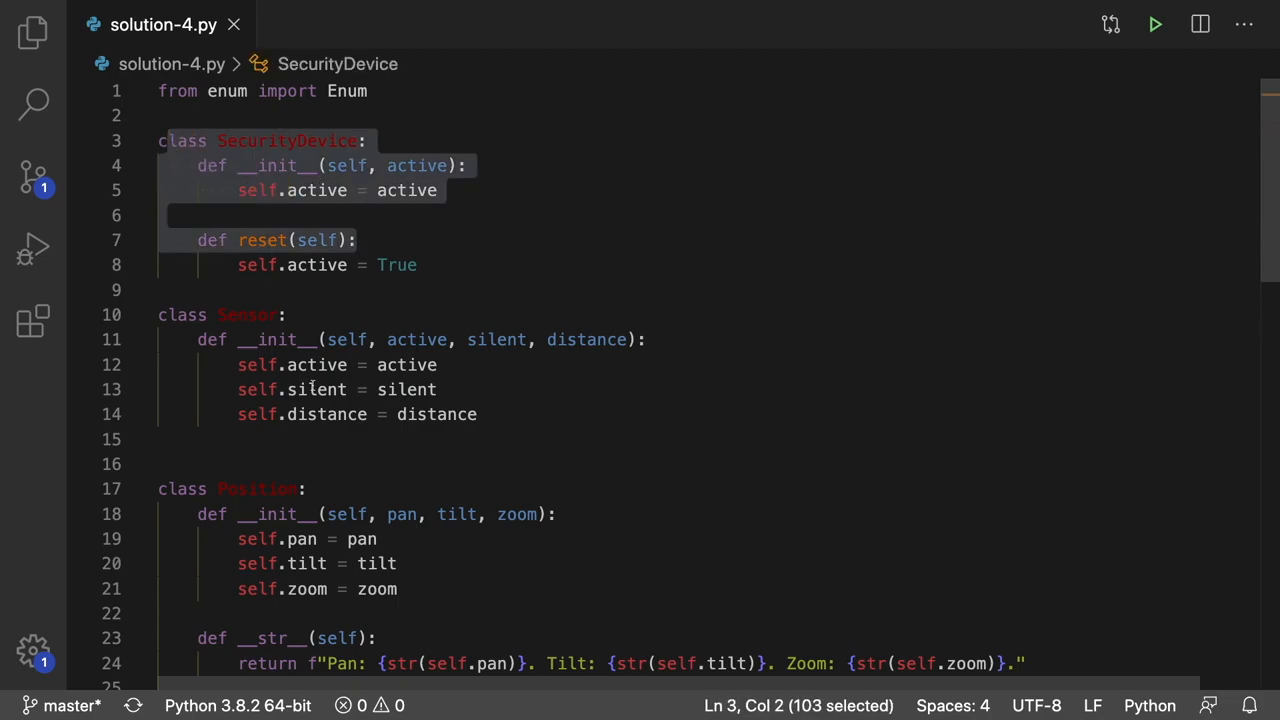
click(480, 414)
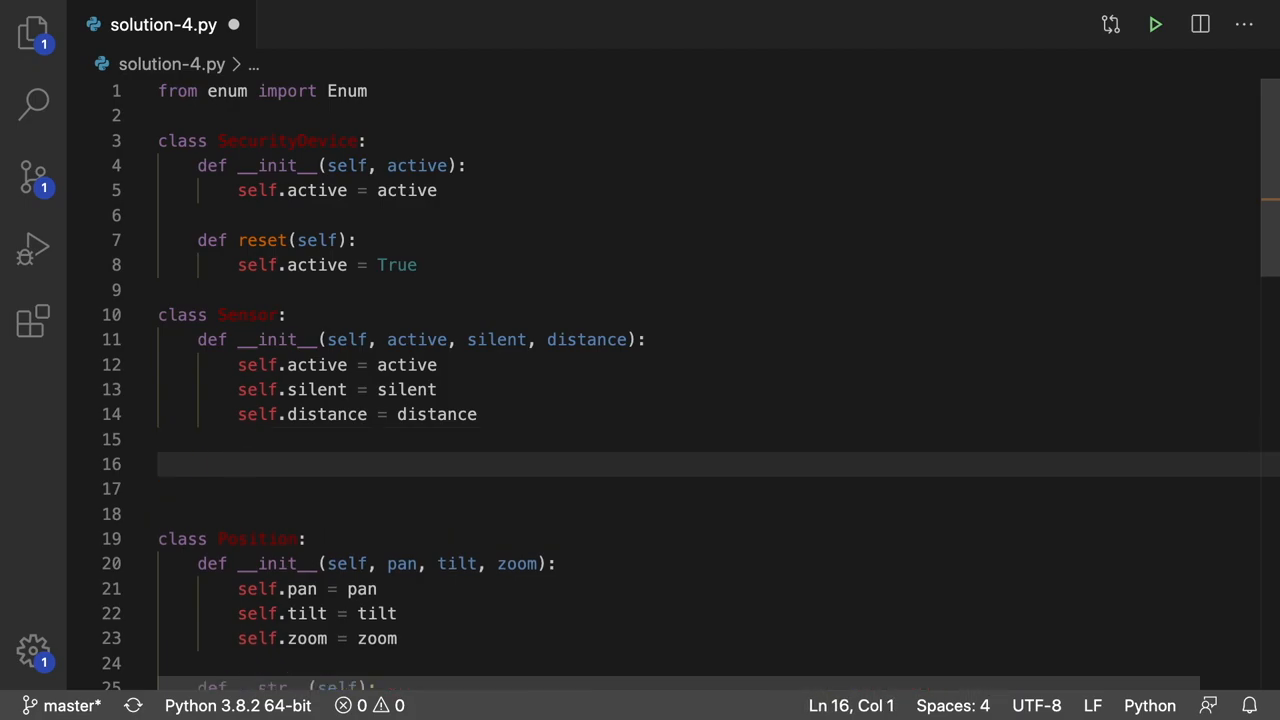
Step: Create security_device = SecurityDevice(True), print it, and run the file to see its default repr
text(security)
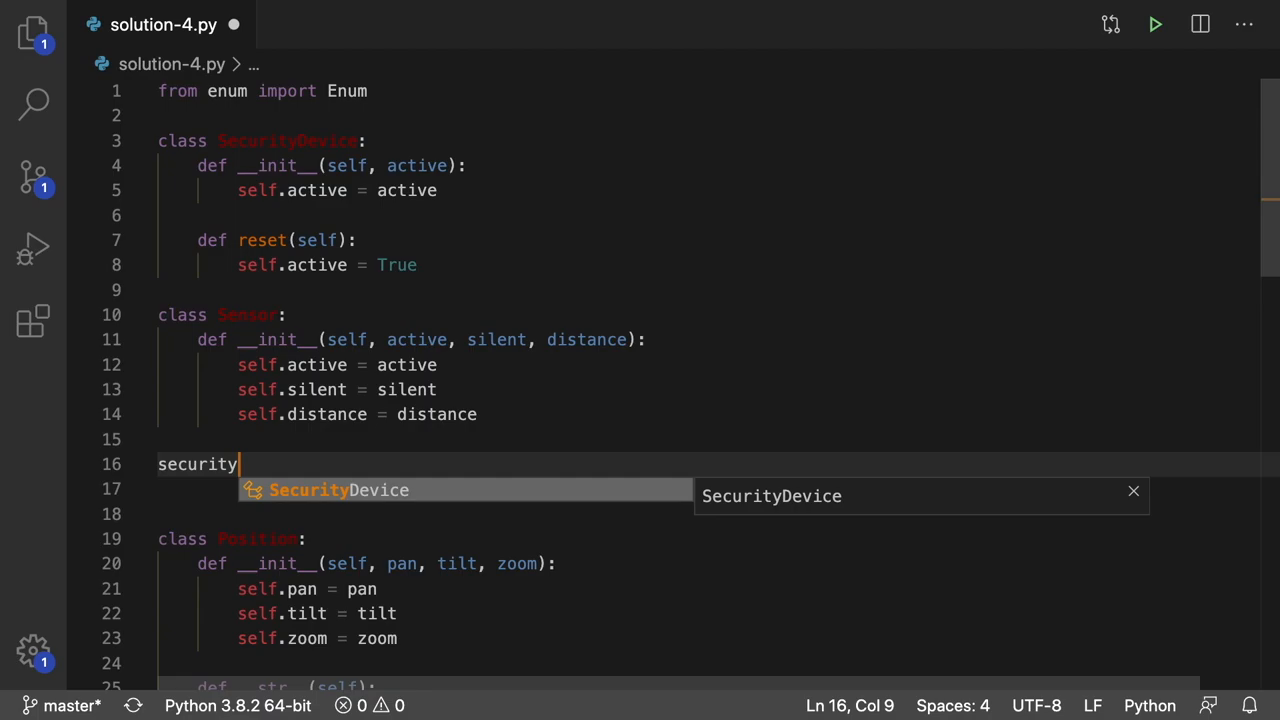
text(_device = SecurityDevice()
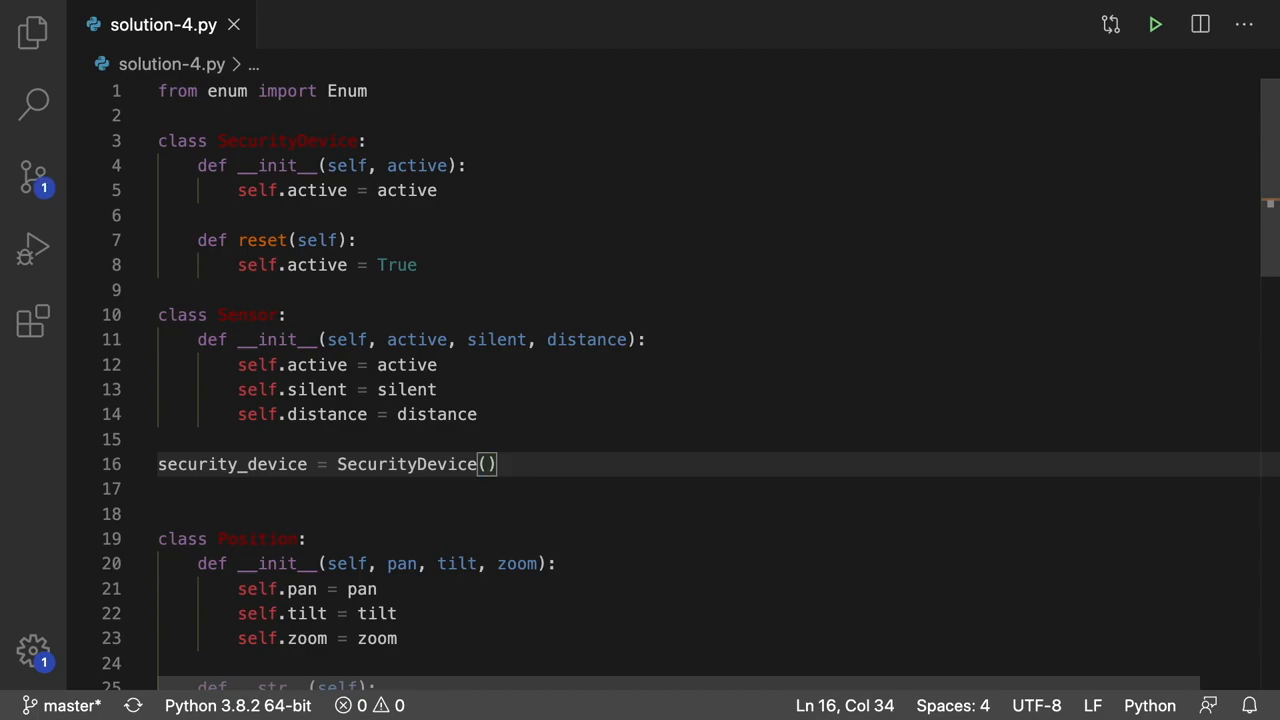
text(True)
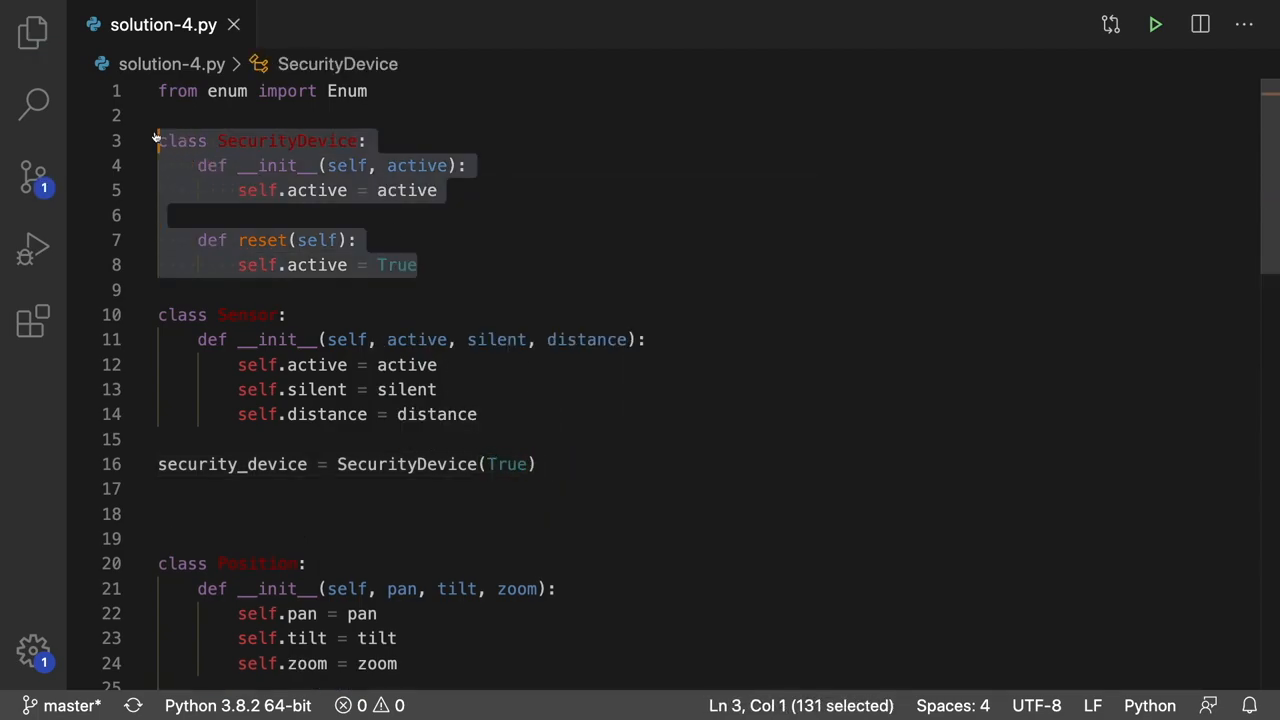
click(476, 264)
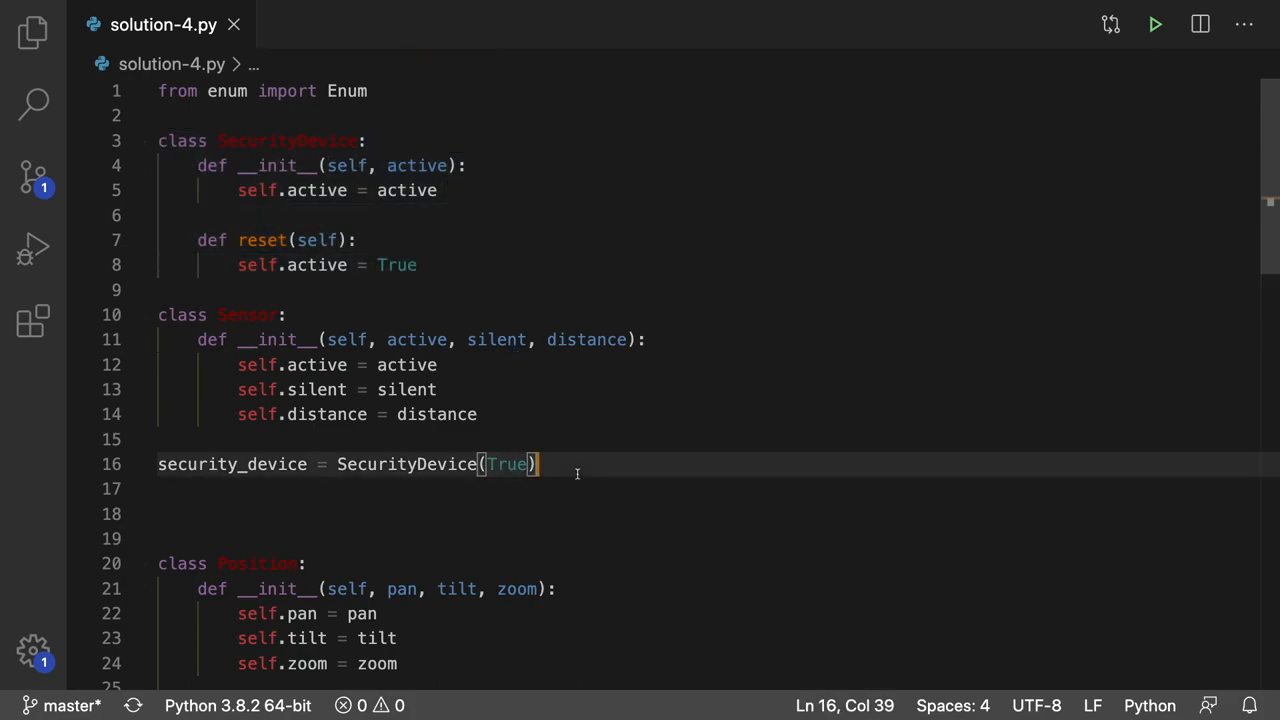
text(p)
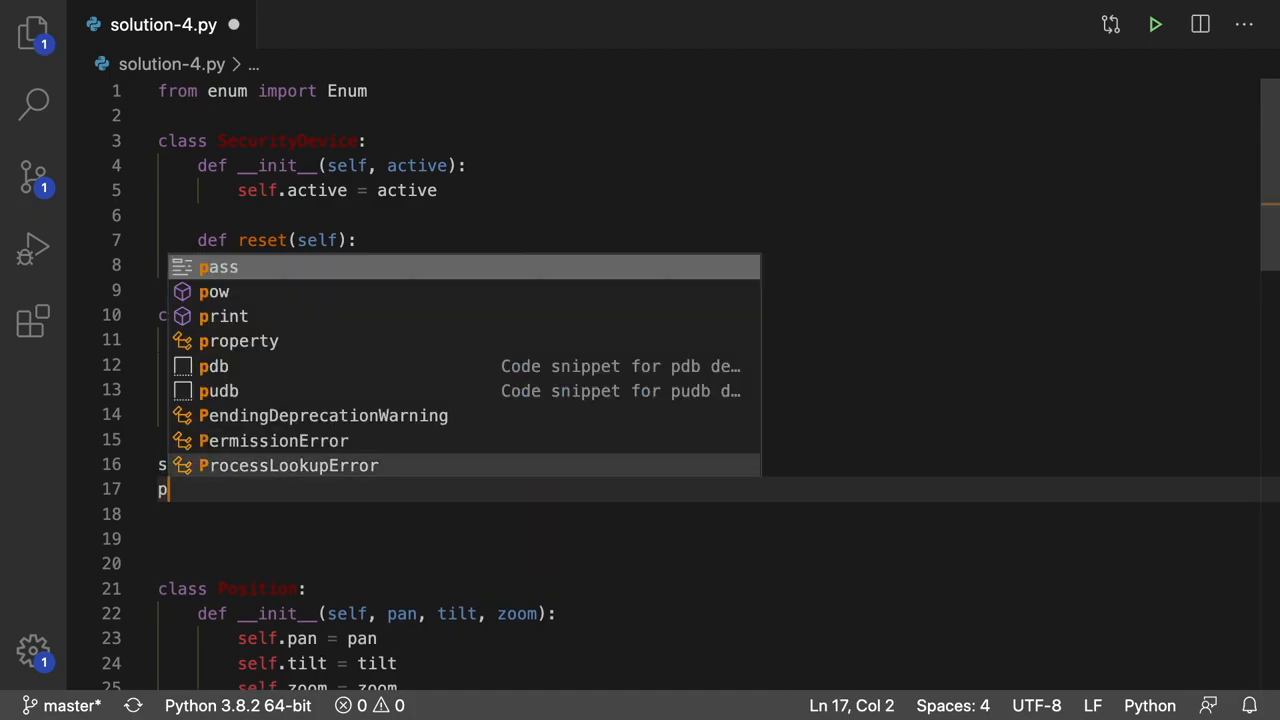
text(rint(security_device)
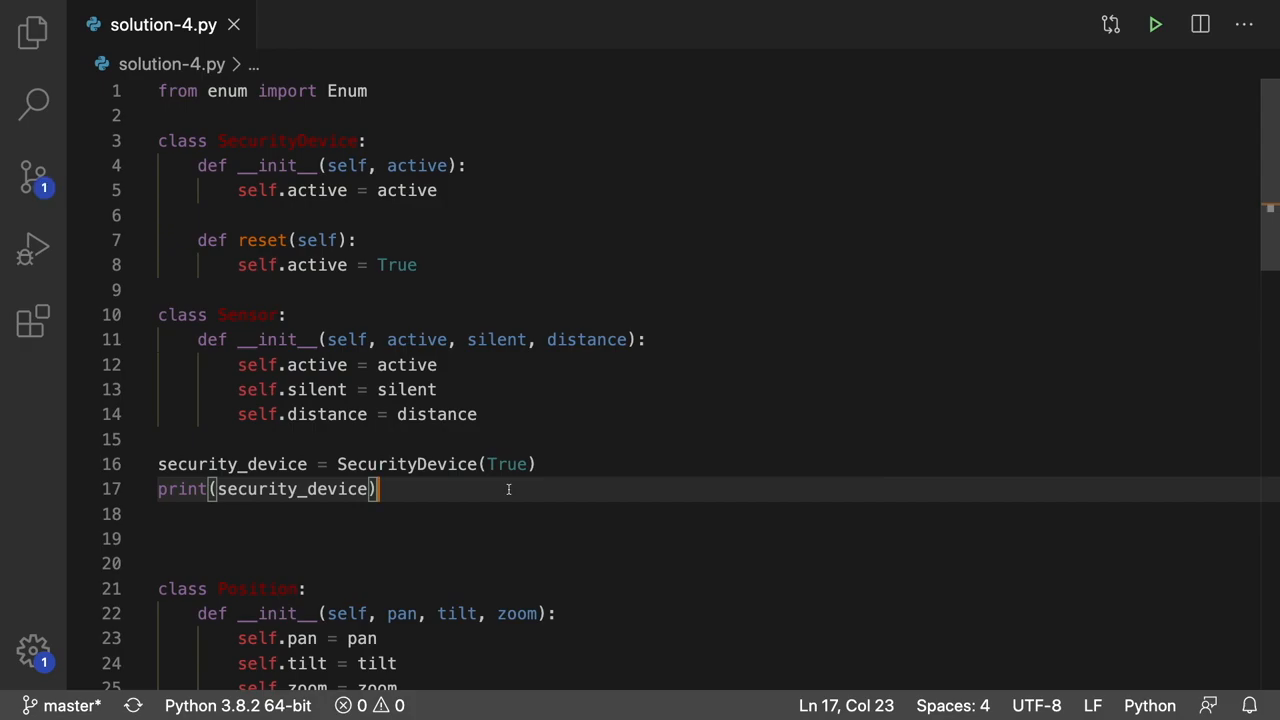
click(1156, 24)
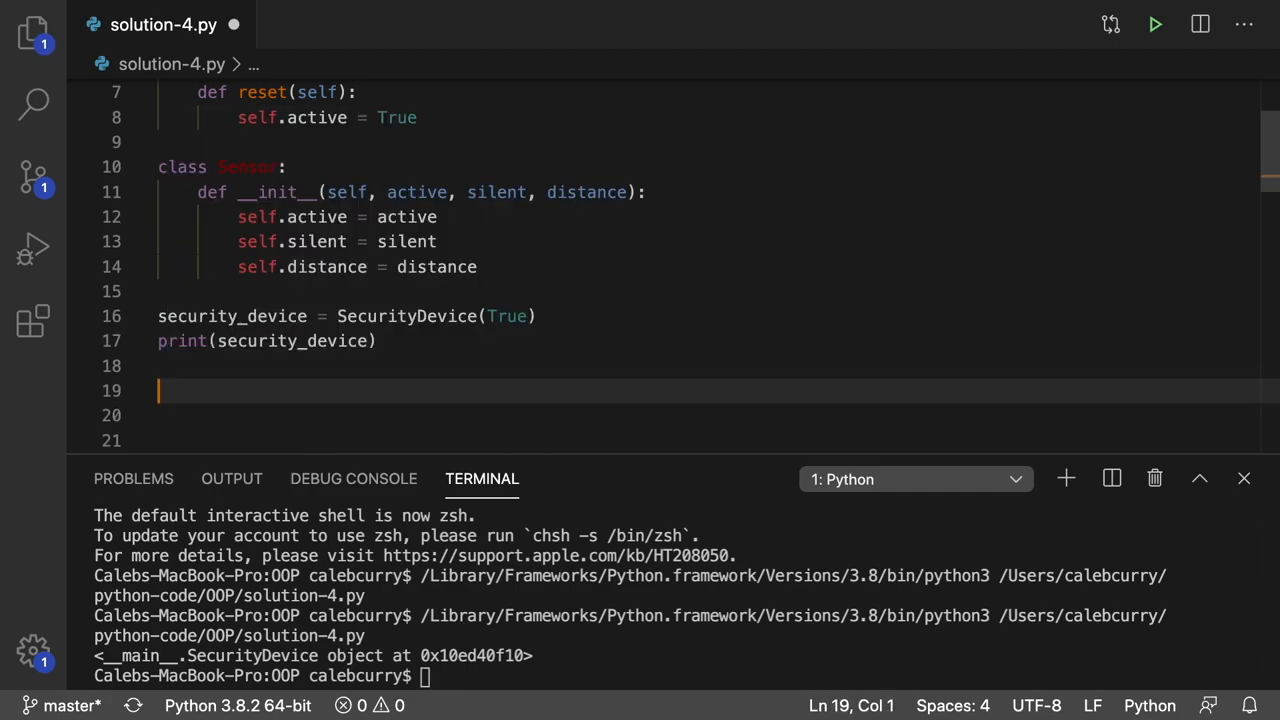
Step: Create sensor = Sensor(True, False, 30) and add print(sensor) below it
text(sensor = S)
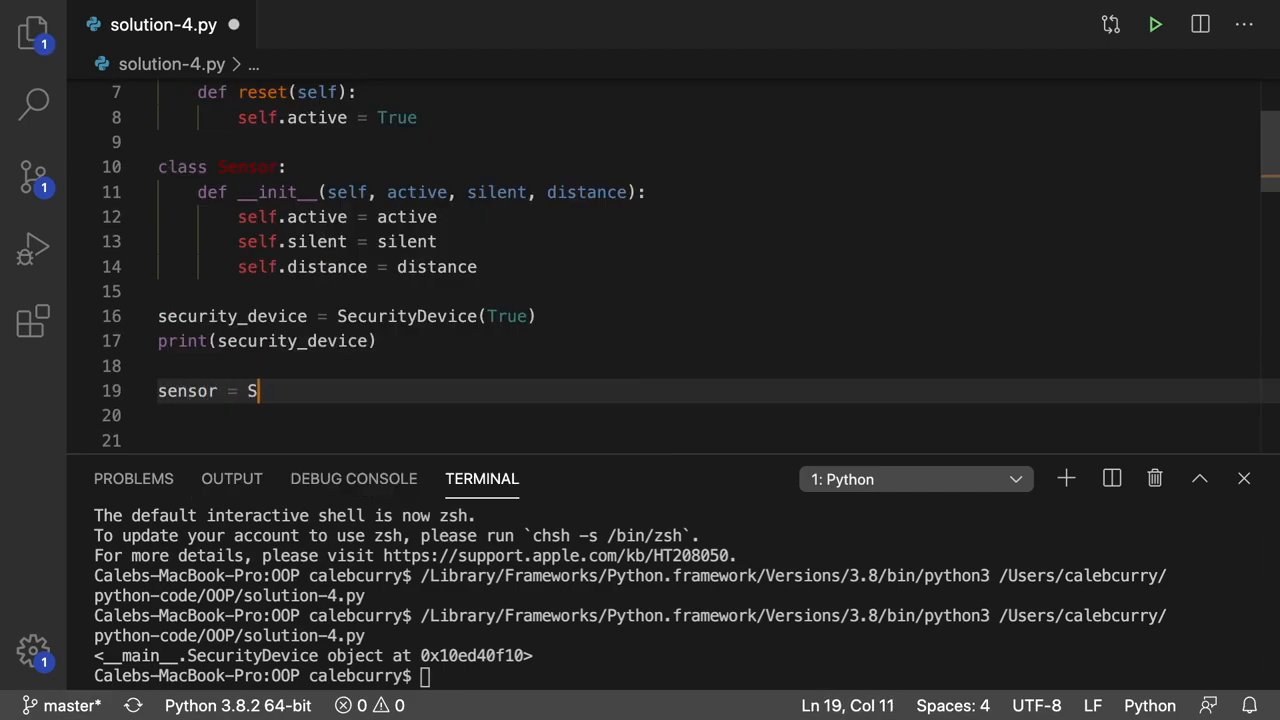
text(ensor())
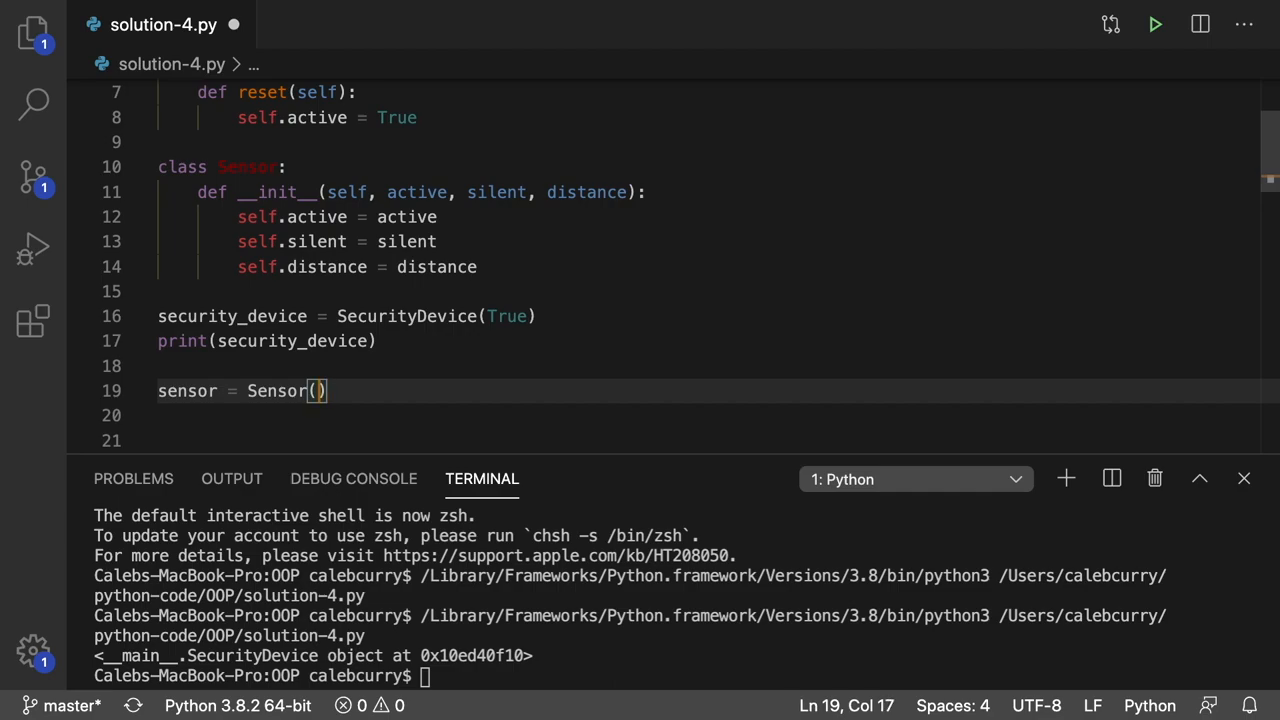
text(True,)
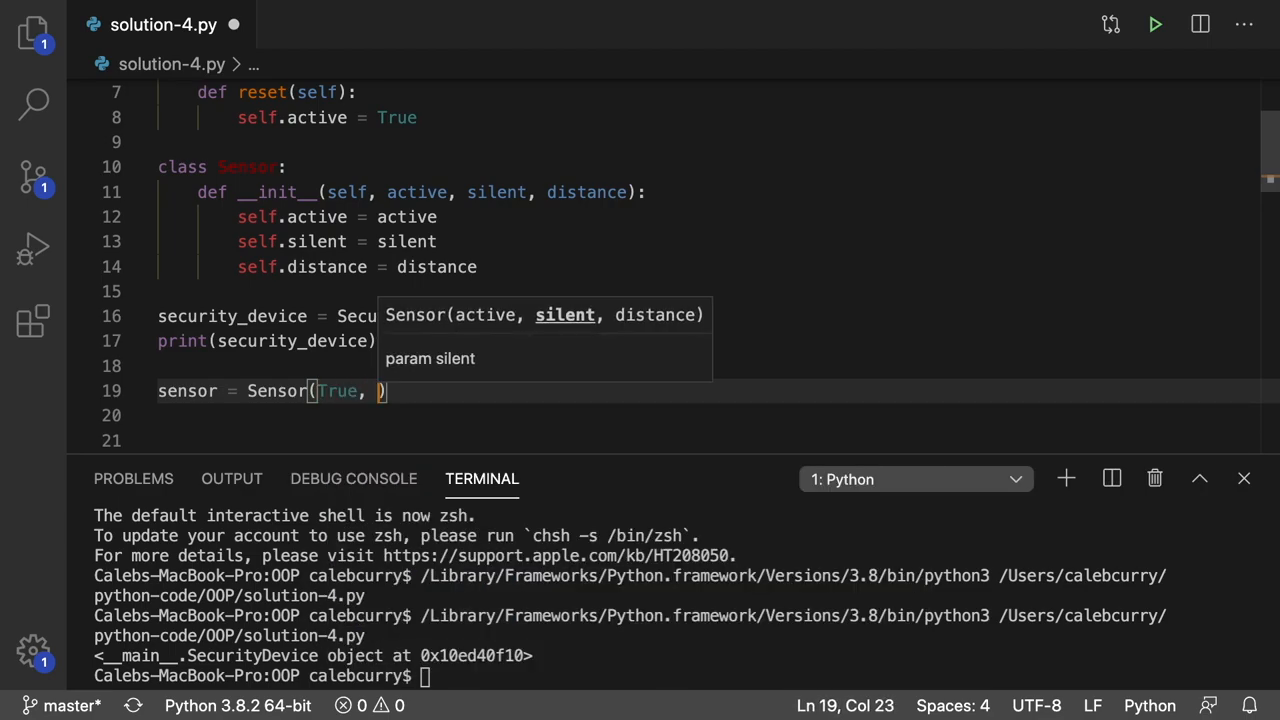
text(False,)
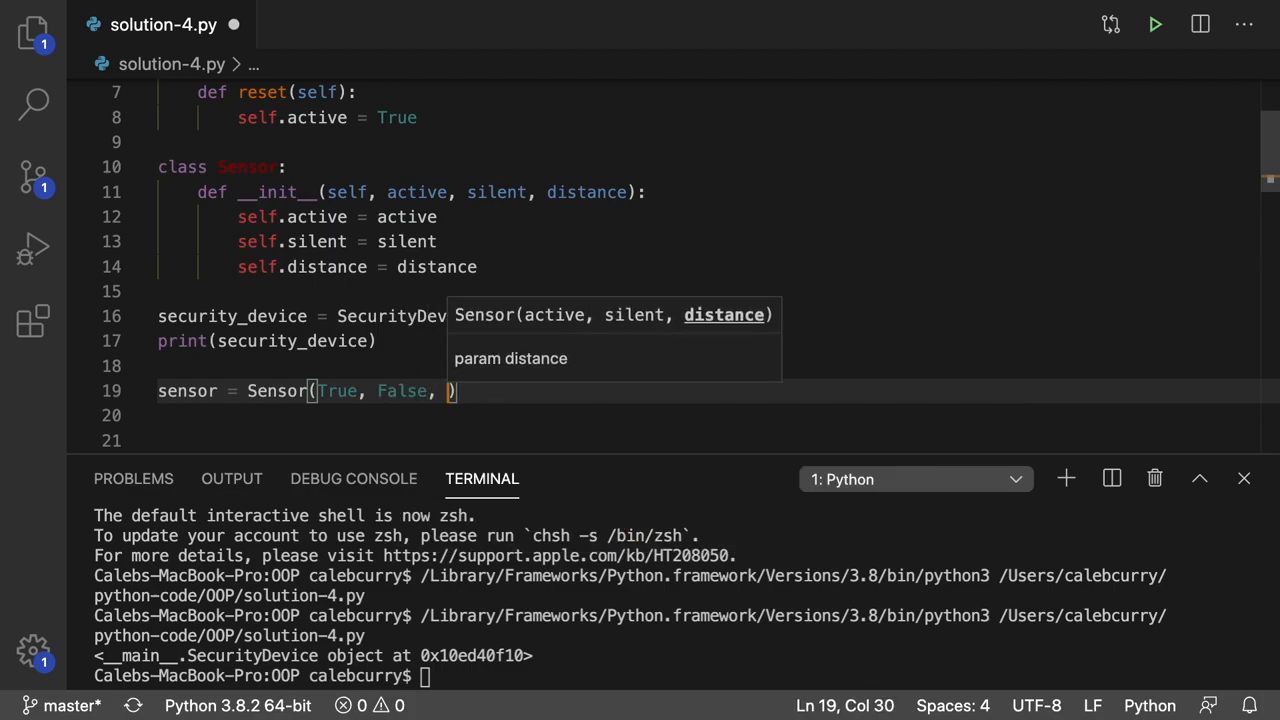
text(30)
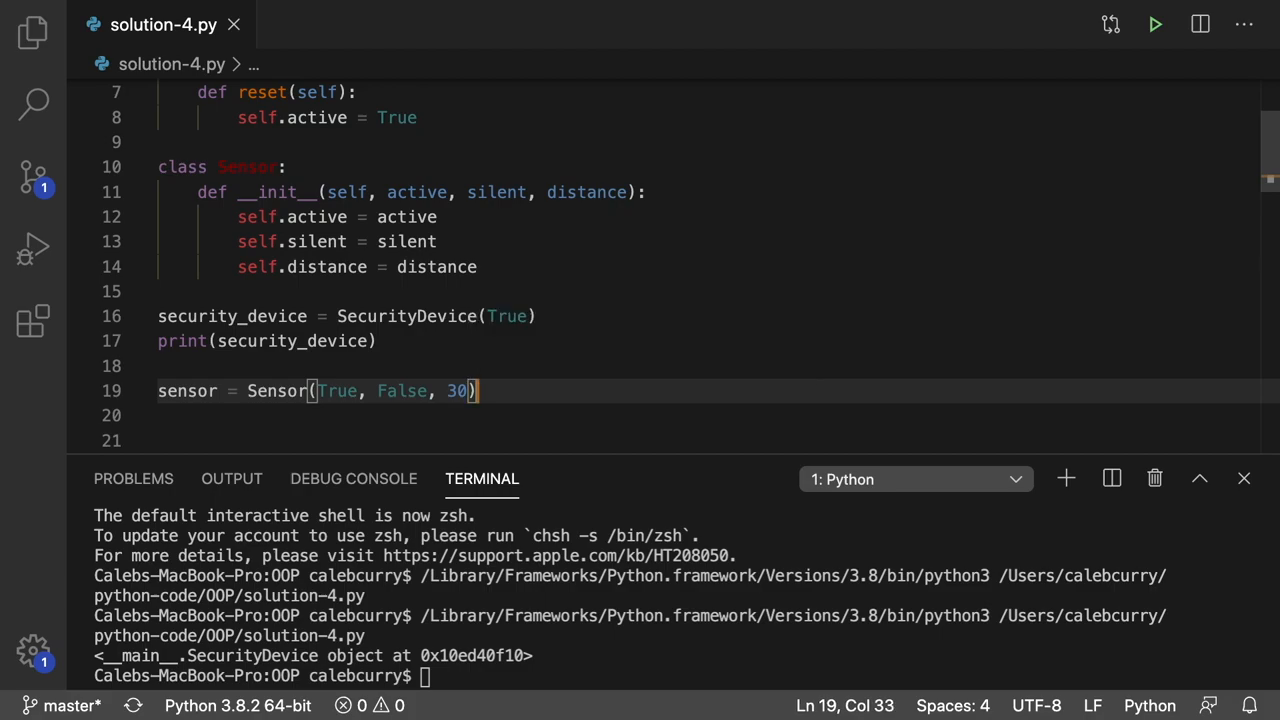
key(Left)
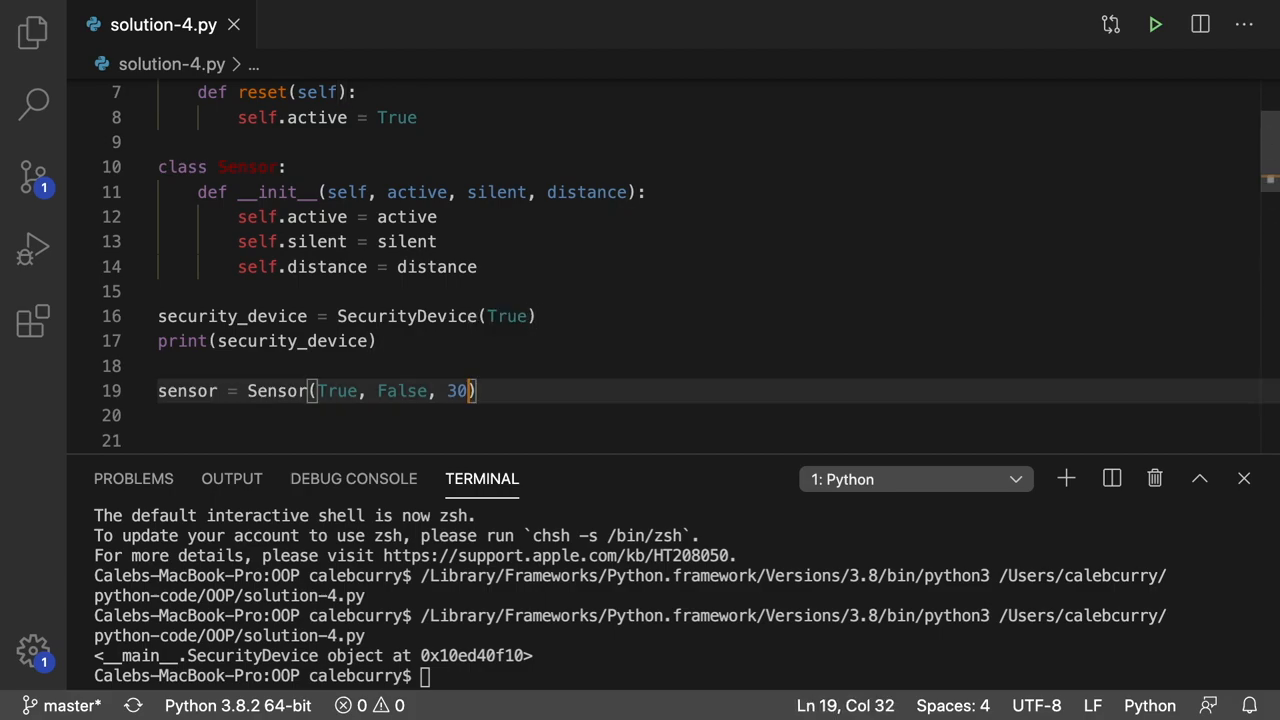
key(Enter)
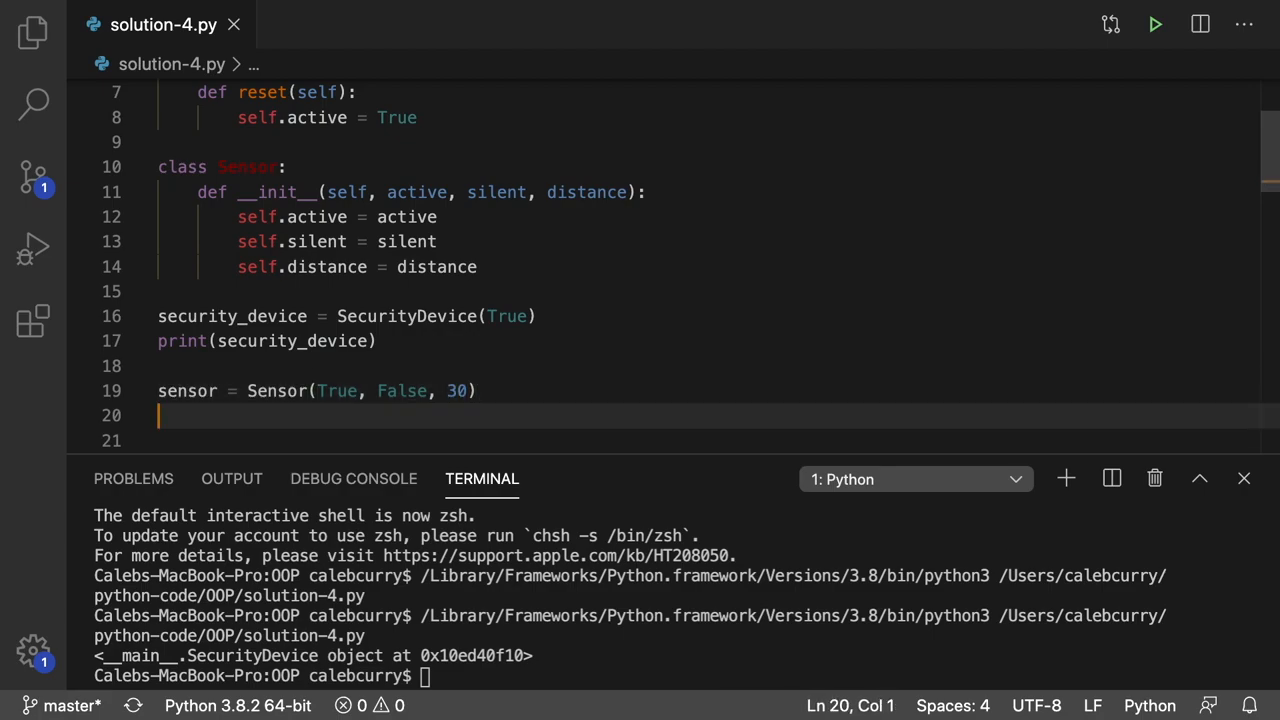
text(print(sensor))
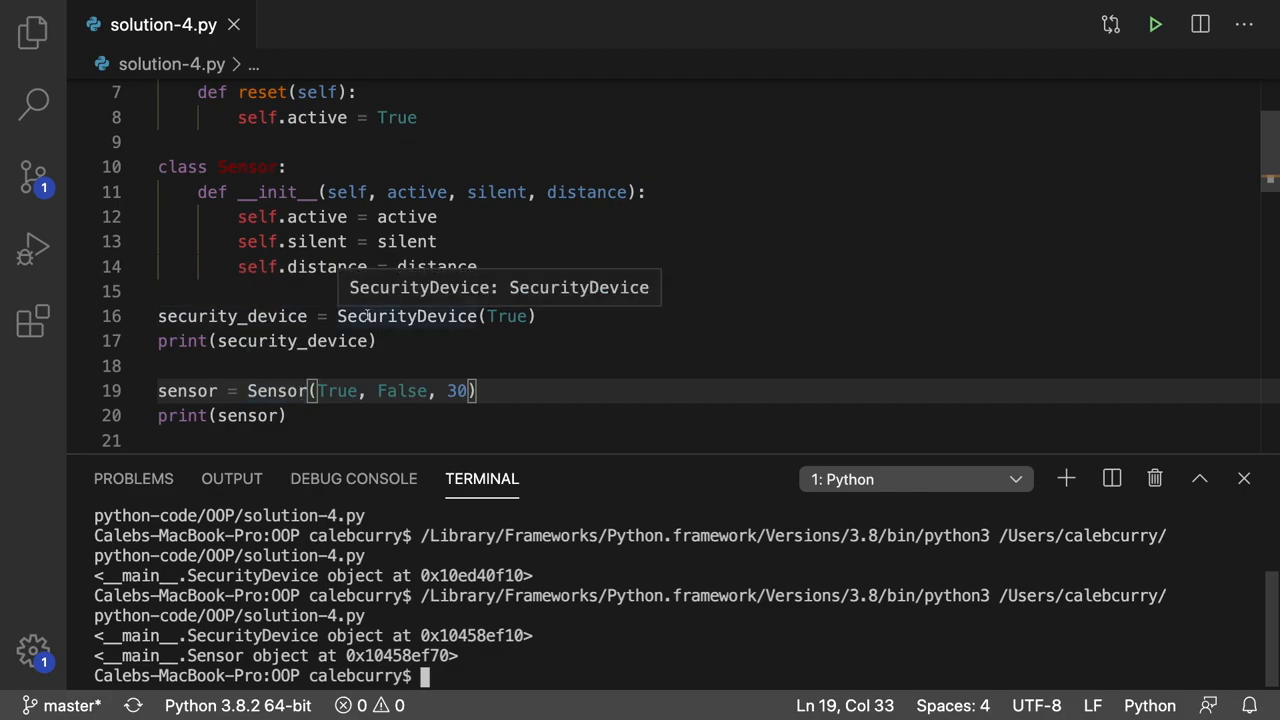
mouse_move(298, 420)
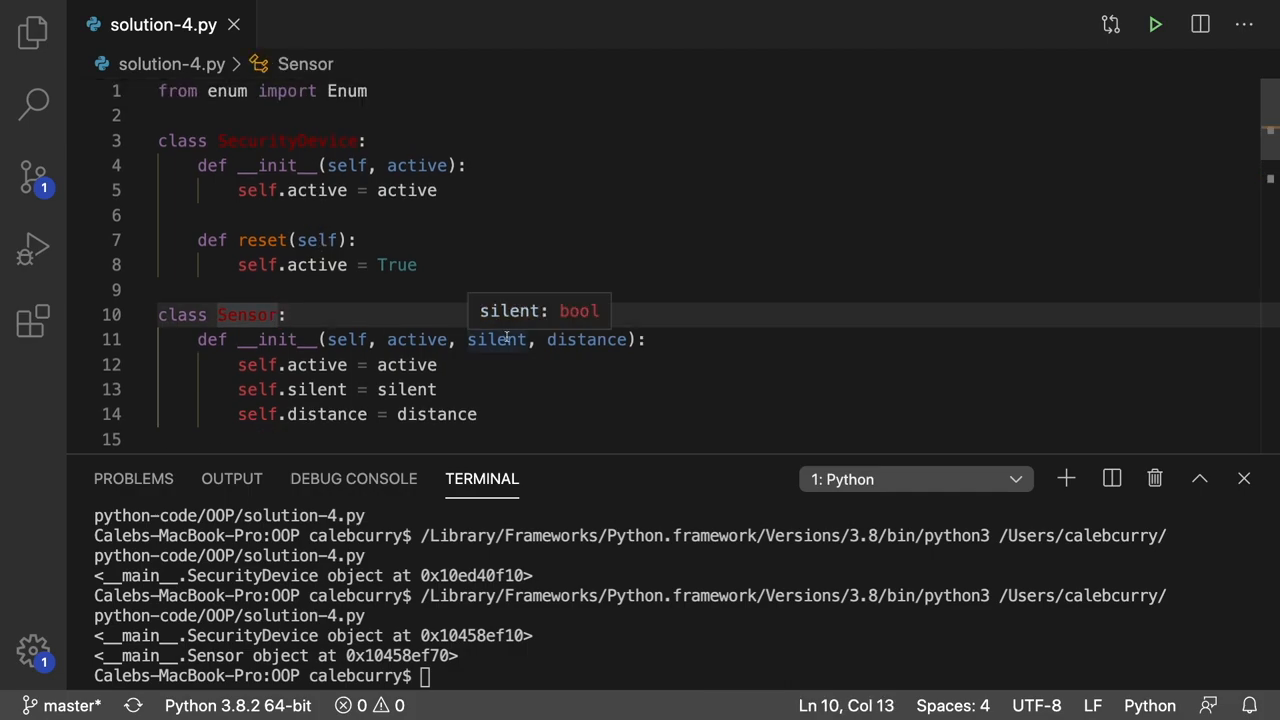
Step: Declare class Sensor(SecurityDevice), add sensor.reset() at the bottom, and print "Resetting..." inside reset
text(())
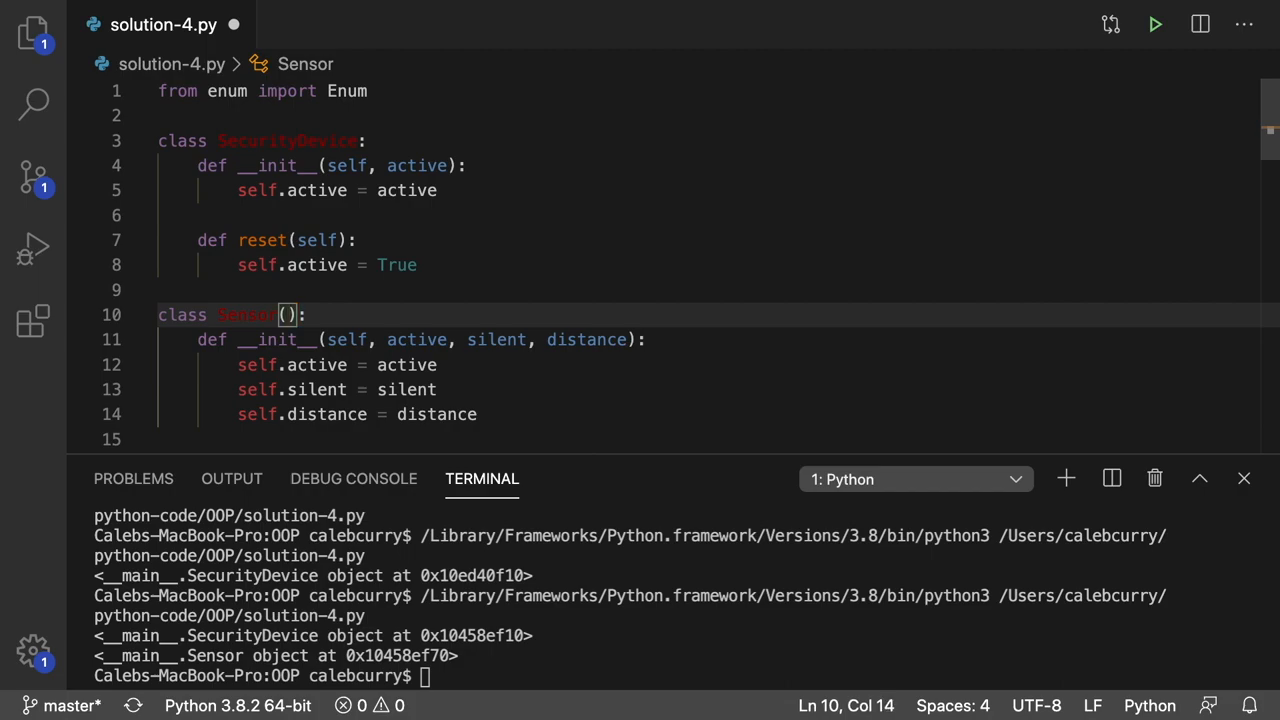
text(secu)
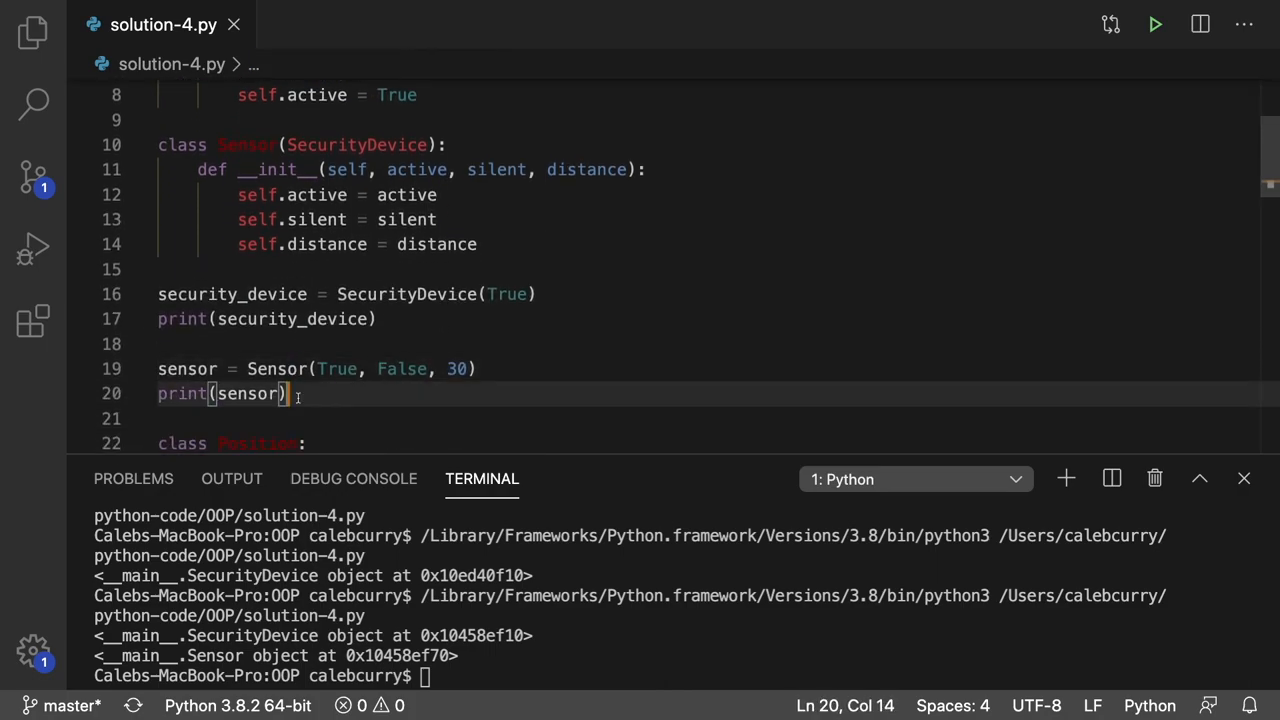
key(enter)
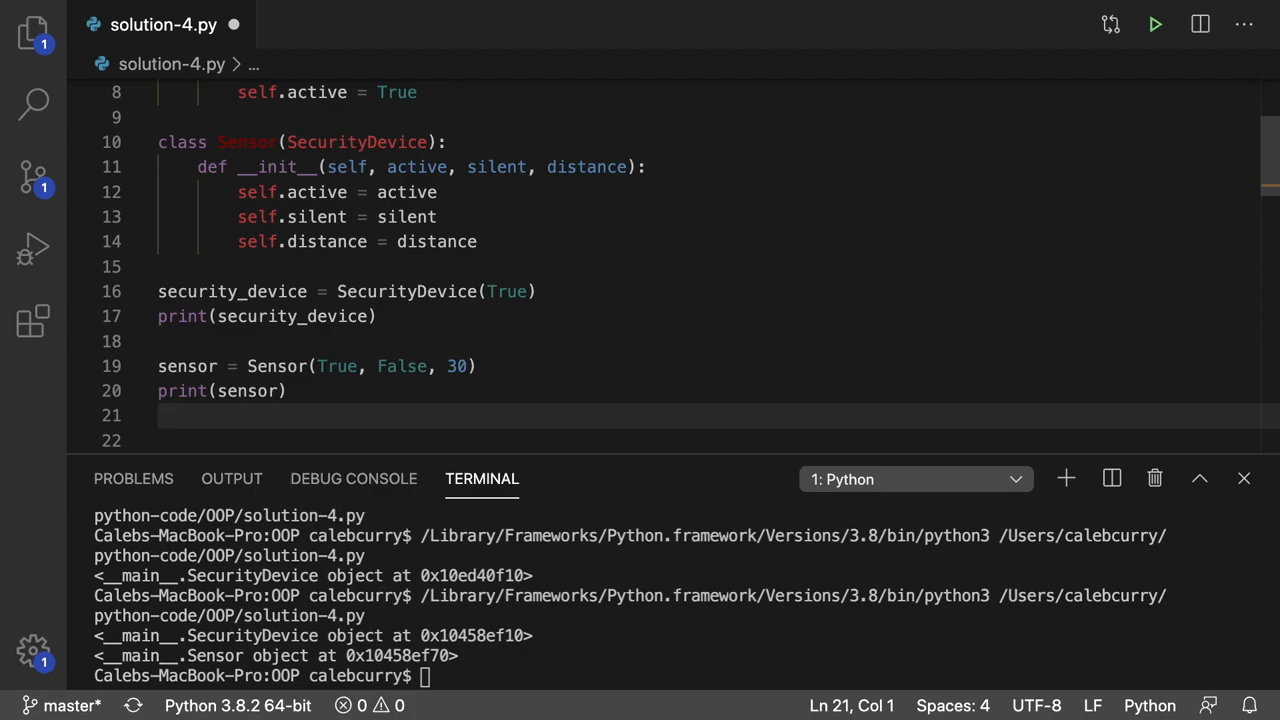
text(sensor.reset)
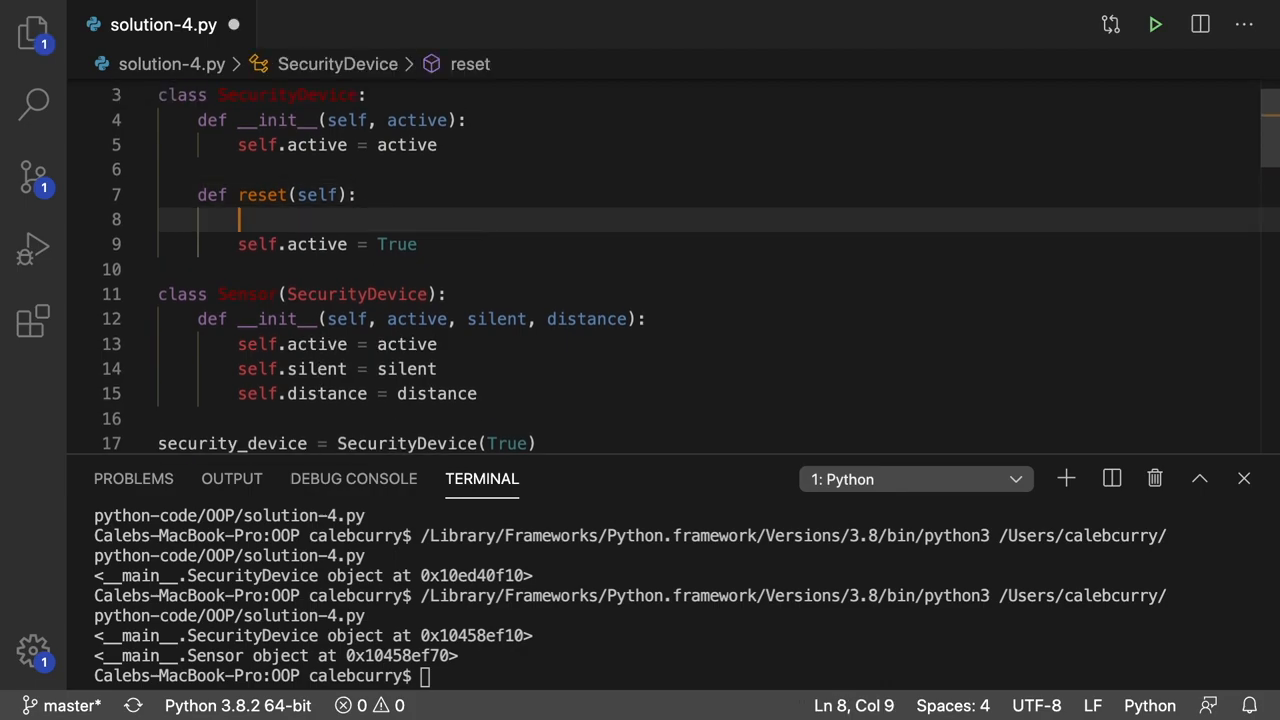
text(print(""))
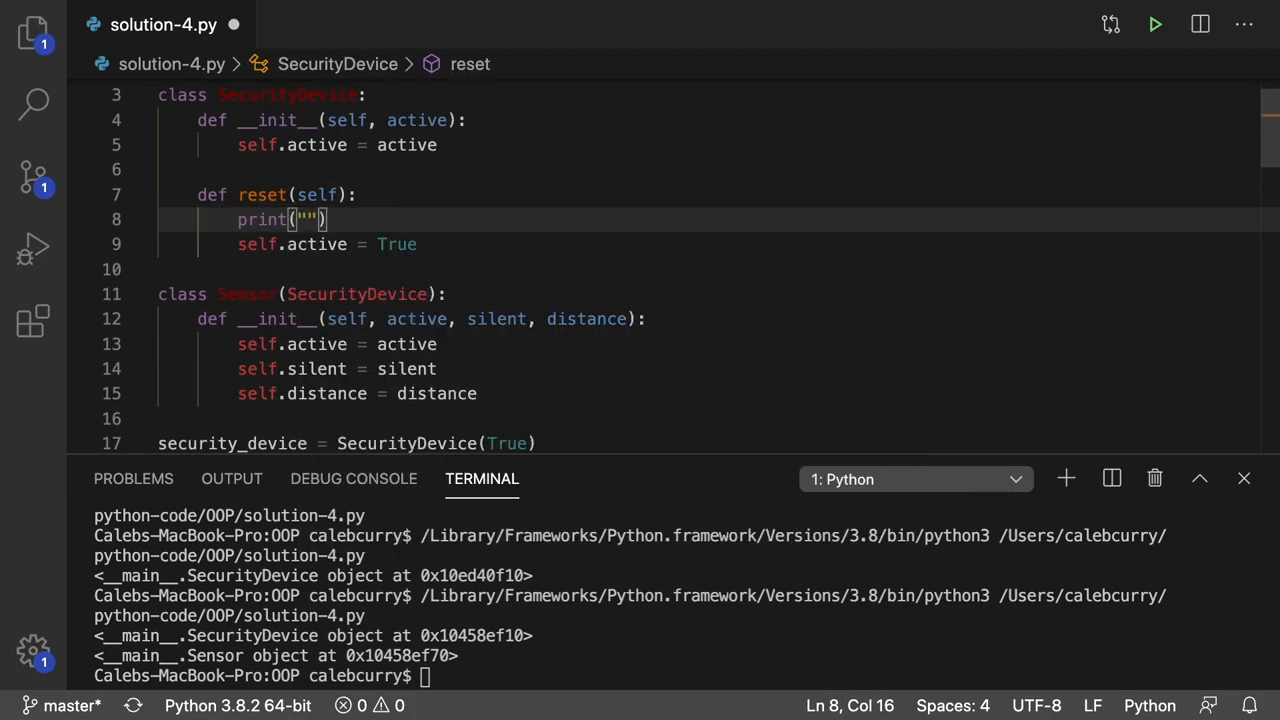
text(Resetting...)
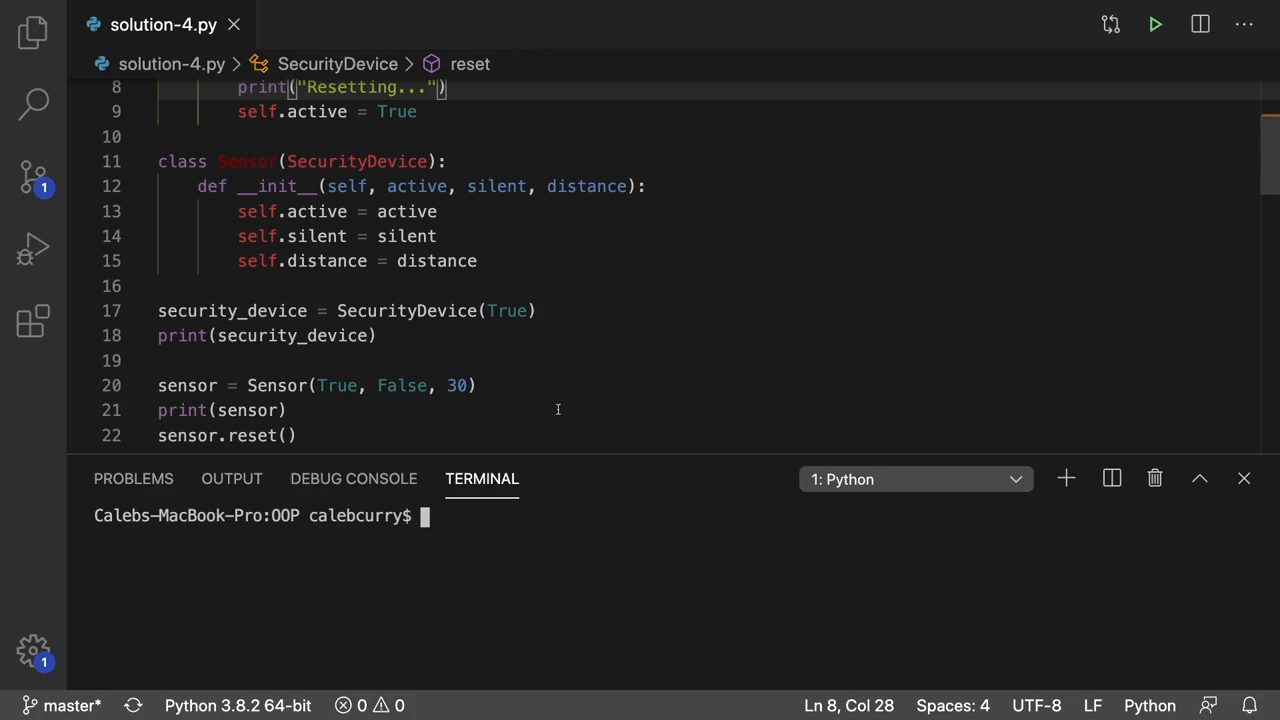
Step: Insert print("init for SecurityDevice") at the top of SecurityDevice.__init__
scroll(up, 3)
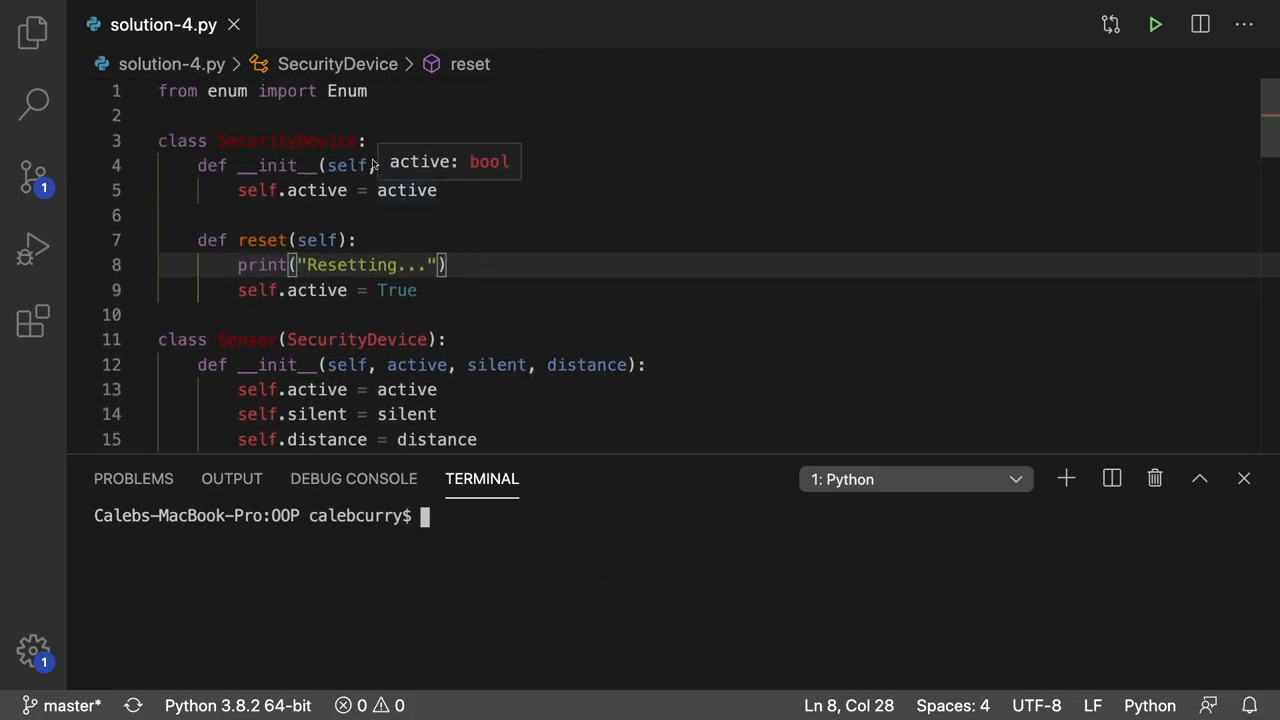
double_click(416, 164)
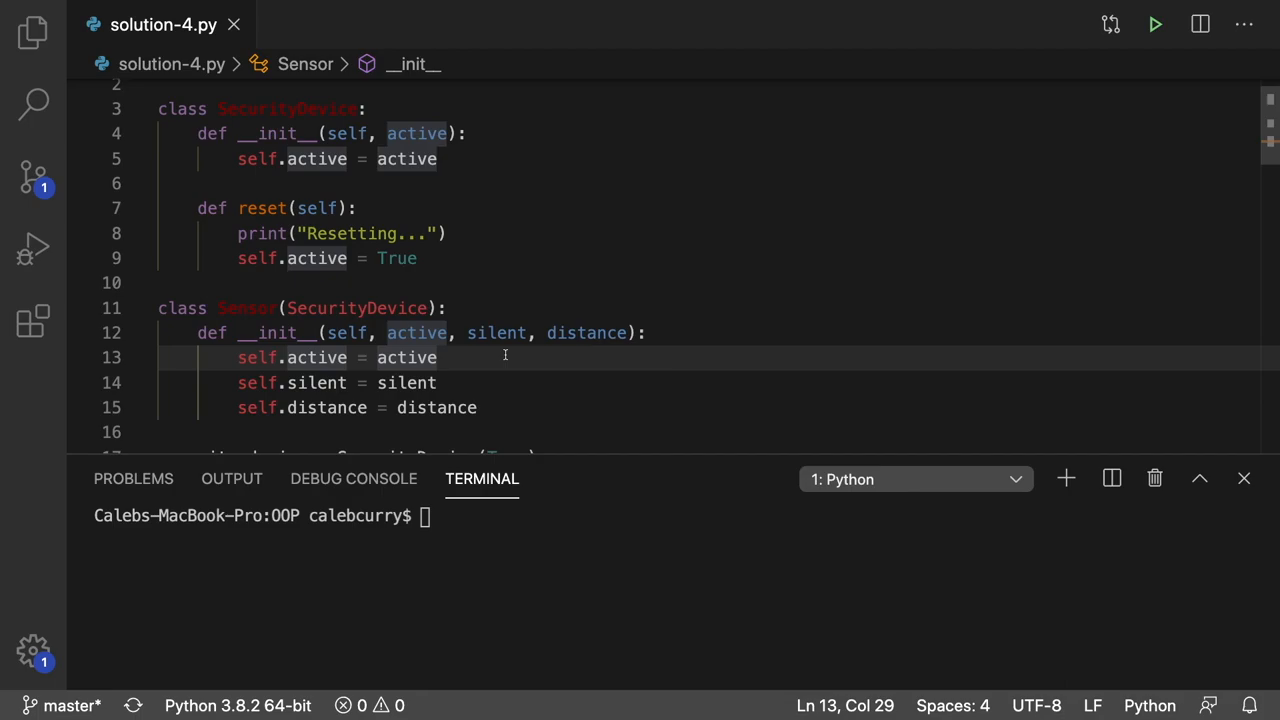
mouse_move(288, 232)
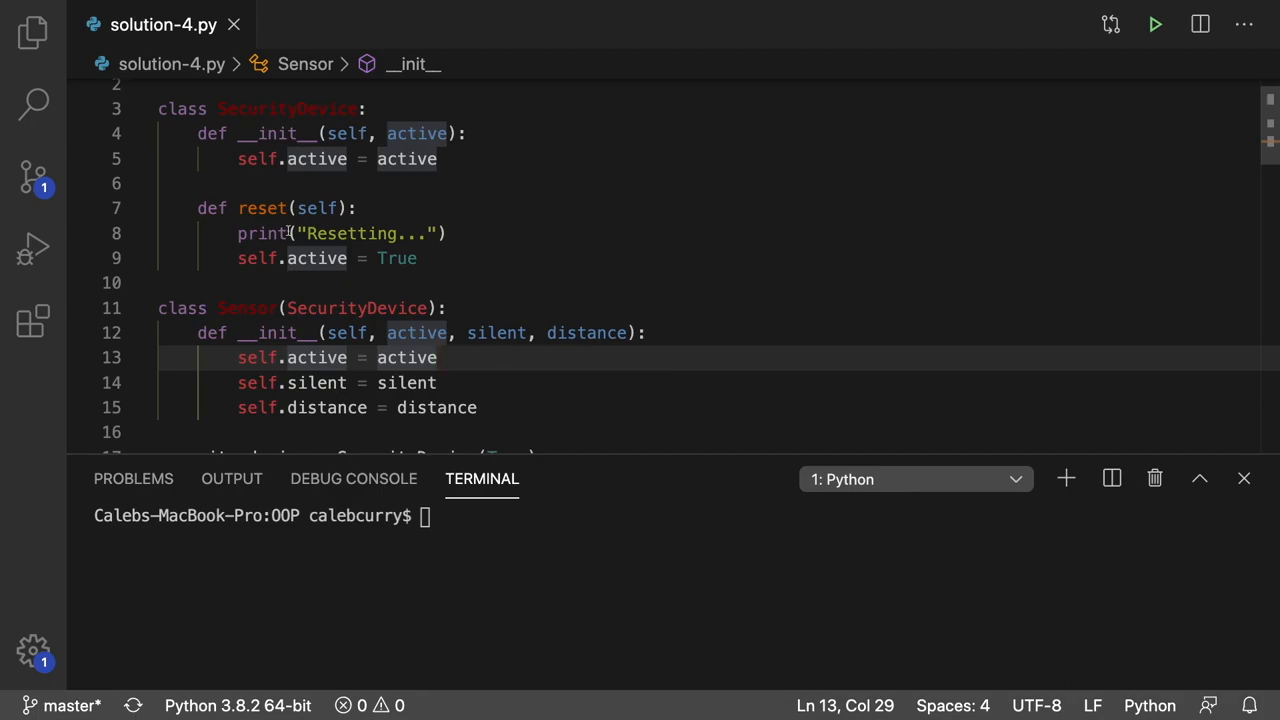
mouse_move(492, 240)
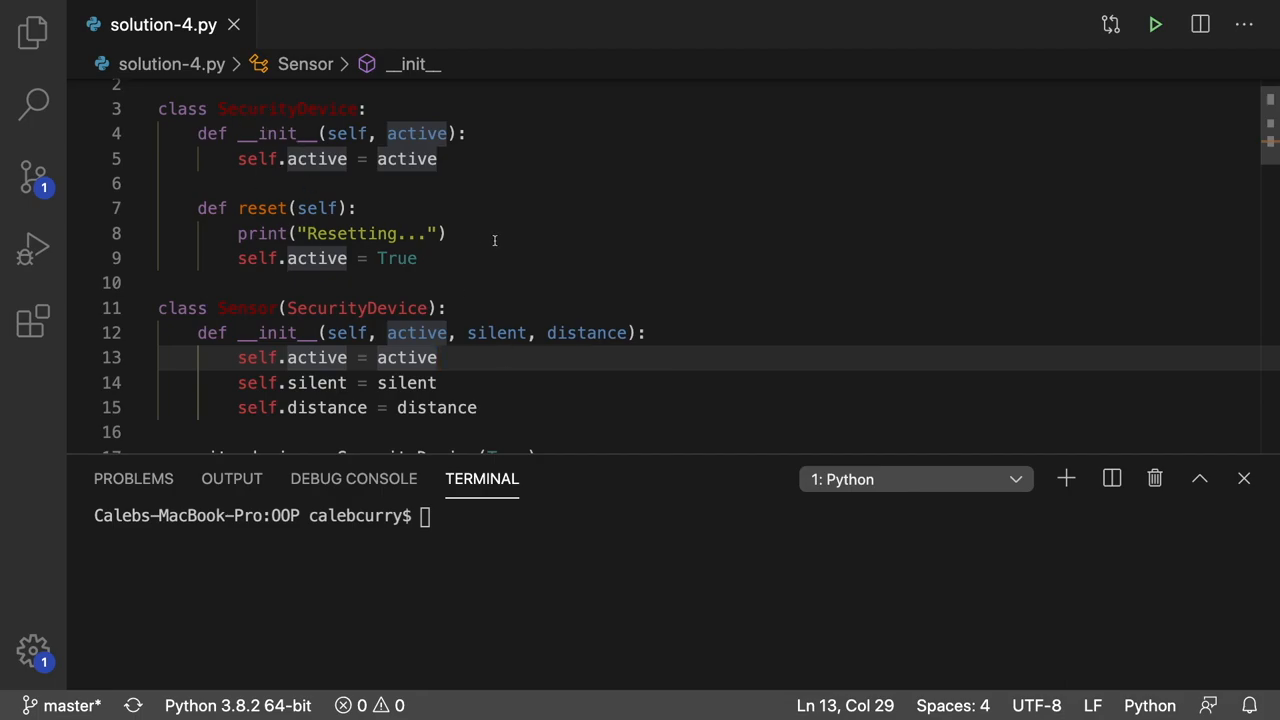
mouse_move(488, 164)
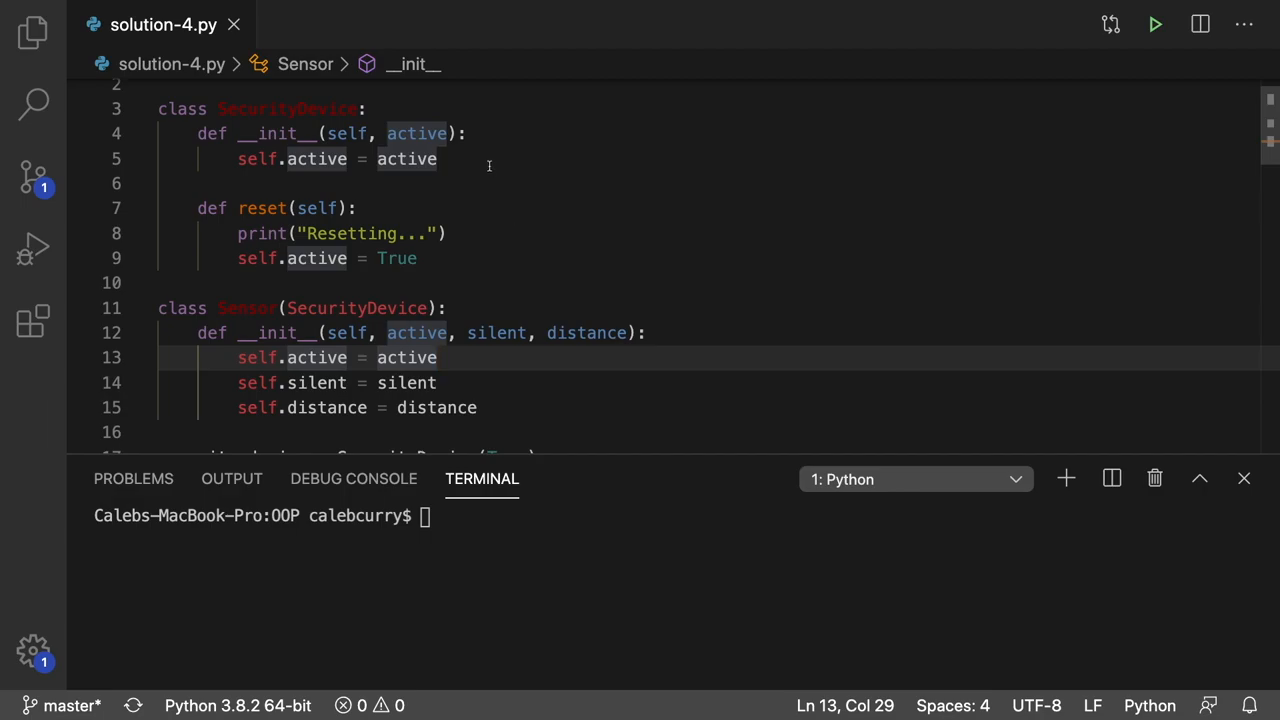
text(print("init for S)
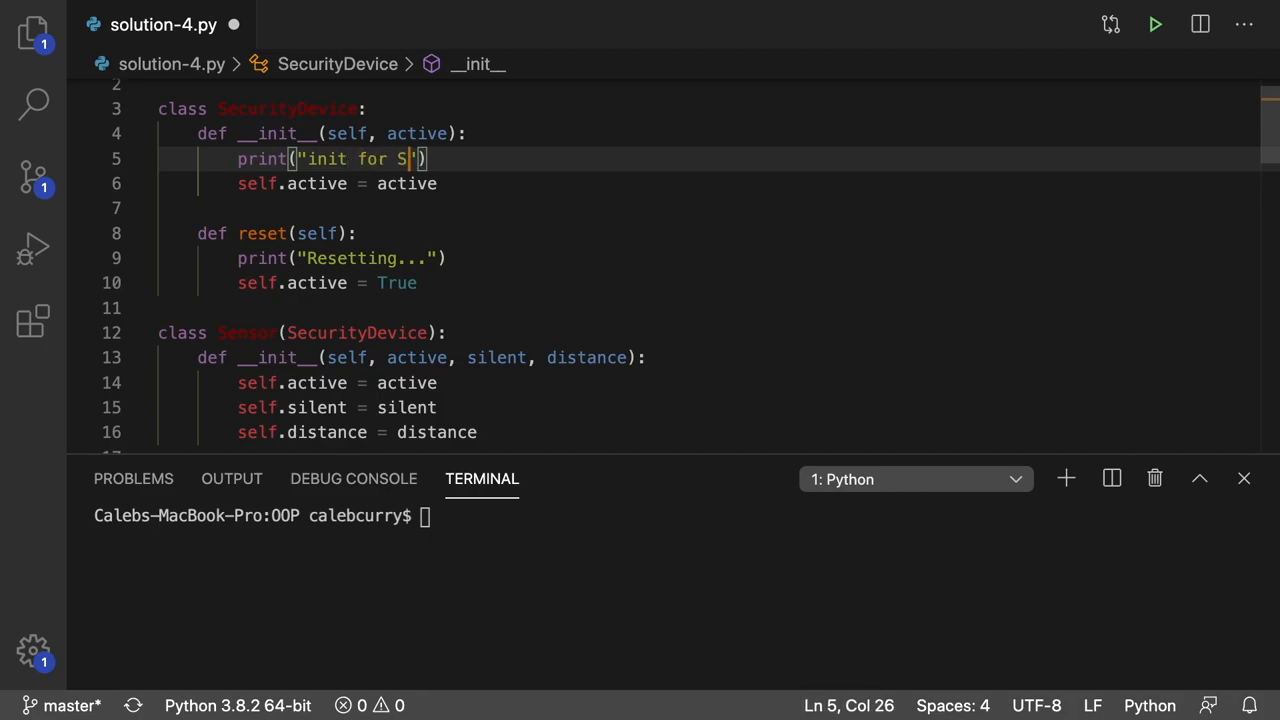
text(ecurityDevice)
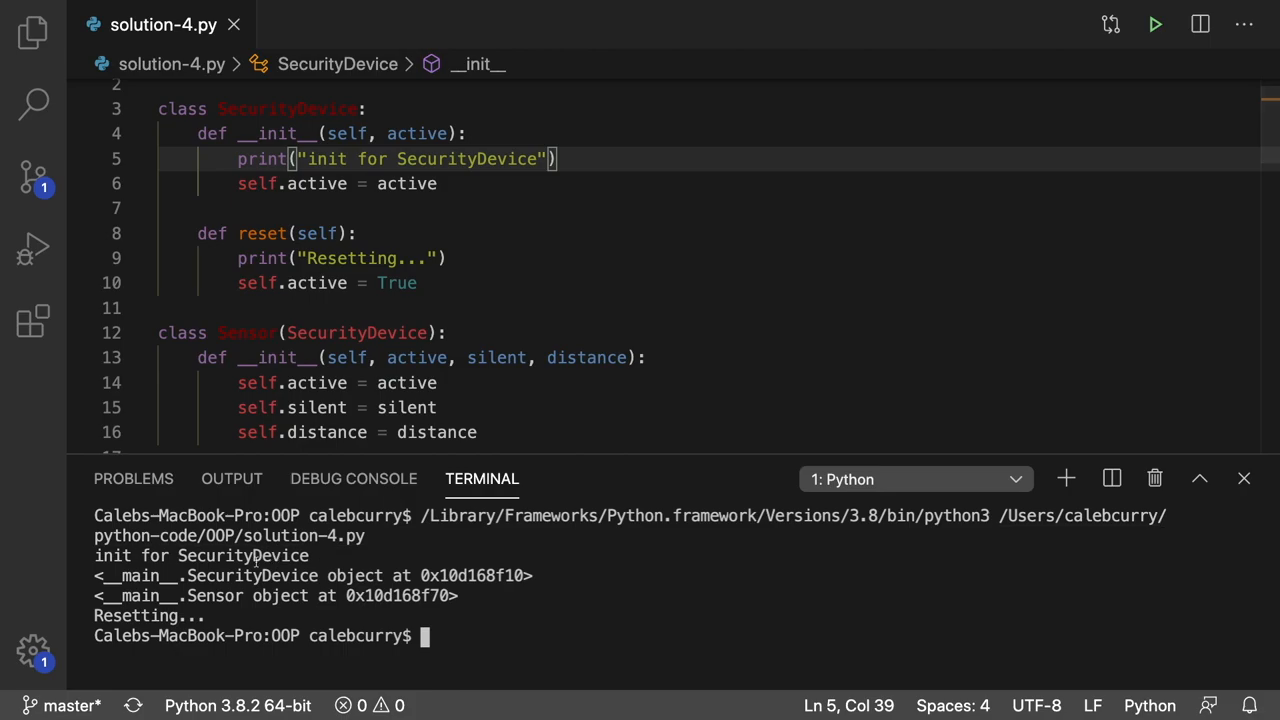
Step: Delete the active parameter and the self.active = active line from Sensor.__init__
double_click(200, 556)
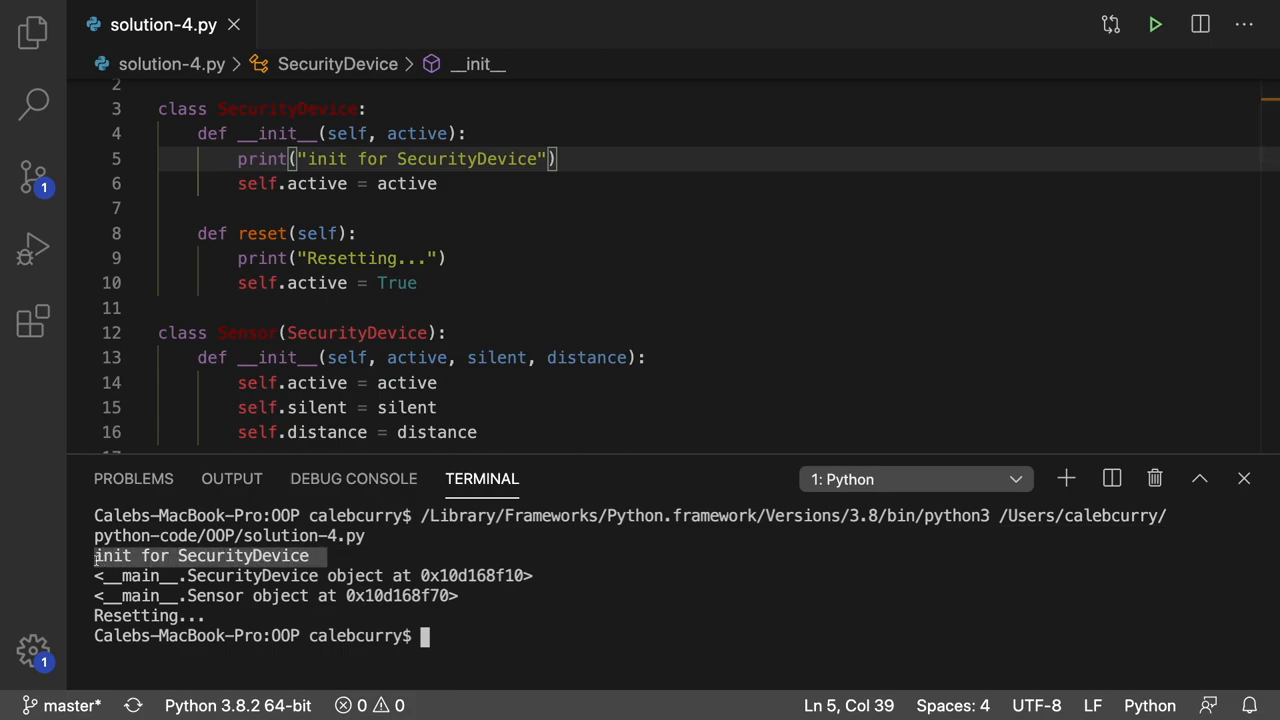
double_click(256, 182)
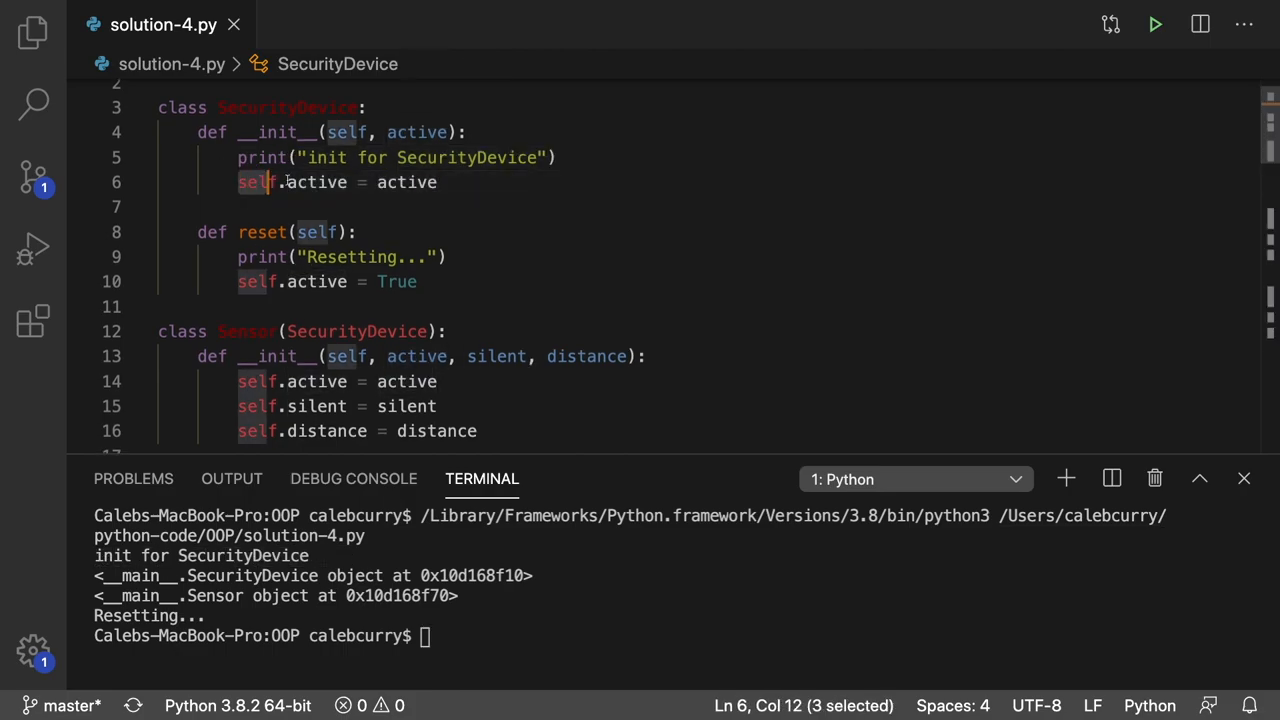
click(438, 182)
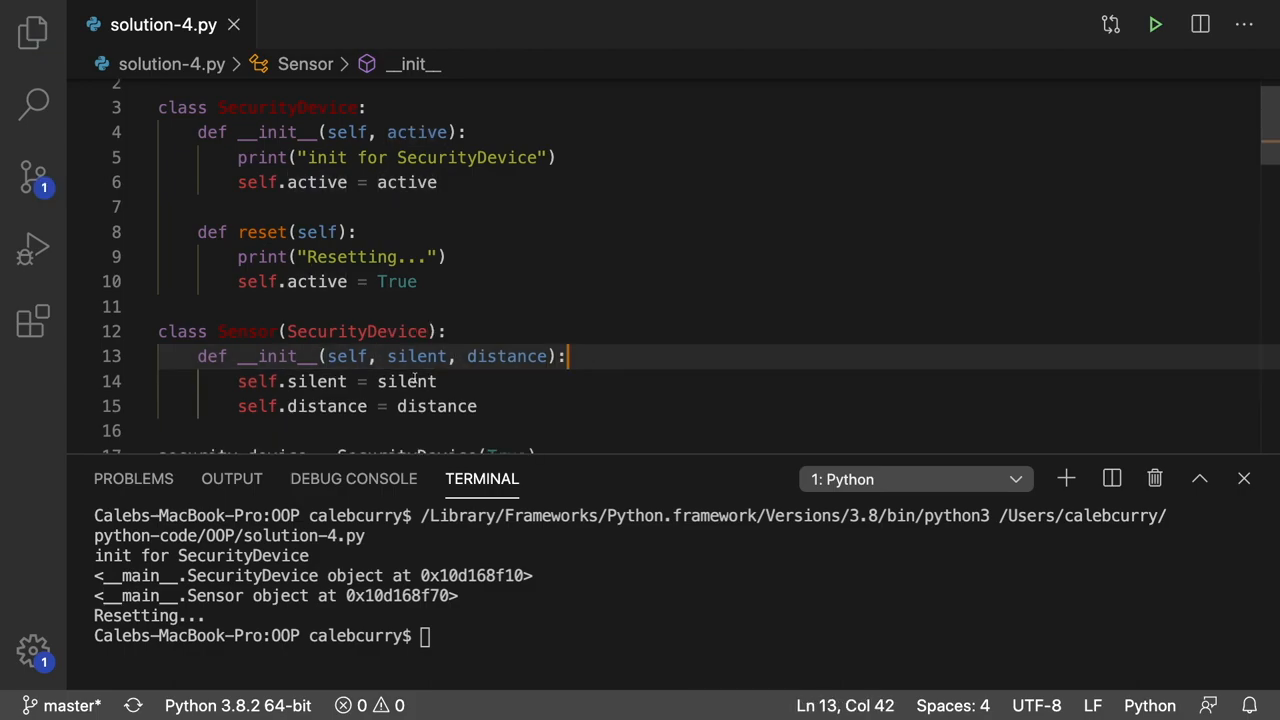
mouse_move(416, 356)
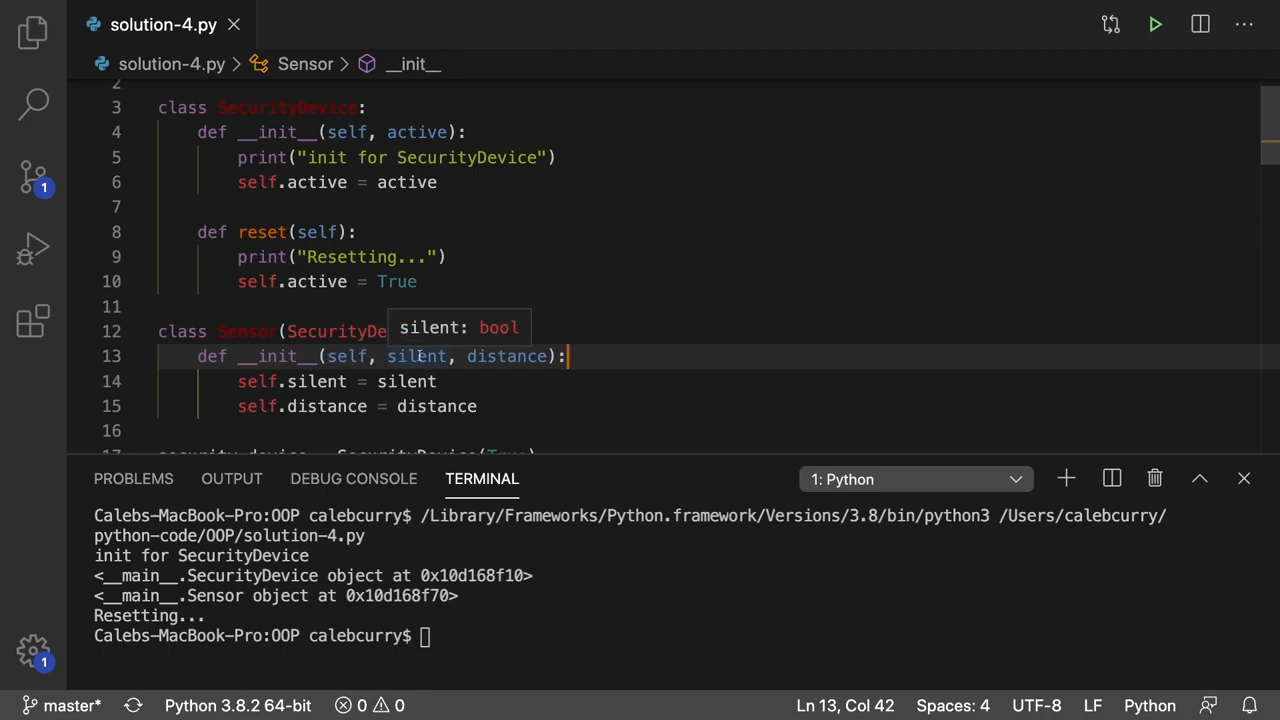
mouse_move(532, 378)
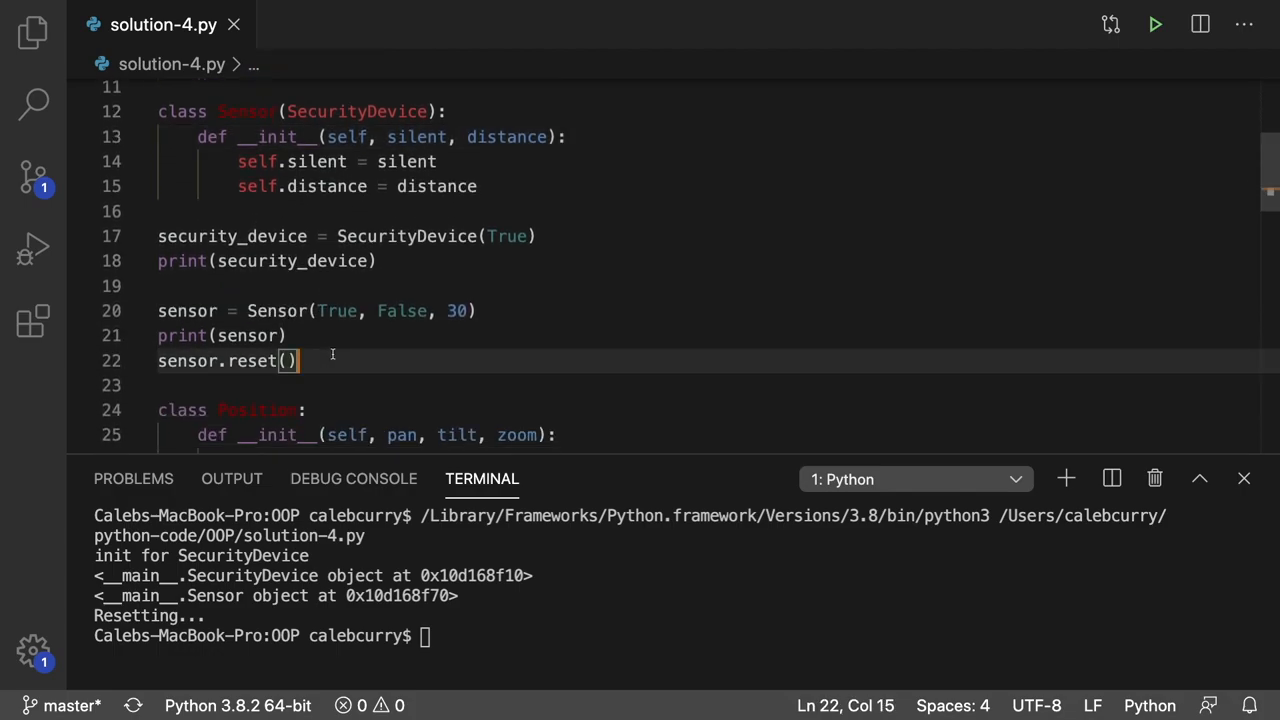
mouse_move(332, 360)
text(print(sensor.active))
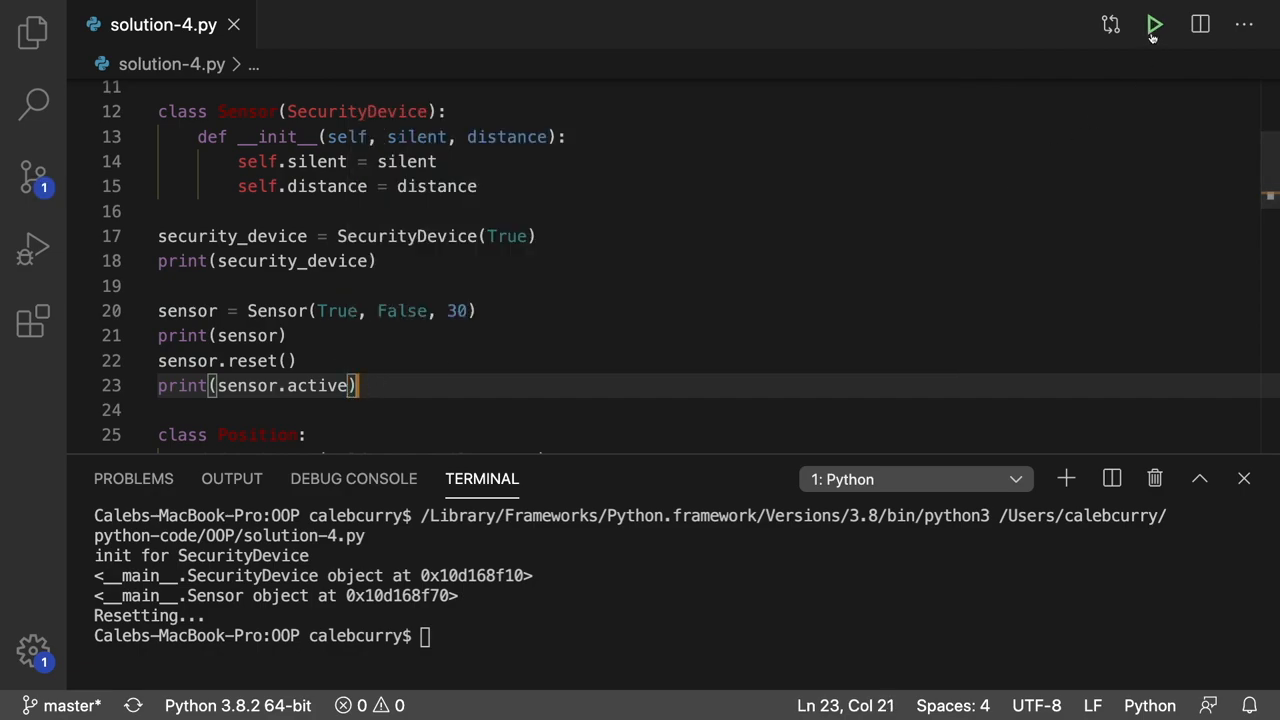
Step: Run with print(sensor.active), hit the TypeError, and change the call to Sensor(False, 30)
click(1154, 24)
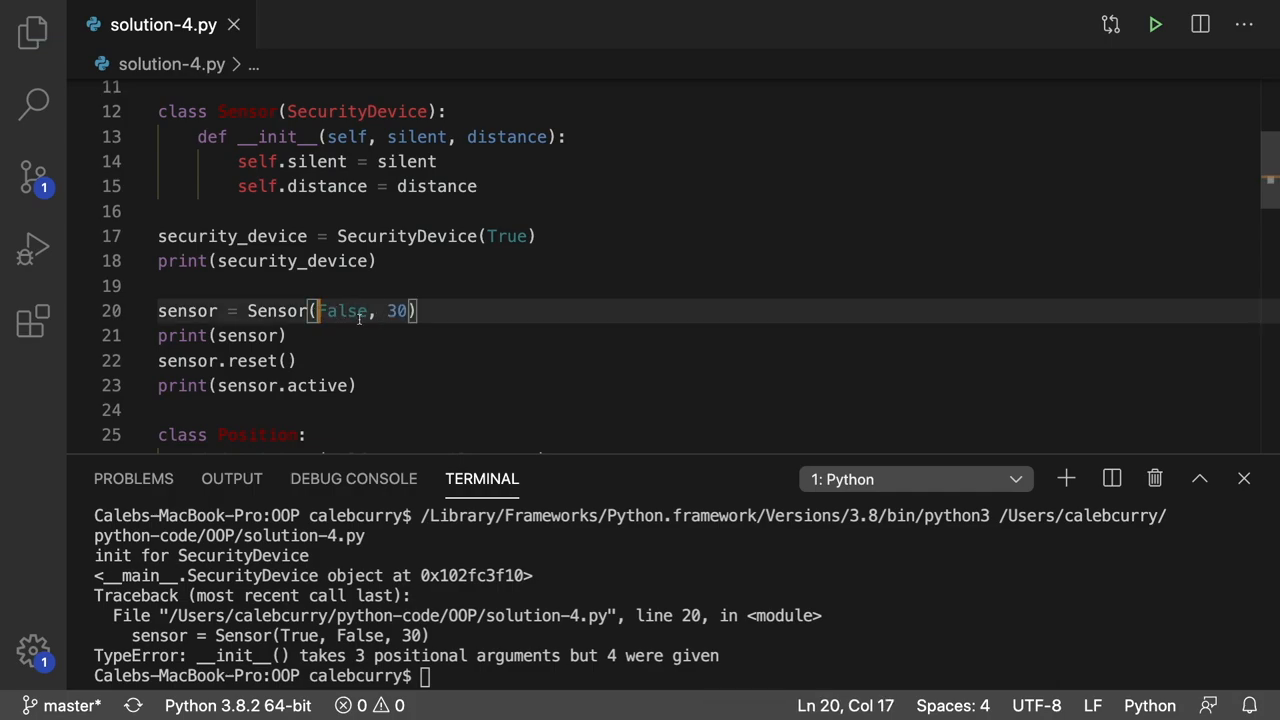
mouse_move(1120, 52)
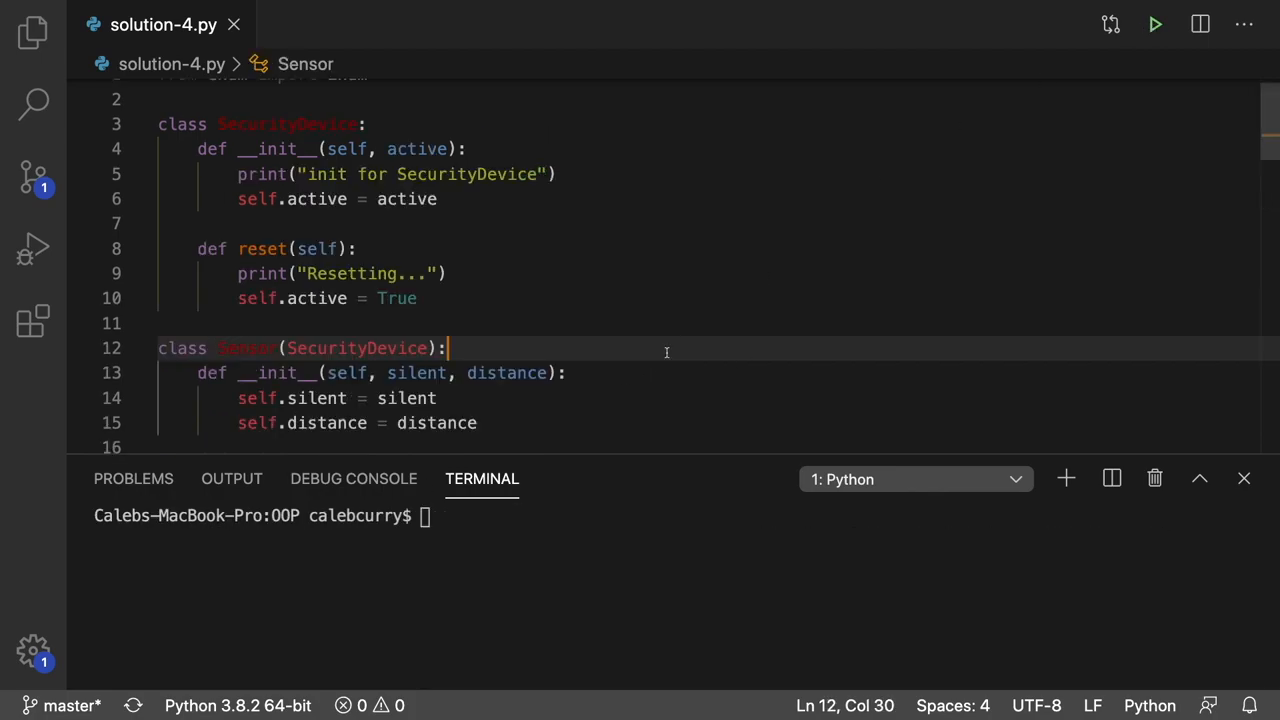
mouse_move(582, 420)
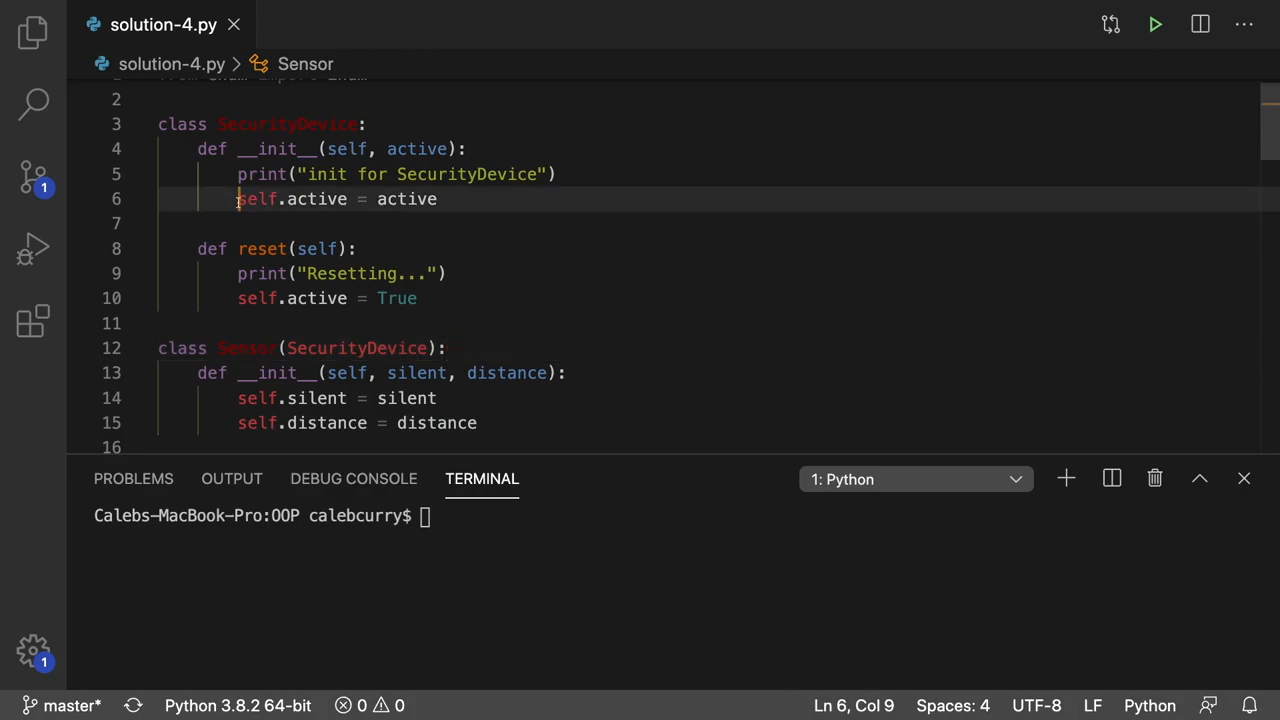
click(436, 198)
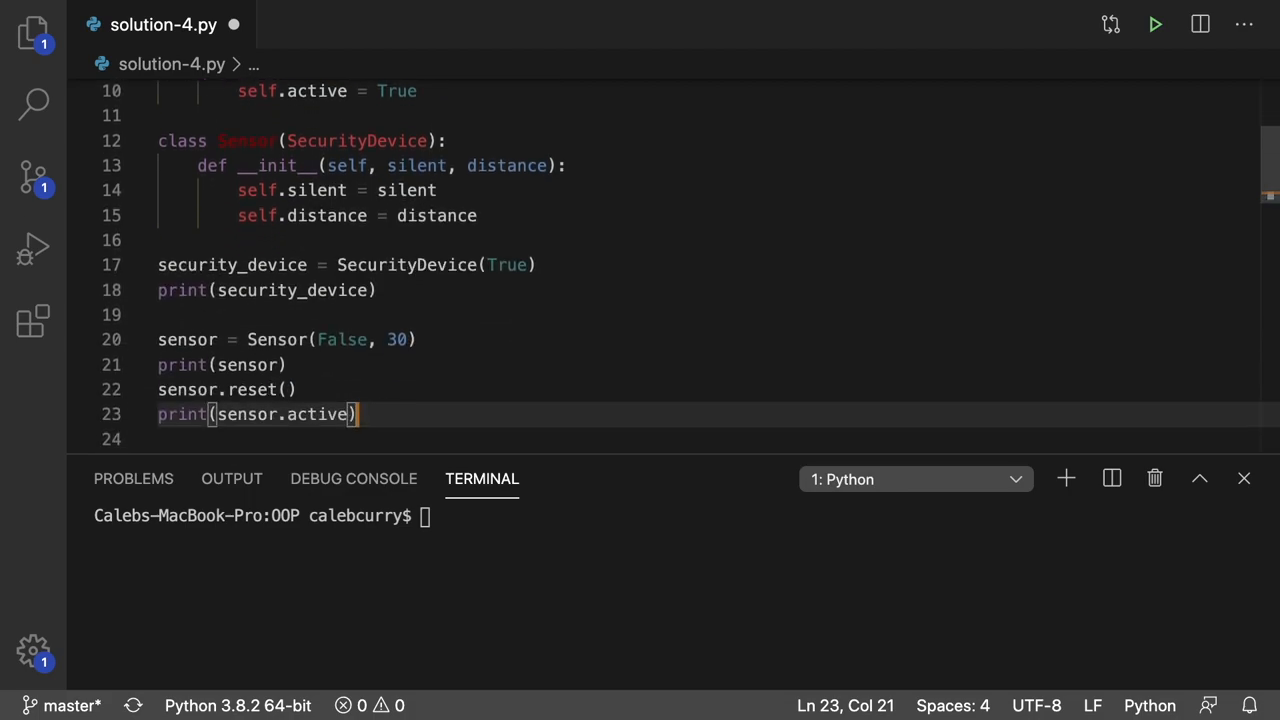
Step: Add print(type(sensor)) and run the script, showing <class '__main__.Sensor'>
text(print()
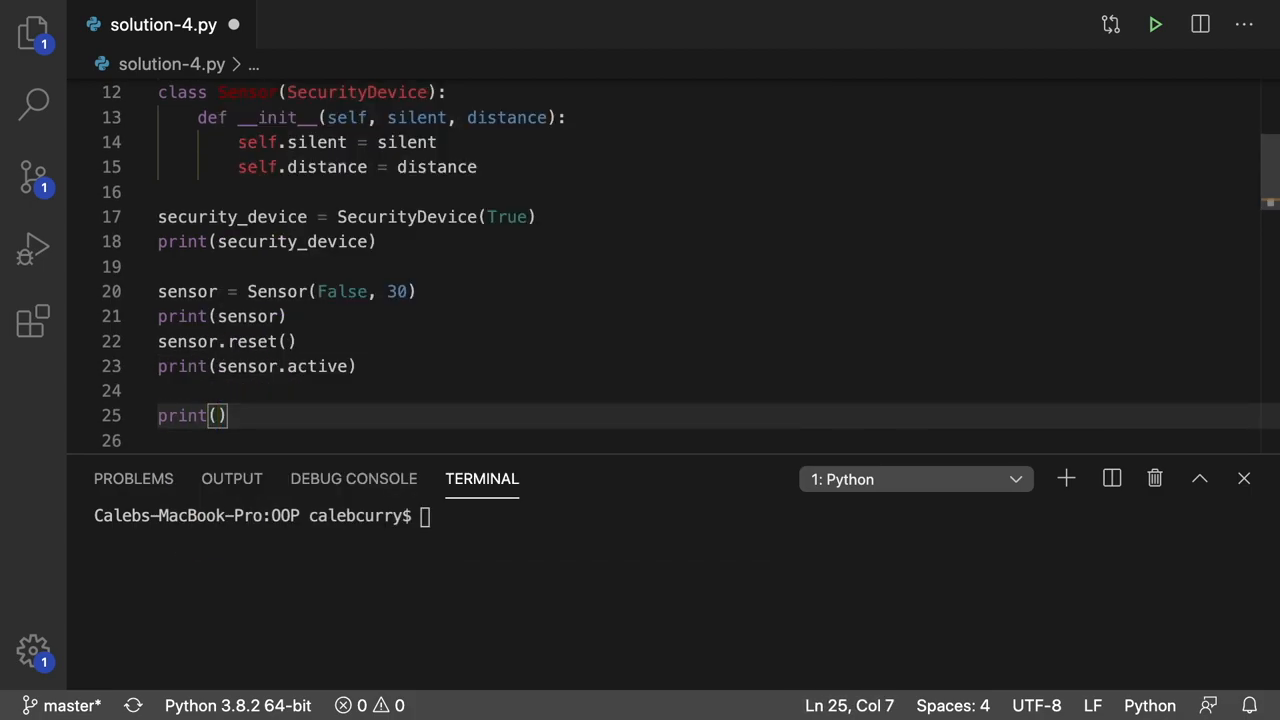
text(type(s)
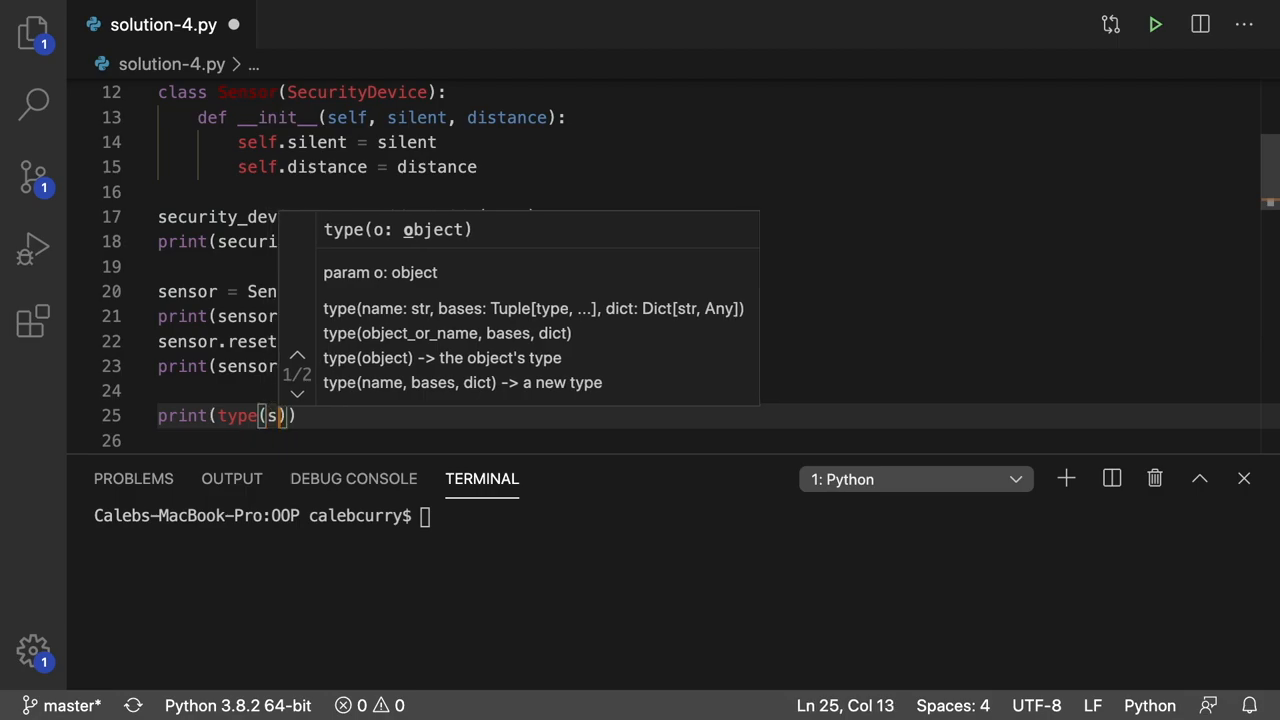
text(ensor)
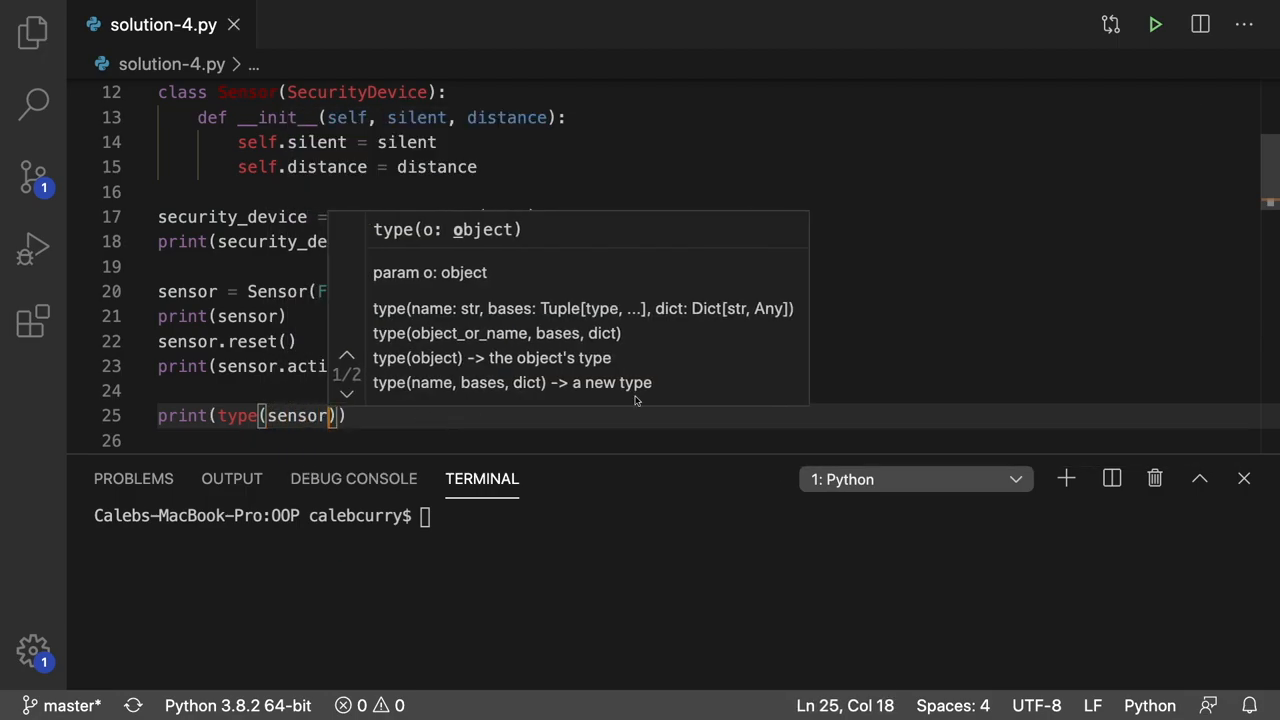
click(1154, 24)
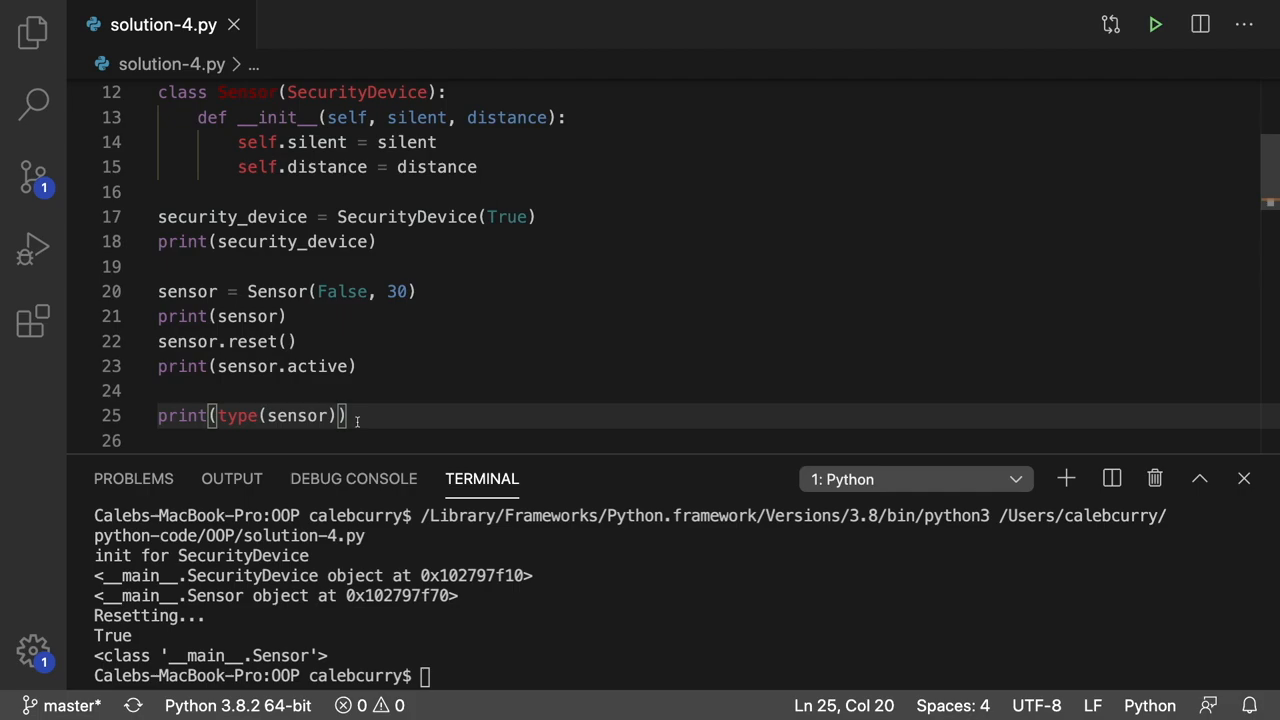
Step: Add print(isinstance(sensor, Sensor)) via autocomplete, yielding True, and select security_device
text(print(isinstance()
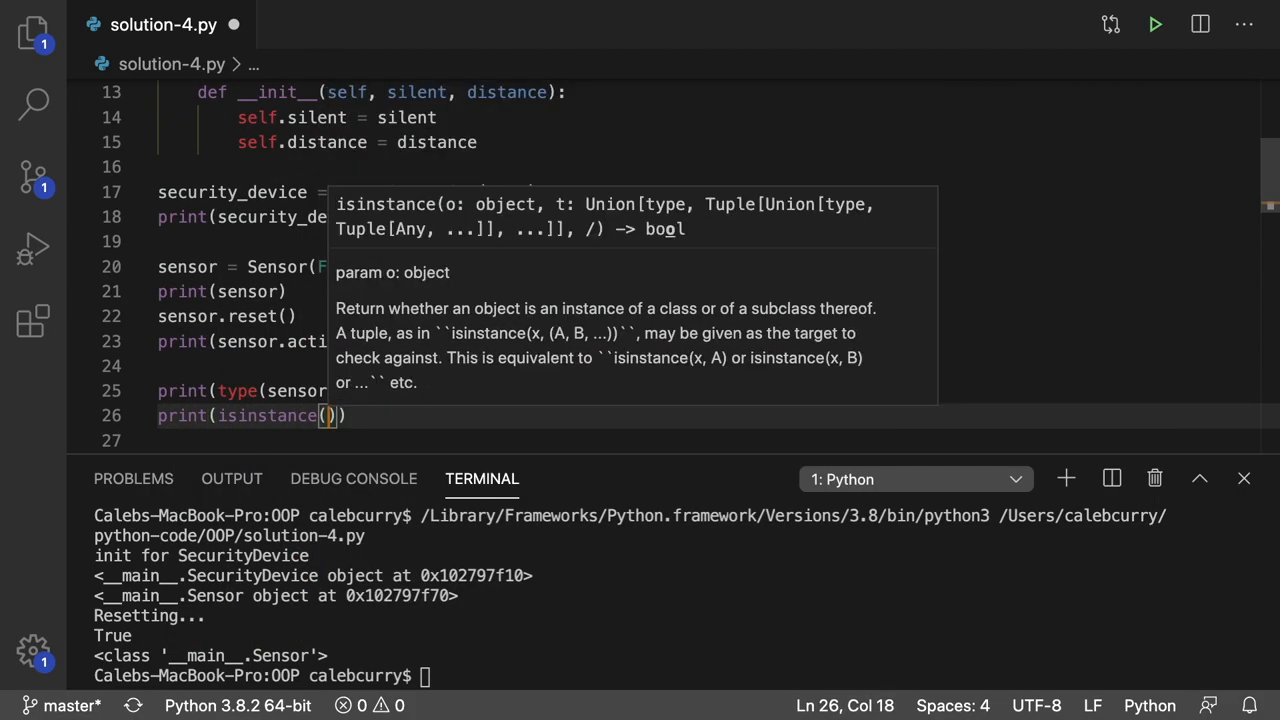
text(sensor, S)
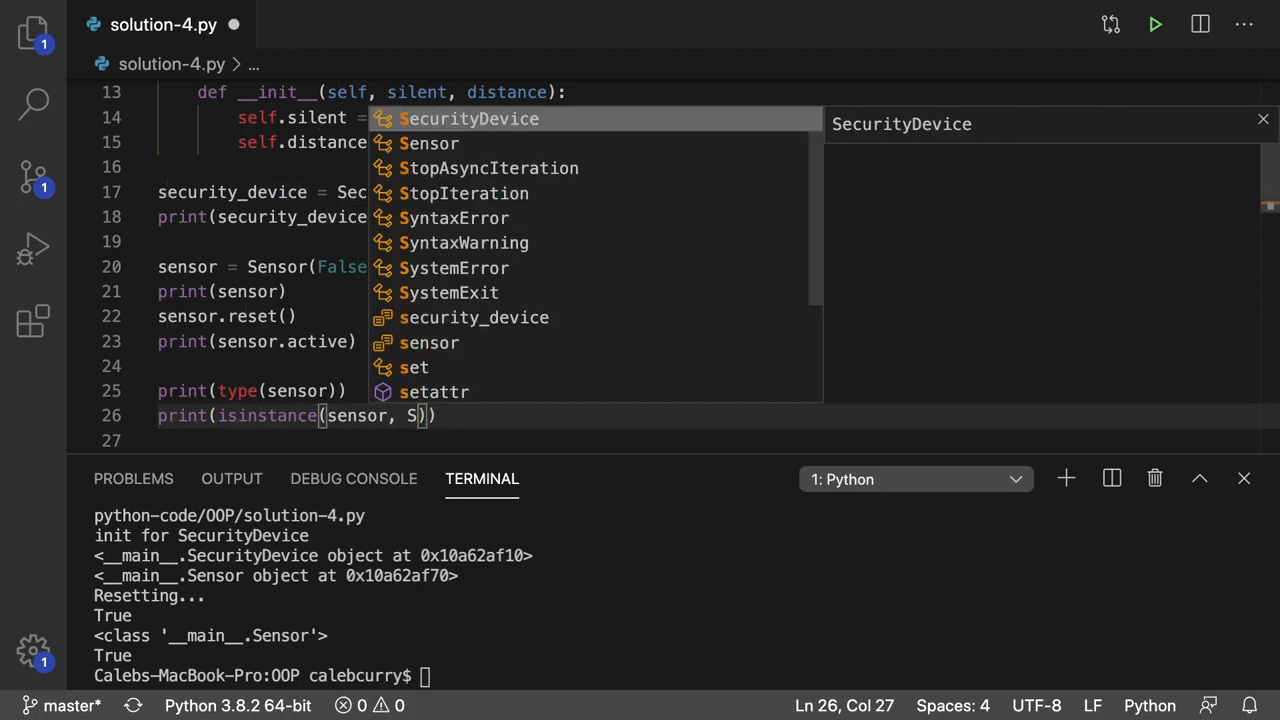
text(ensor)
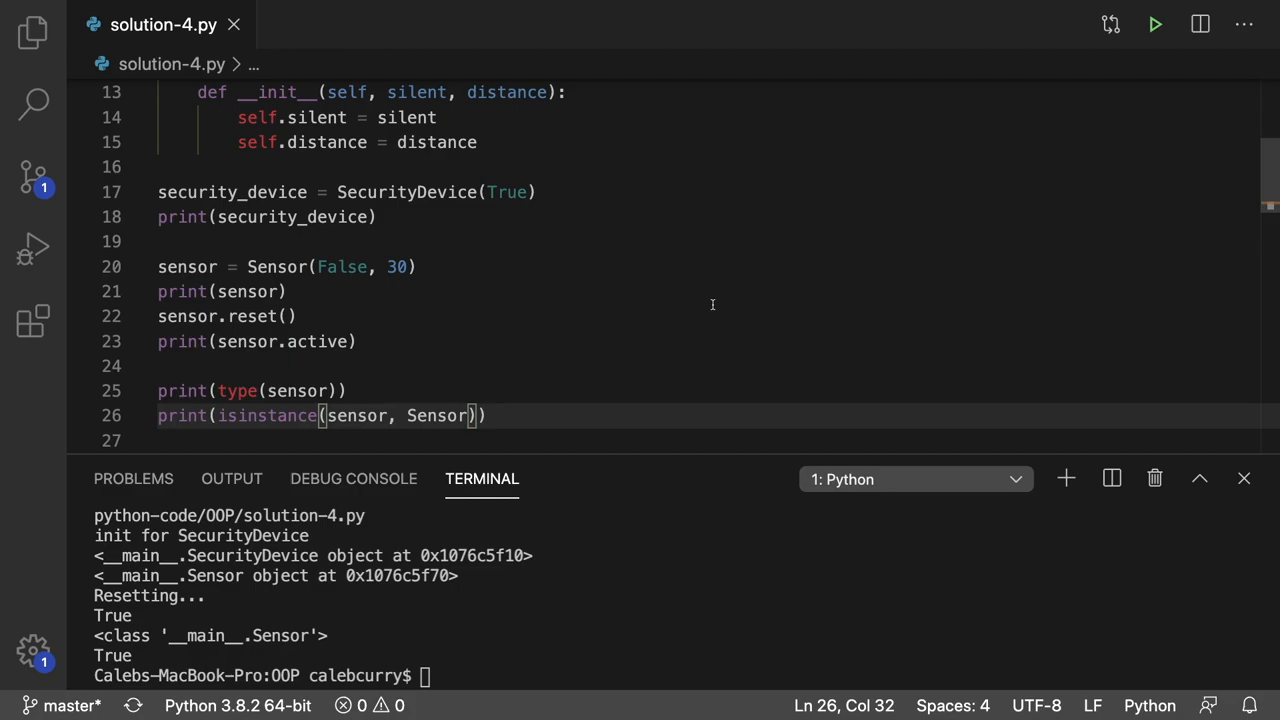
click(310, 192)
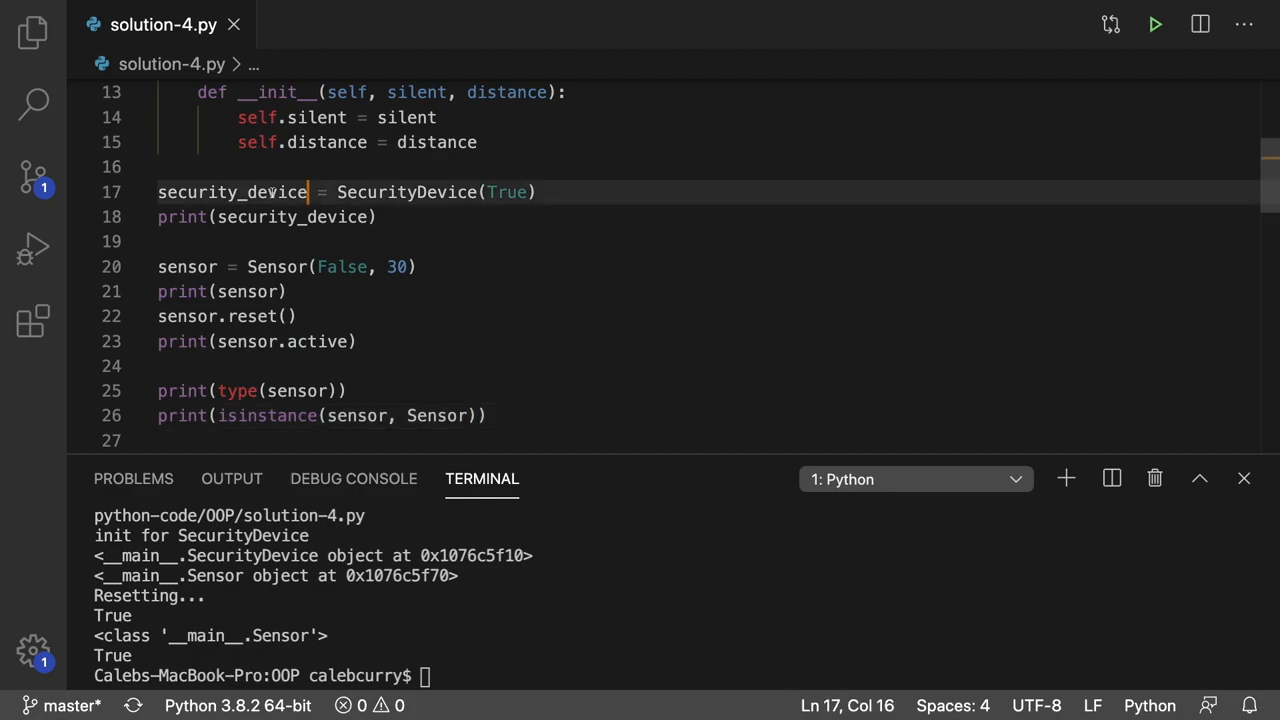
double_click(232, 192)
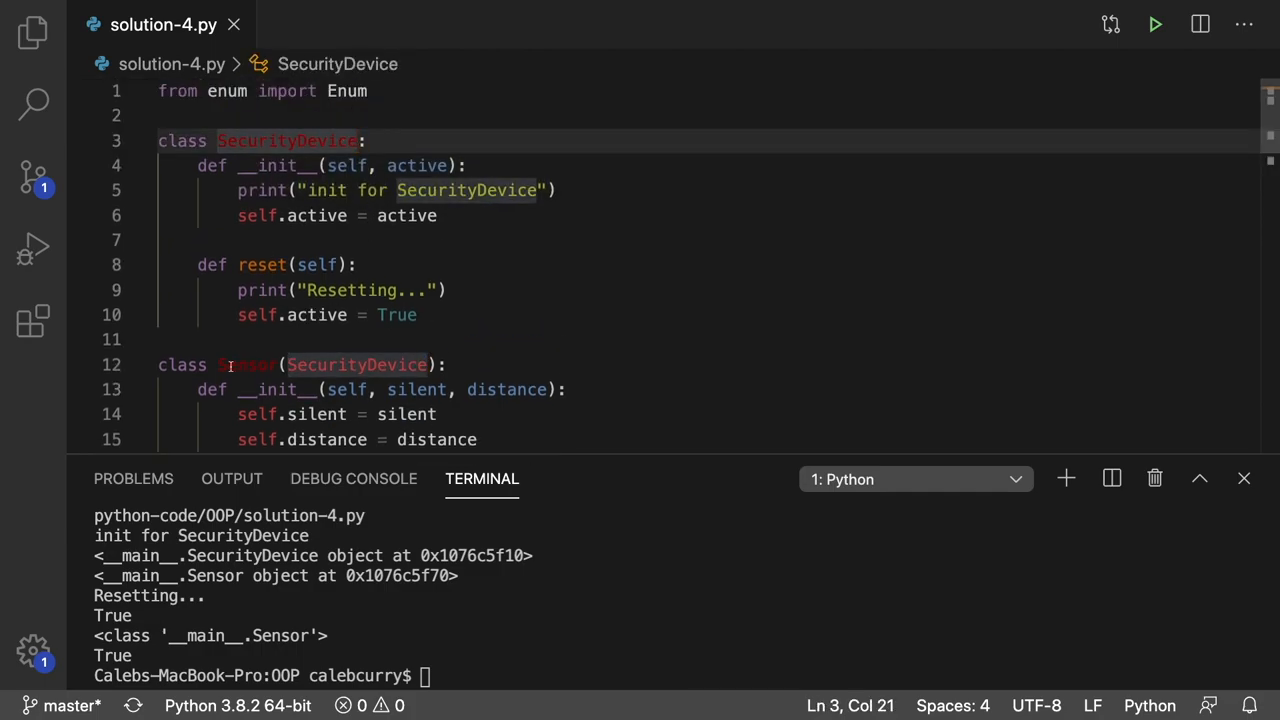
Step: Swap sensor for security_device in the isinstance check so it prints False
scroll(down, 3)
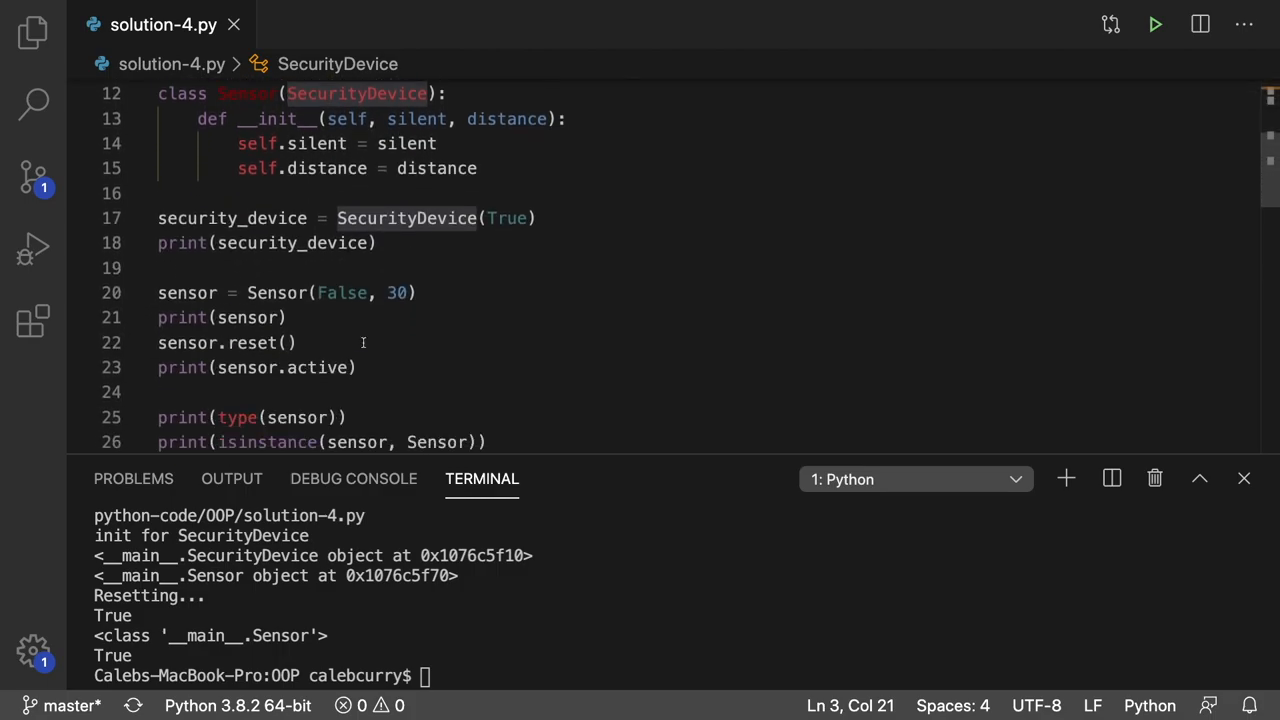
double_click(356, 408)
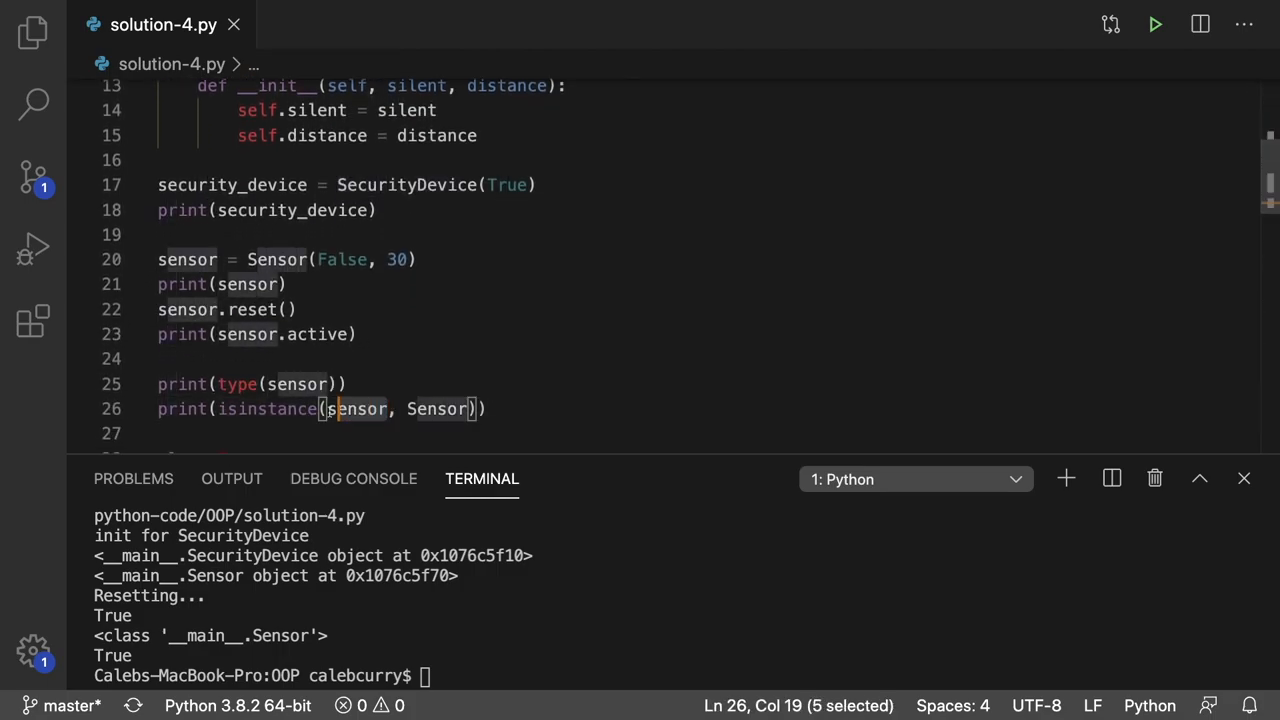
text(security_device)
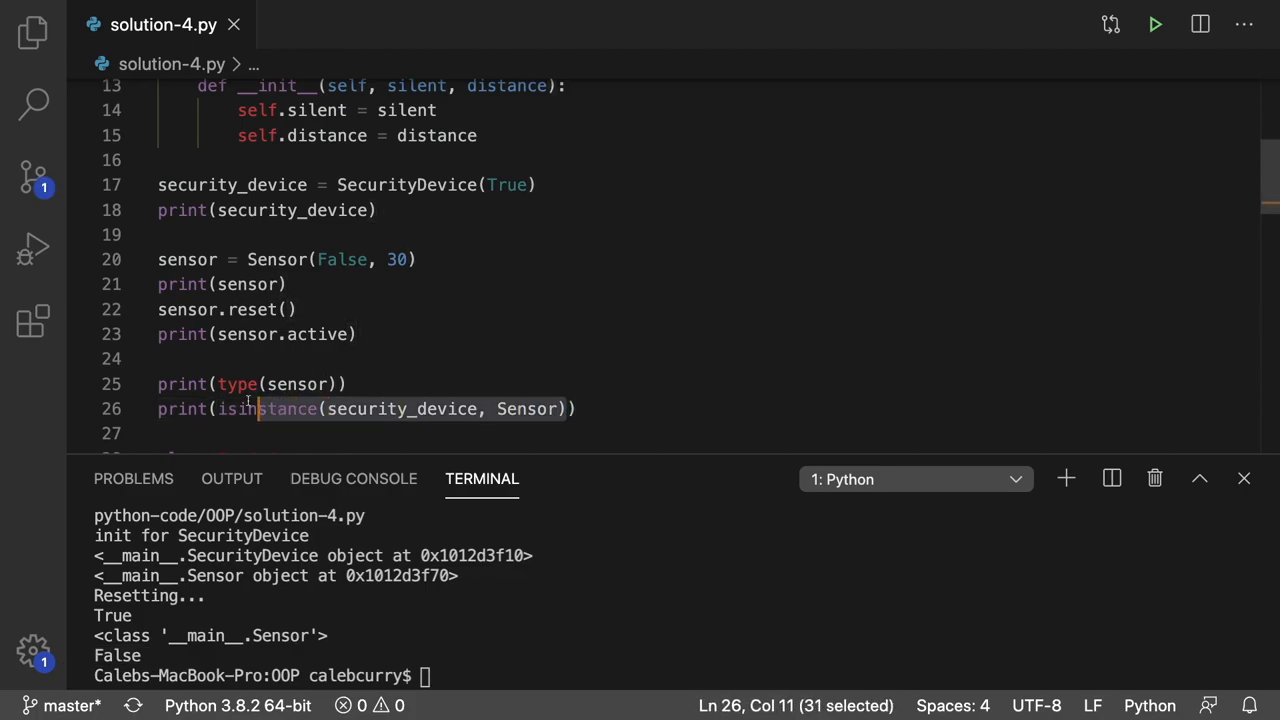
Step: Rewrite the line as print(issubclass(Sensor, SecurityDevice)), which prints True
text(issubclass()))
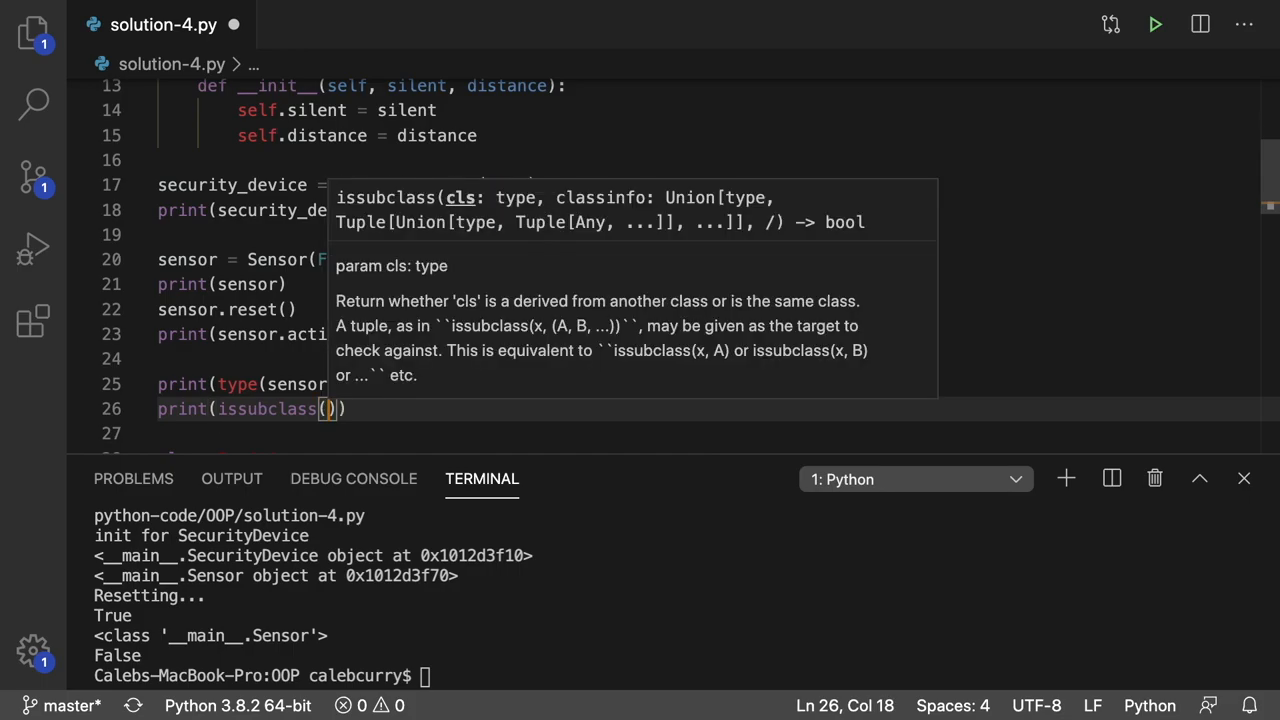
text(Sensor,)
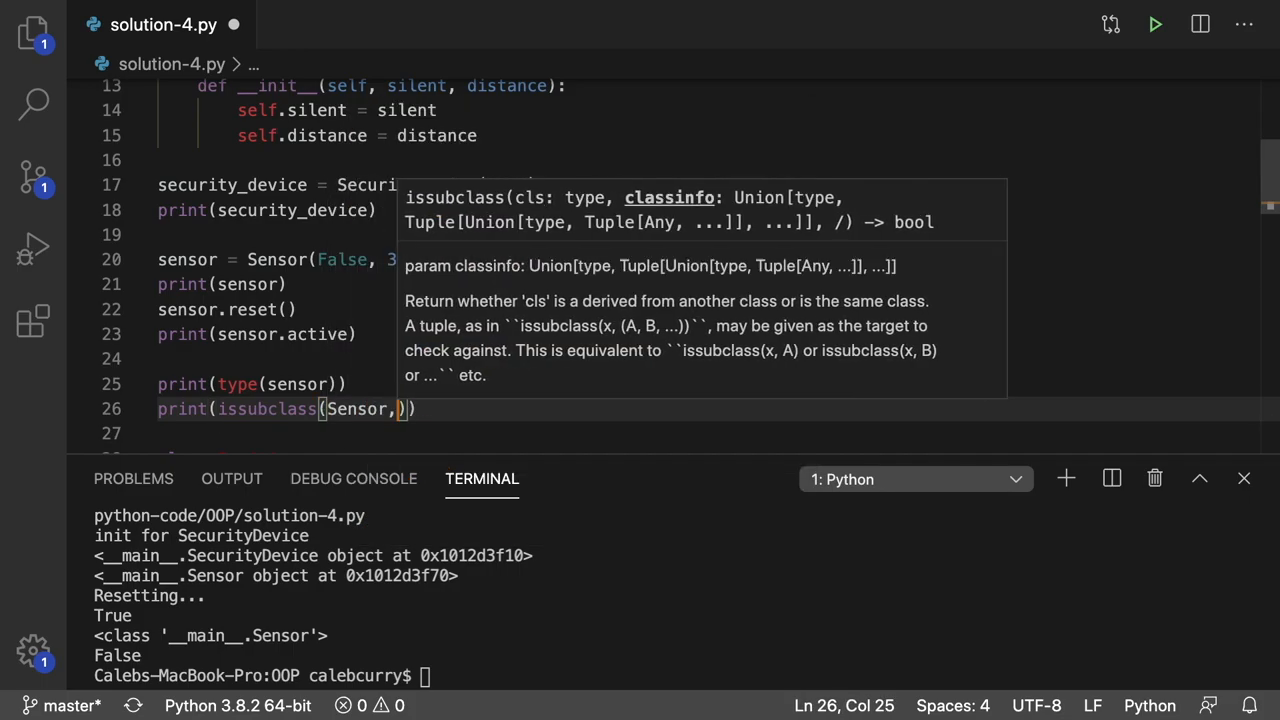
text(SecurityDevice)
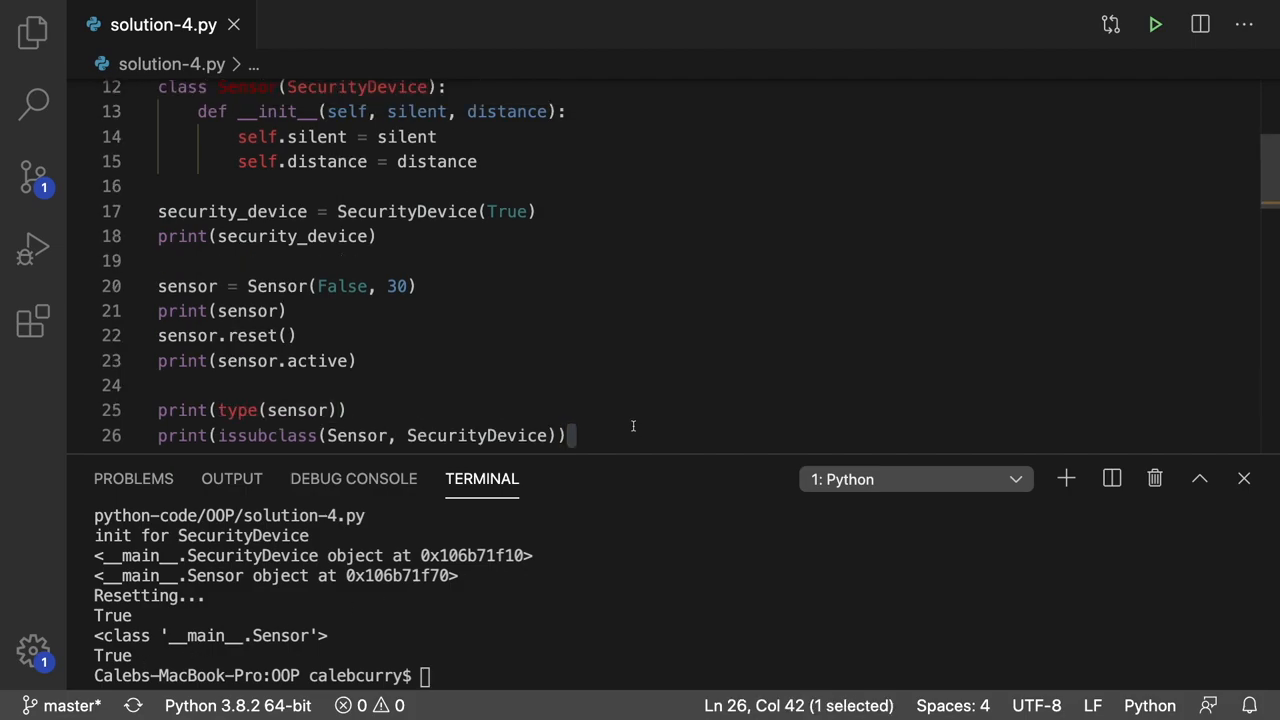
Step: Scroll through the file while stripping the test prints from SecurityDevice and below Sensor
scroll(up, 3)
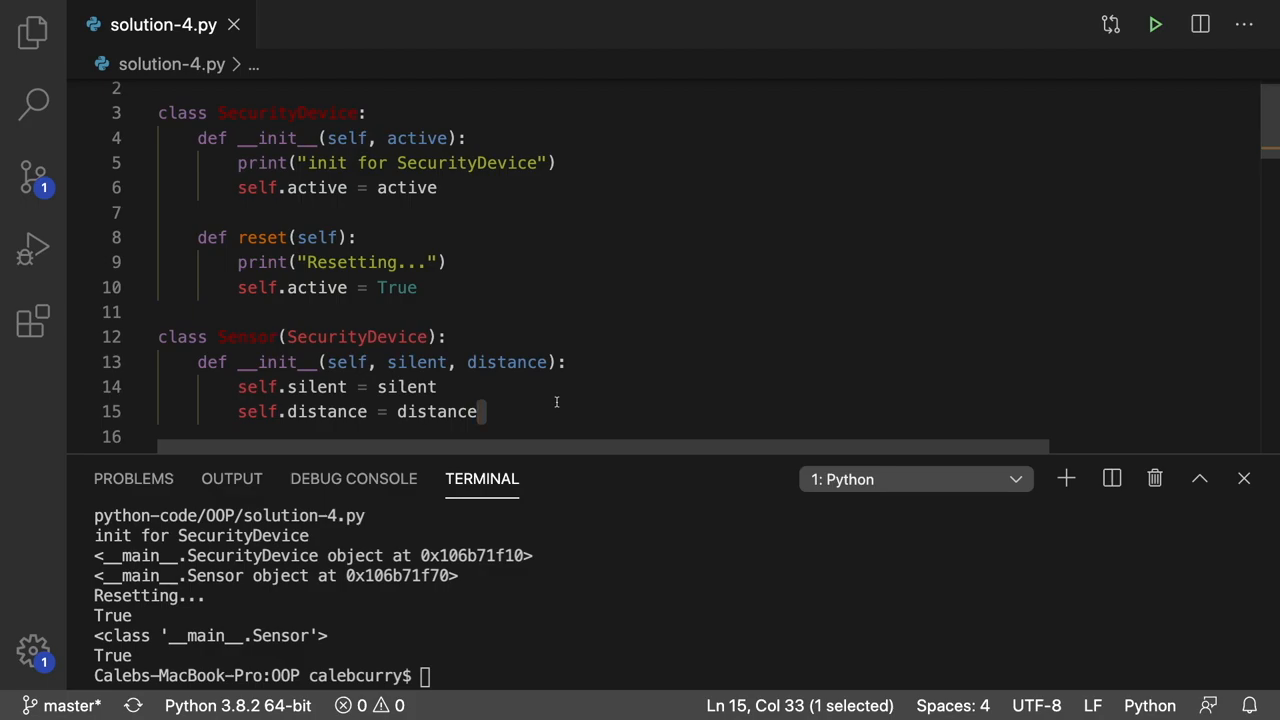
mouse_move(556, 396)
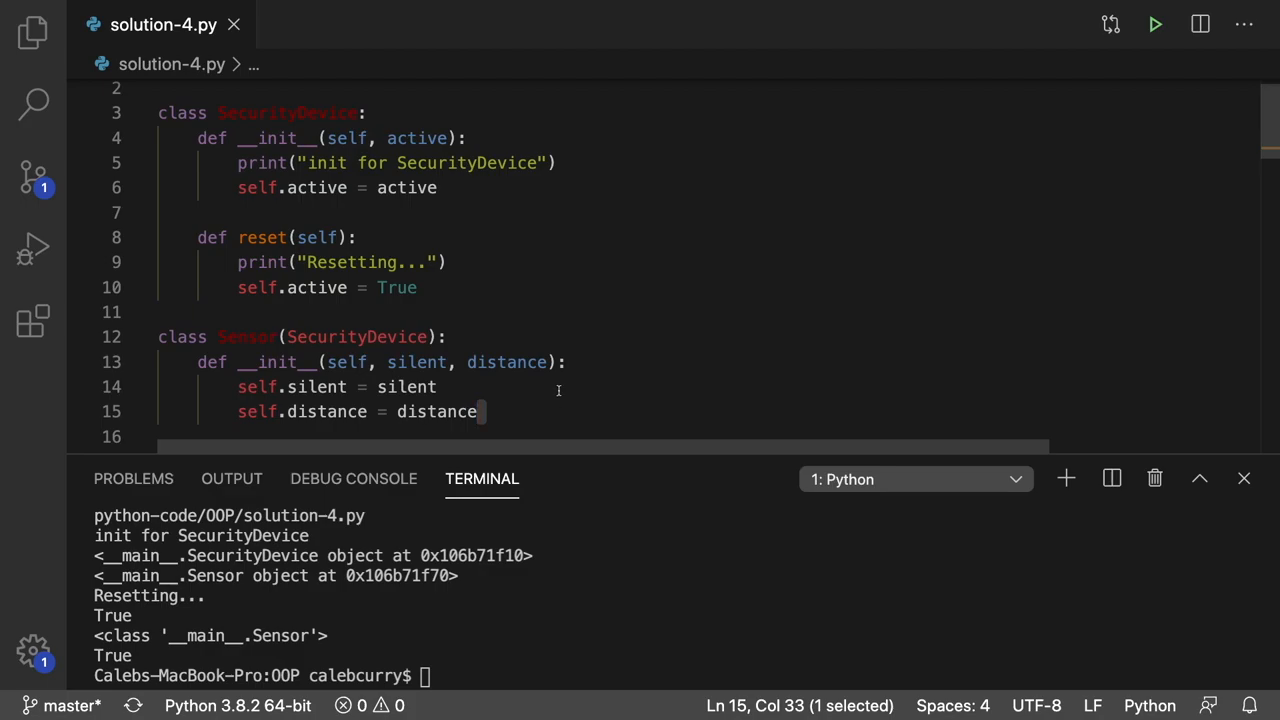
scroll(down, 3)
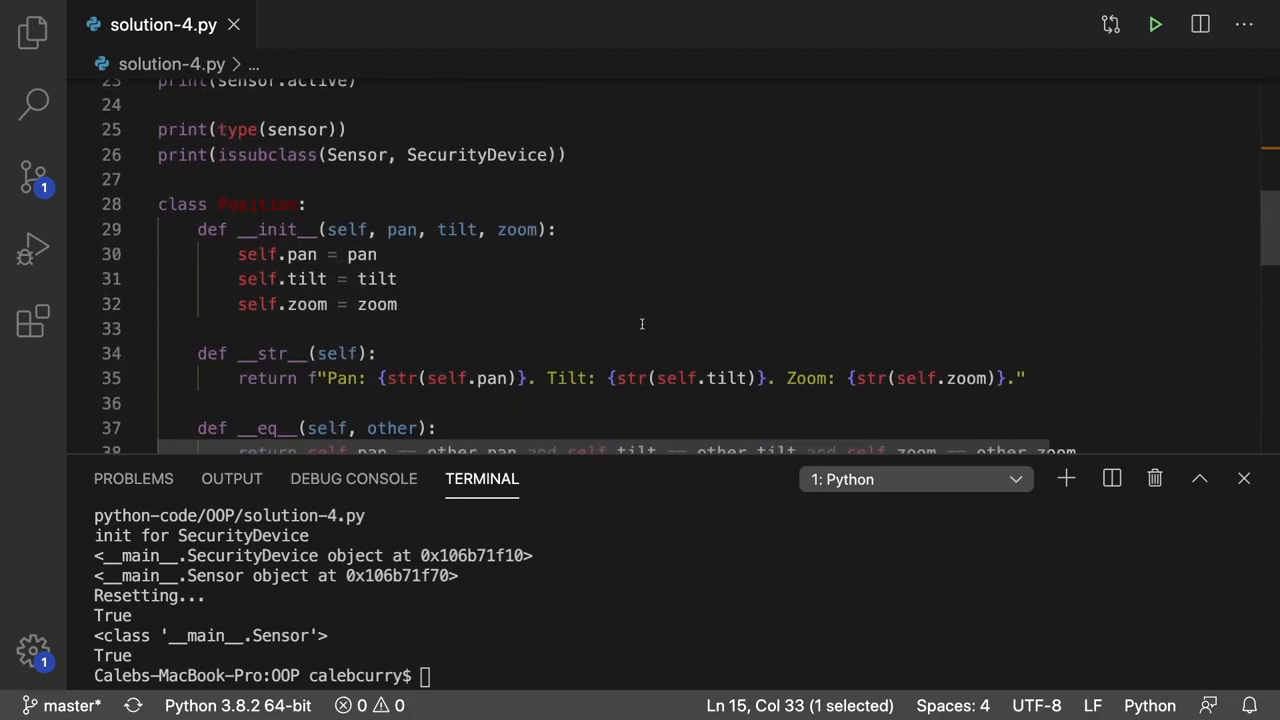
scroll(down, 3)
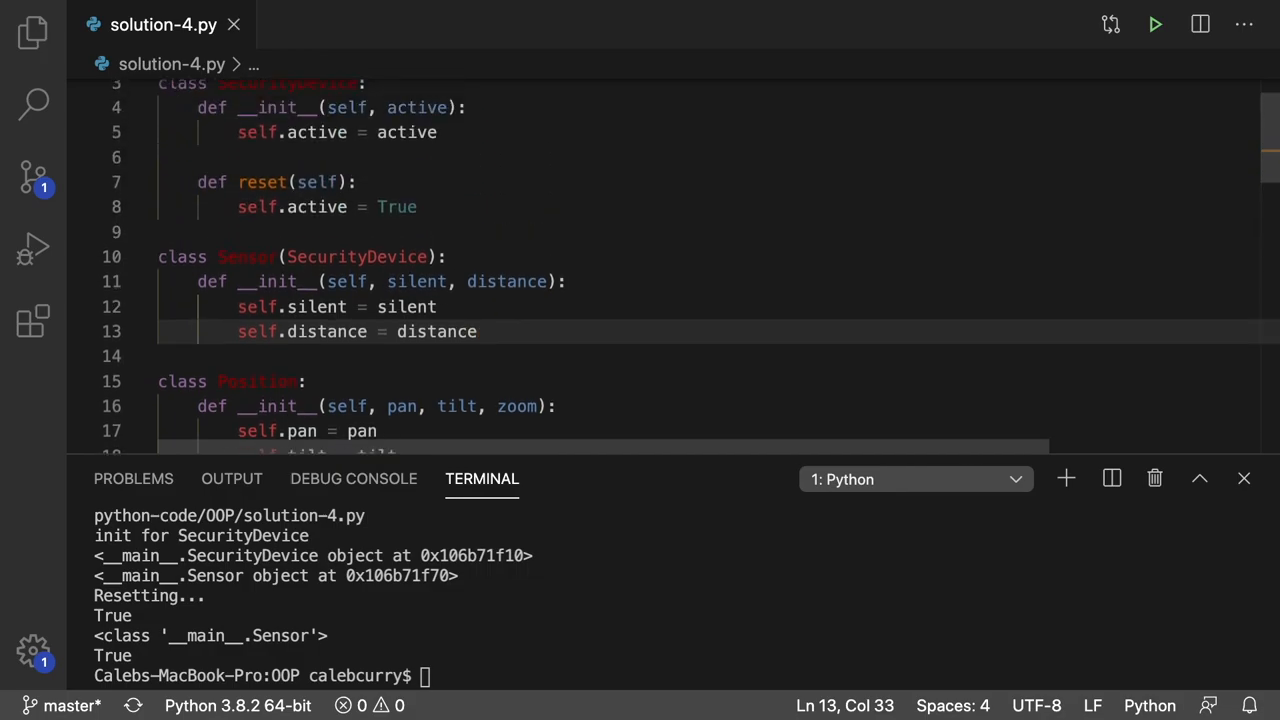
scroll(down, 3)
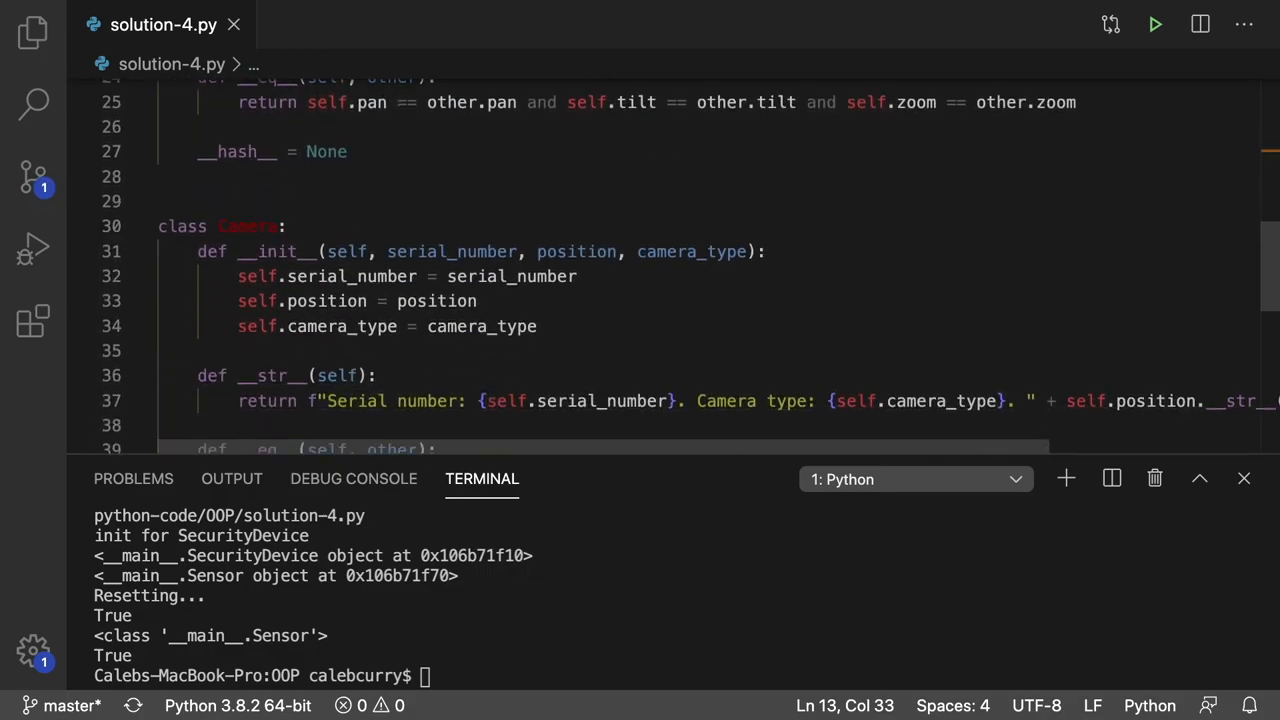
scroll(down, 3)
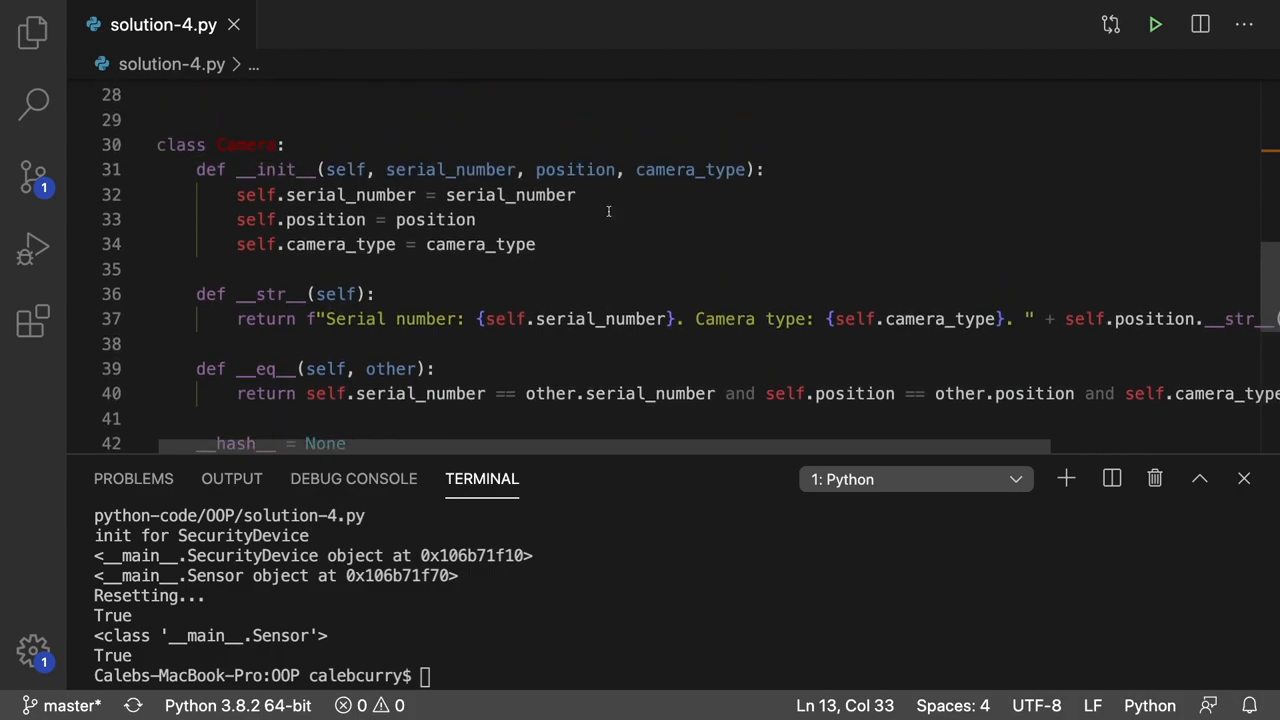
mouse_move(596, 288)
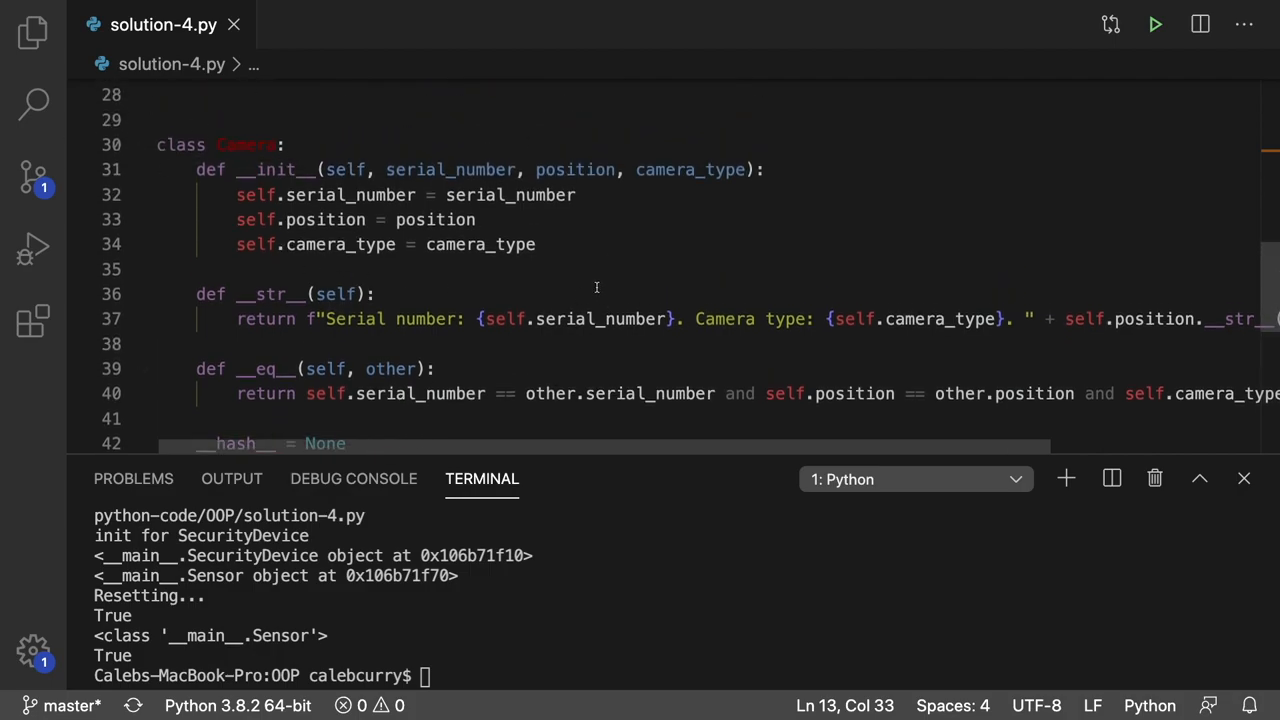
mouse_move(654, 284)
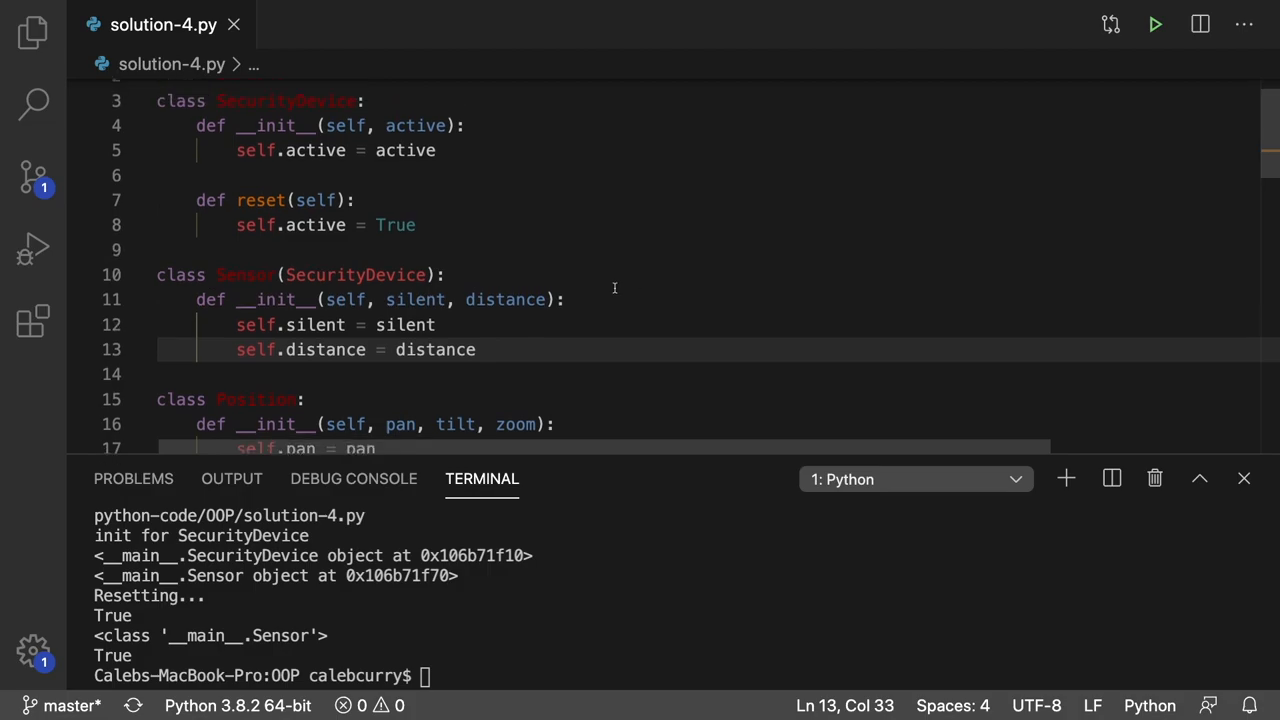
mouse_move(494, 366)
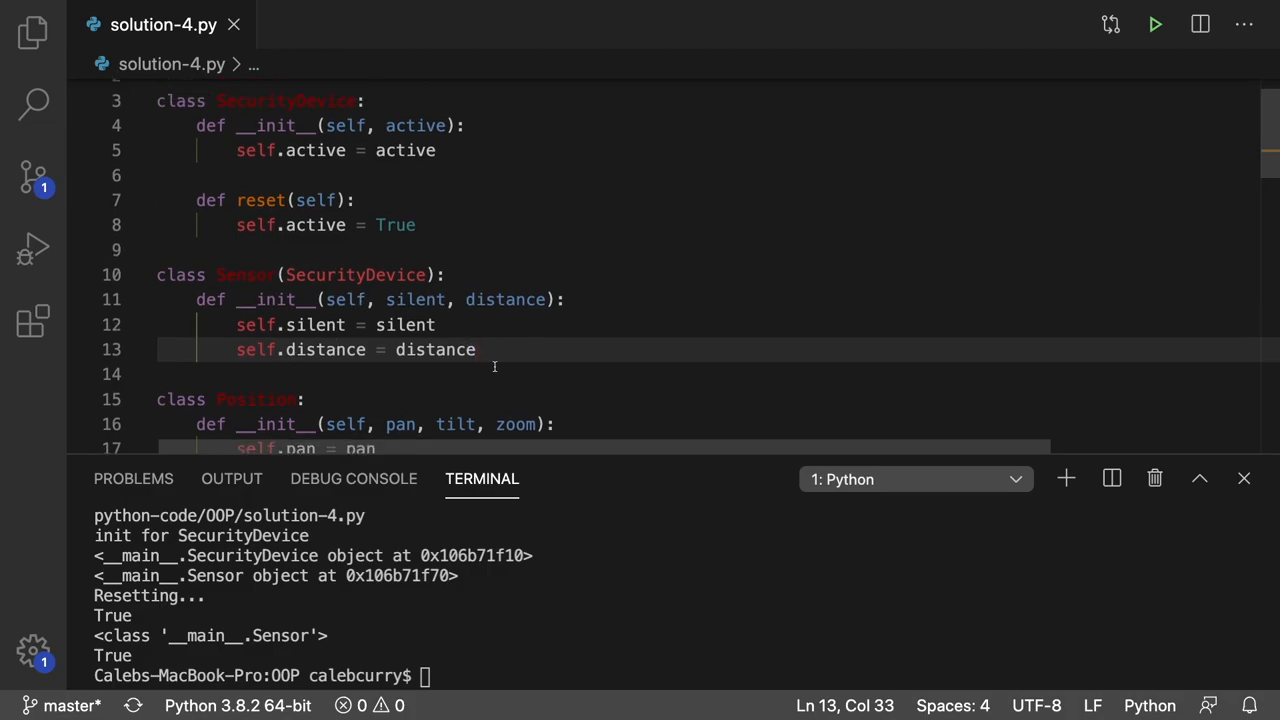